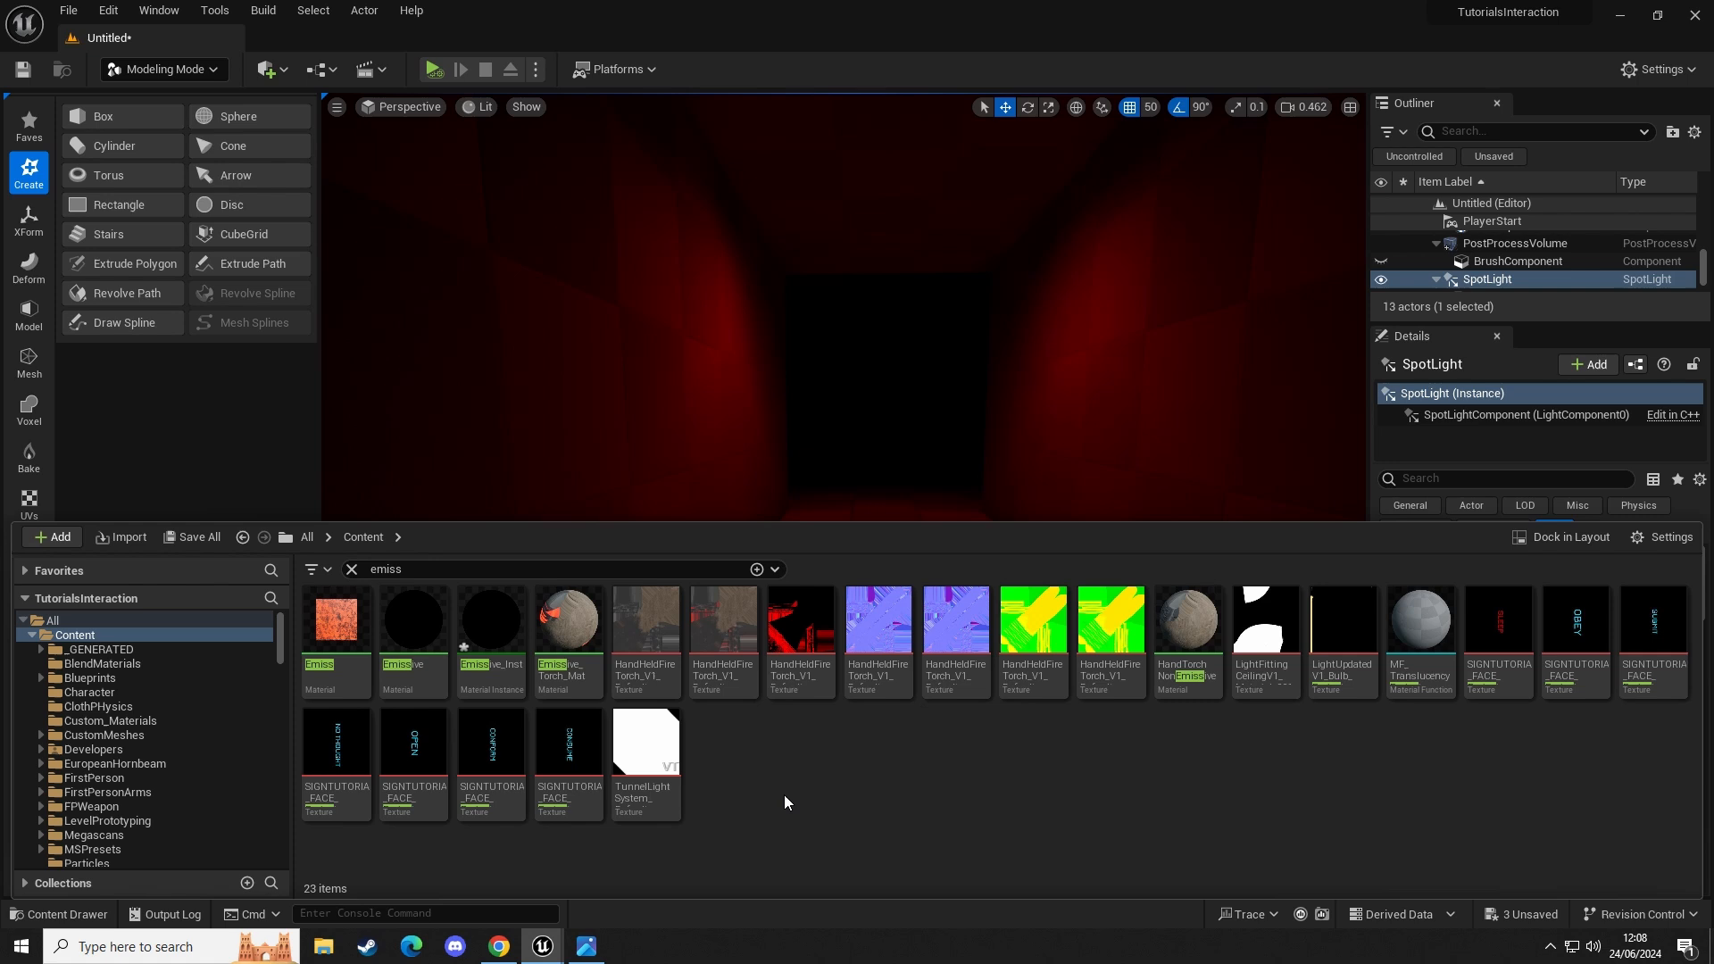
# Duplicate the Emissive material as Emissive_2 and select it in the Content Drawer.
pyautogui.click(50, 538)
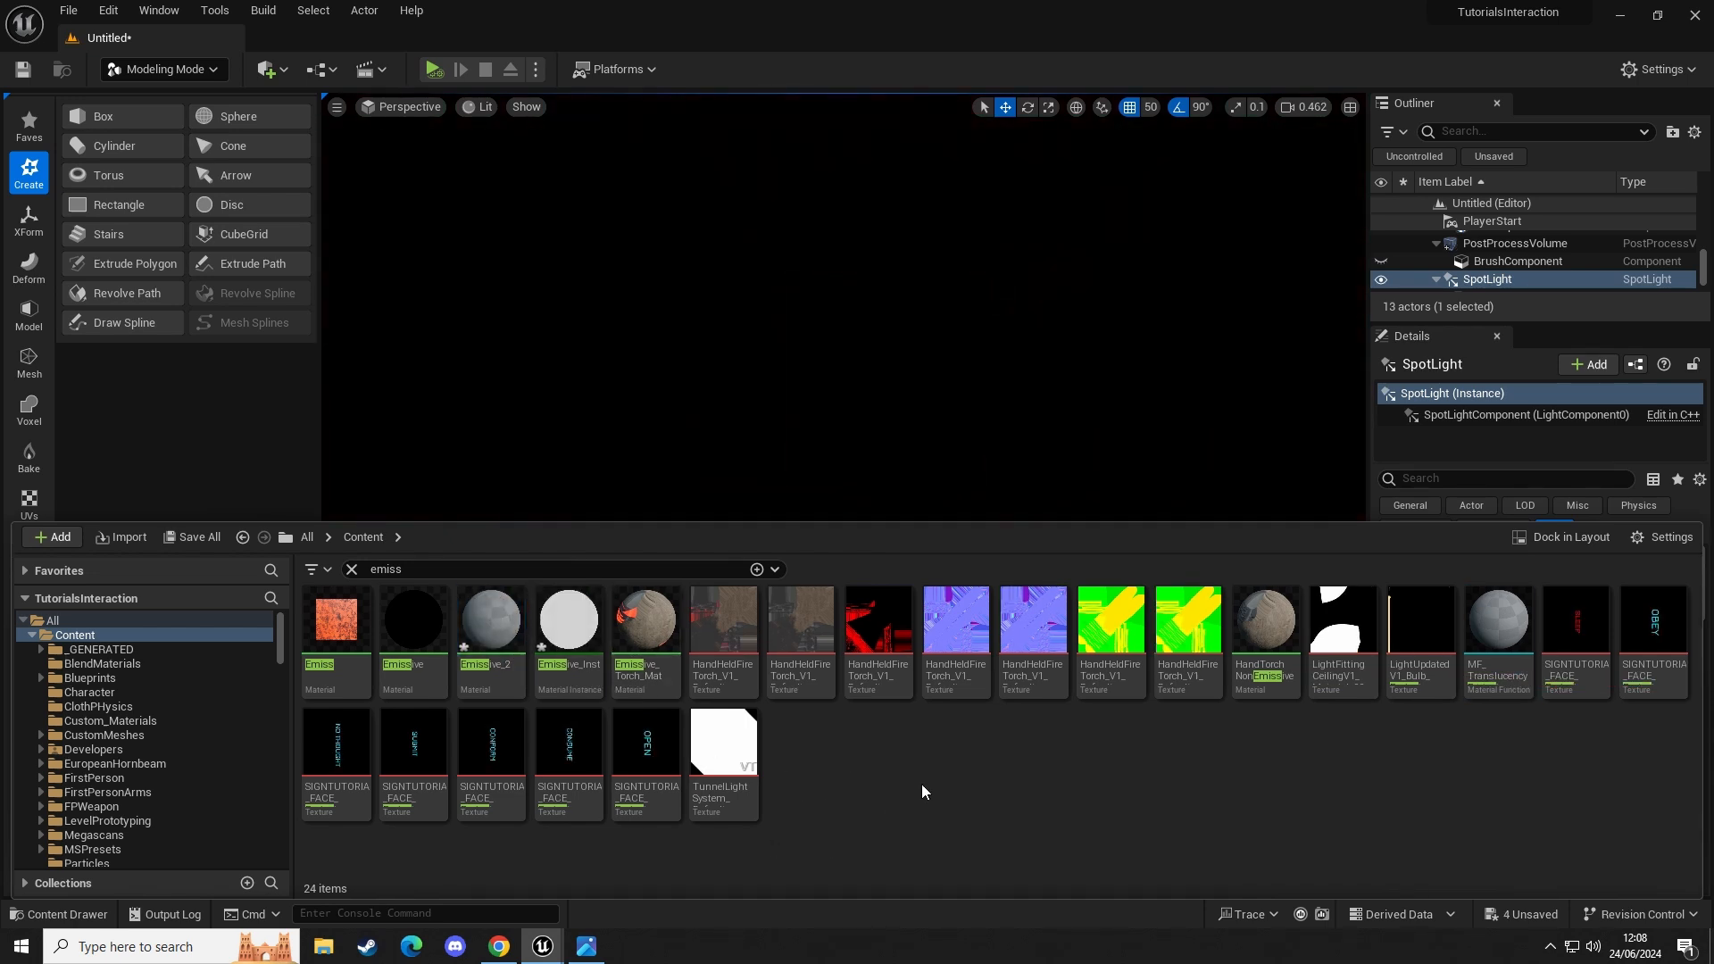
pyautogui.click(489, 622)
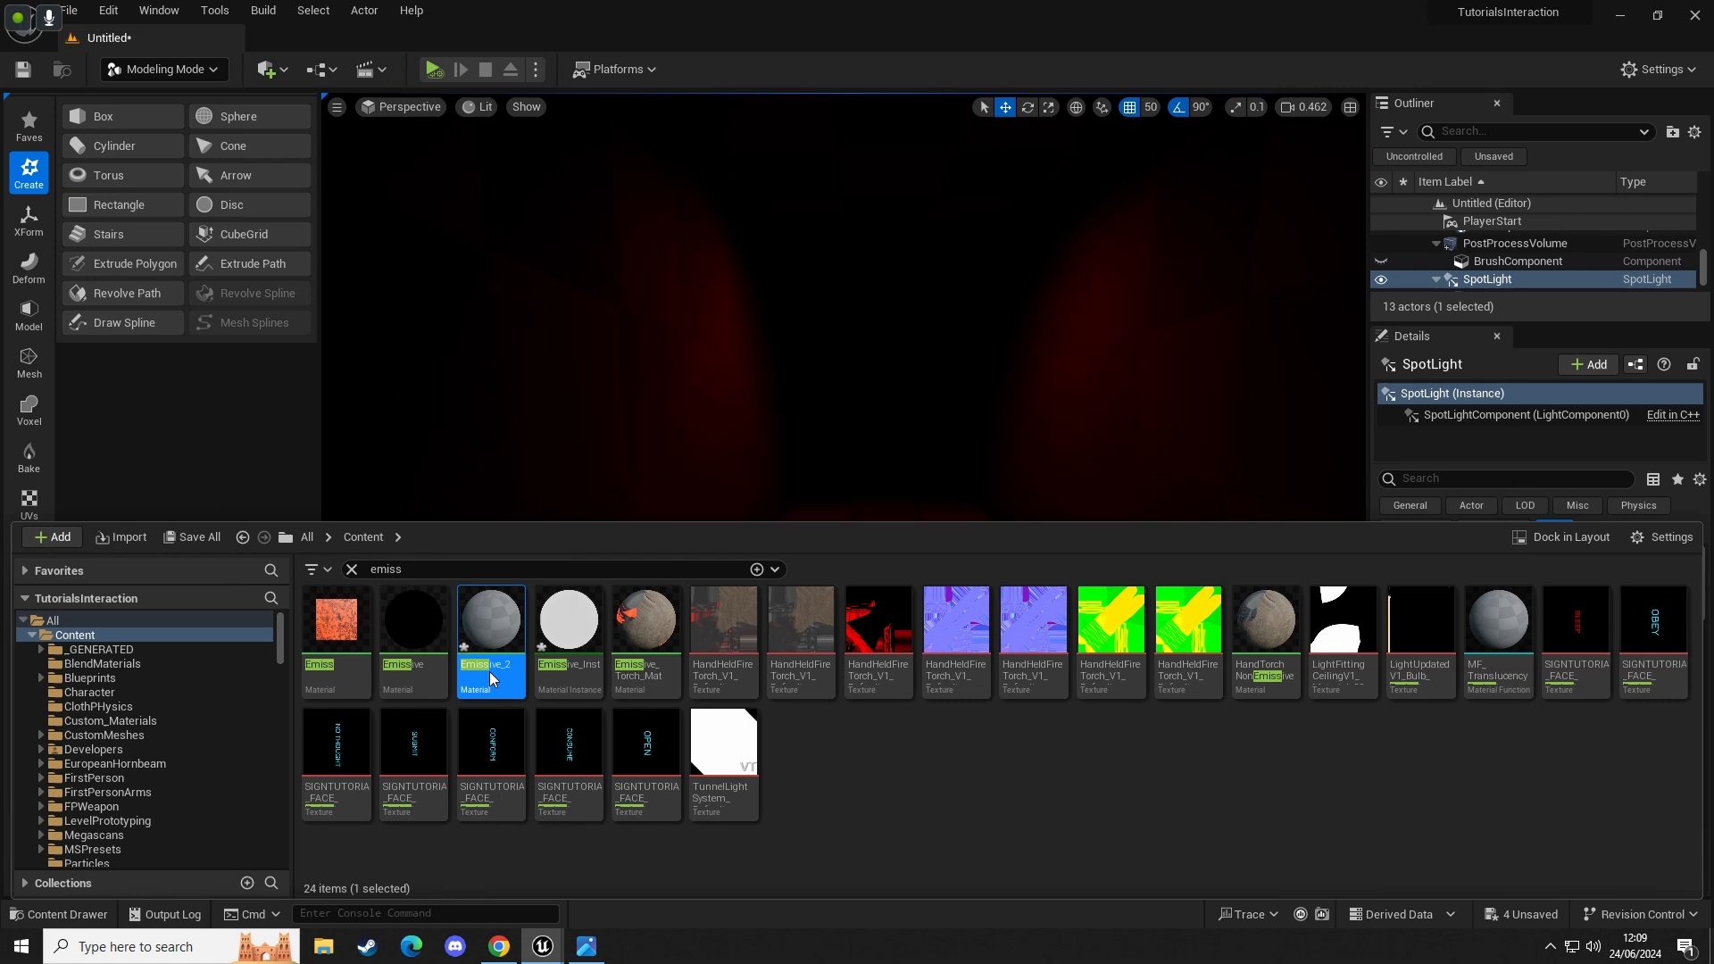
# Open Emissive_2 in the Material Editor, showing its empty graph.
pyautogui.doubleClick(489, 620)
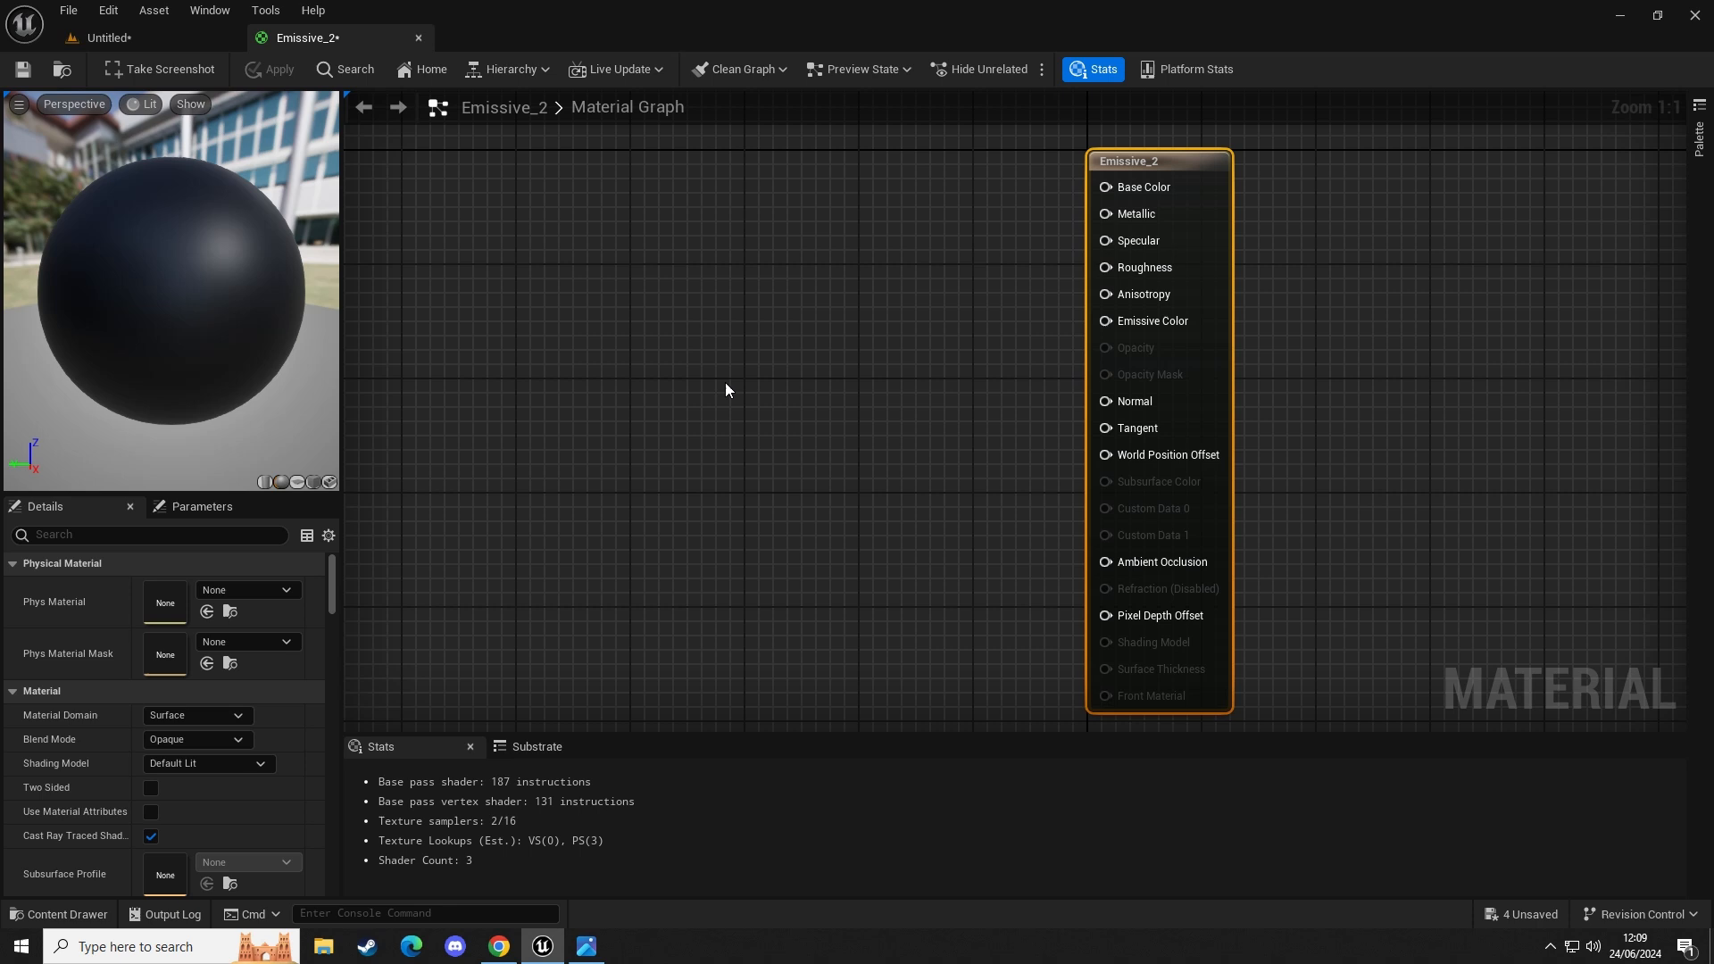
pyautogui.moveTo(720, 403)
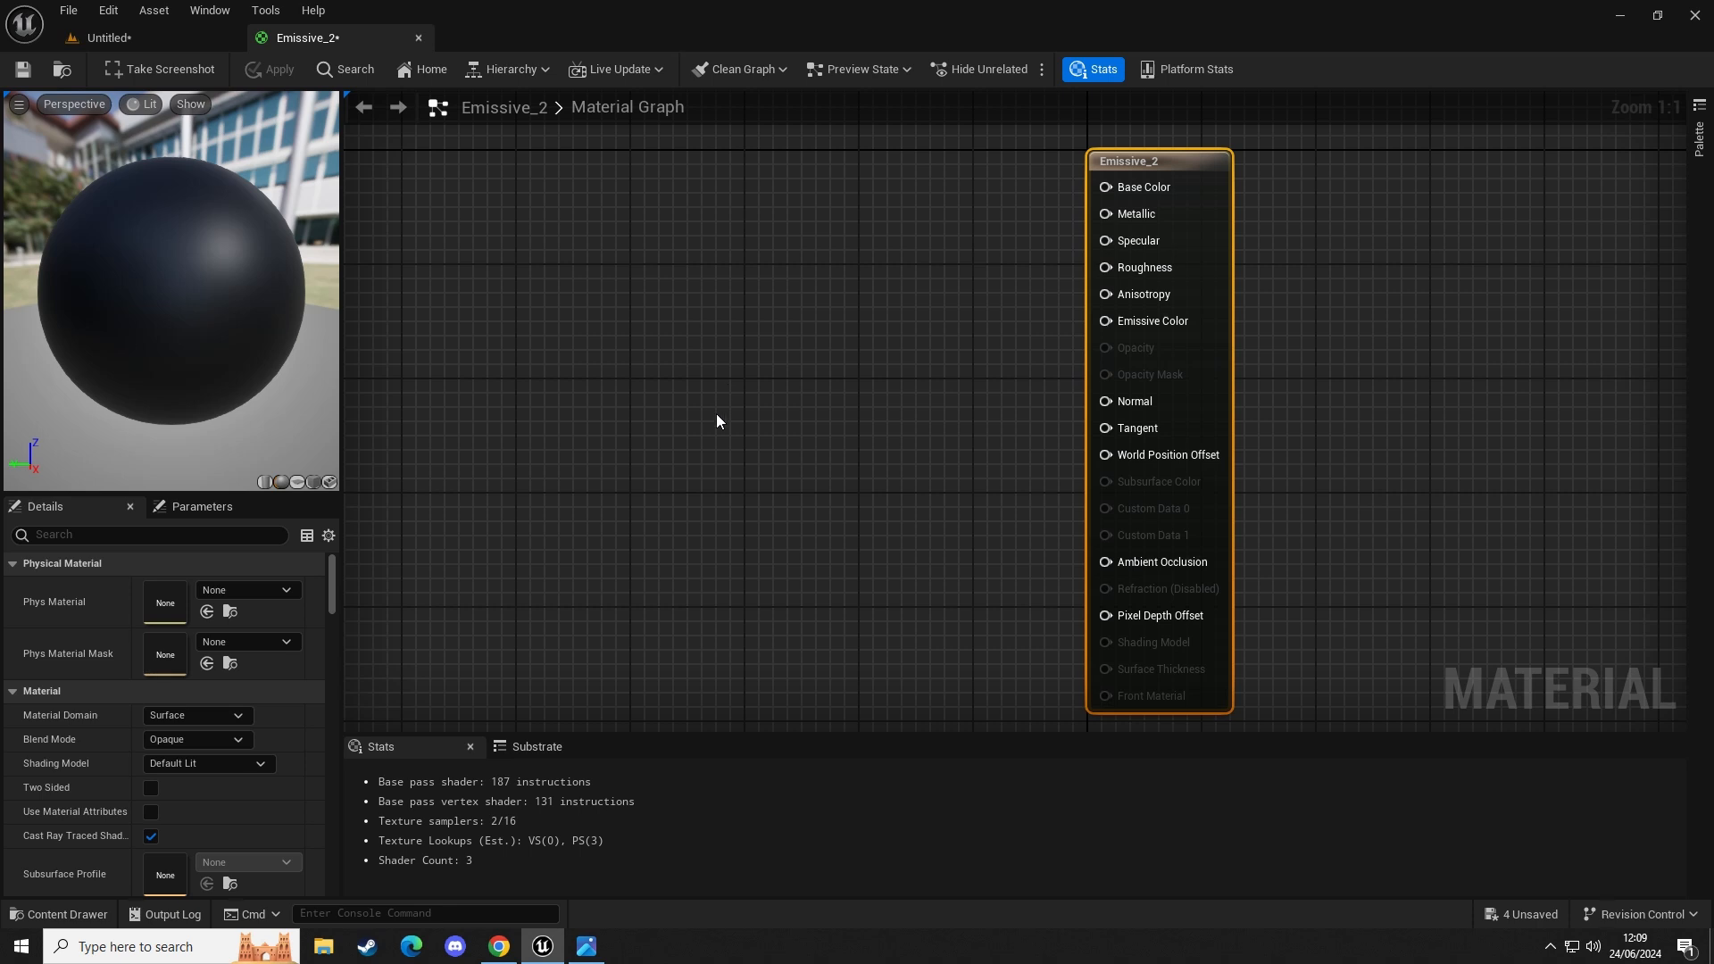
pyautogui.moveTo(659, 523)
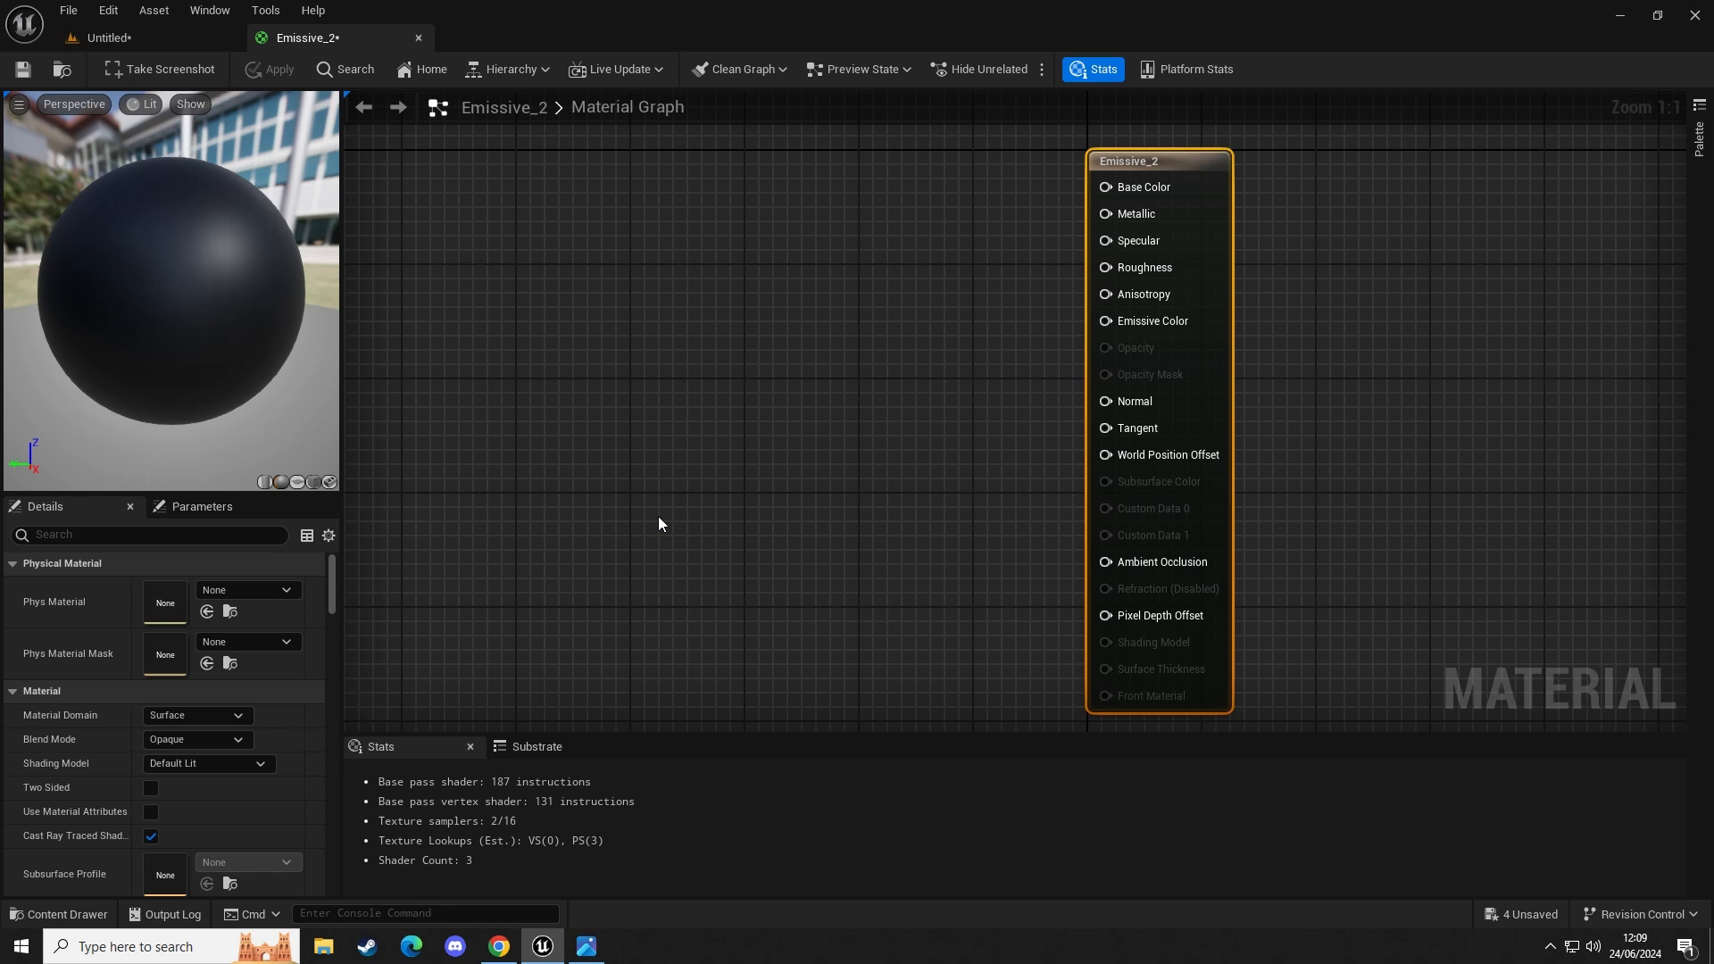
pyautogui.moveTo(656, 430)
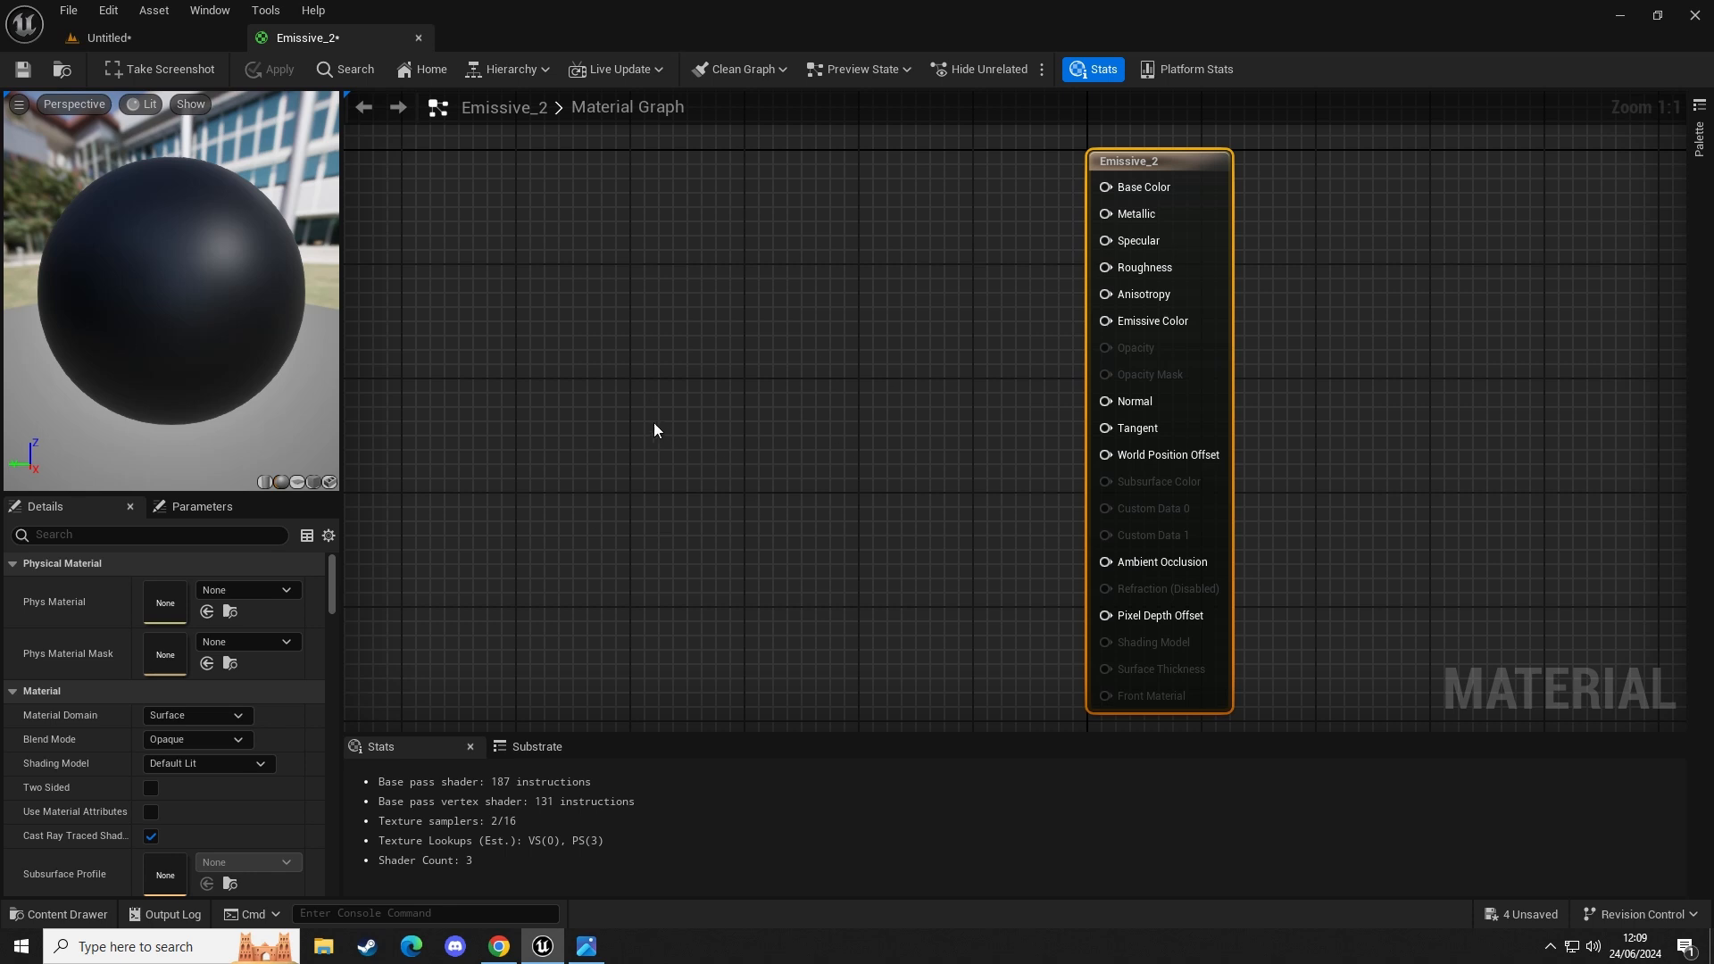
pyautogui.moveTo(602, 500)
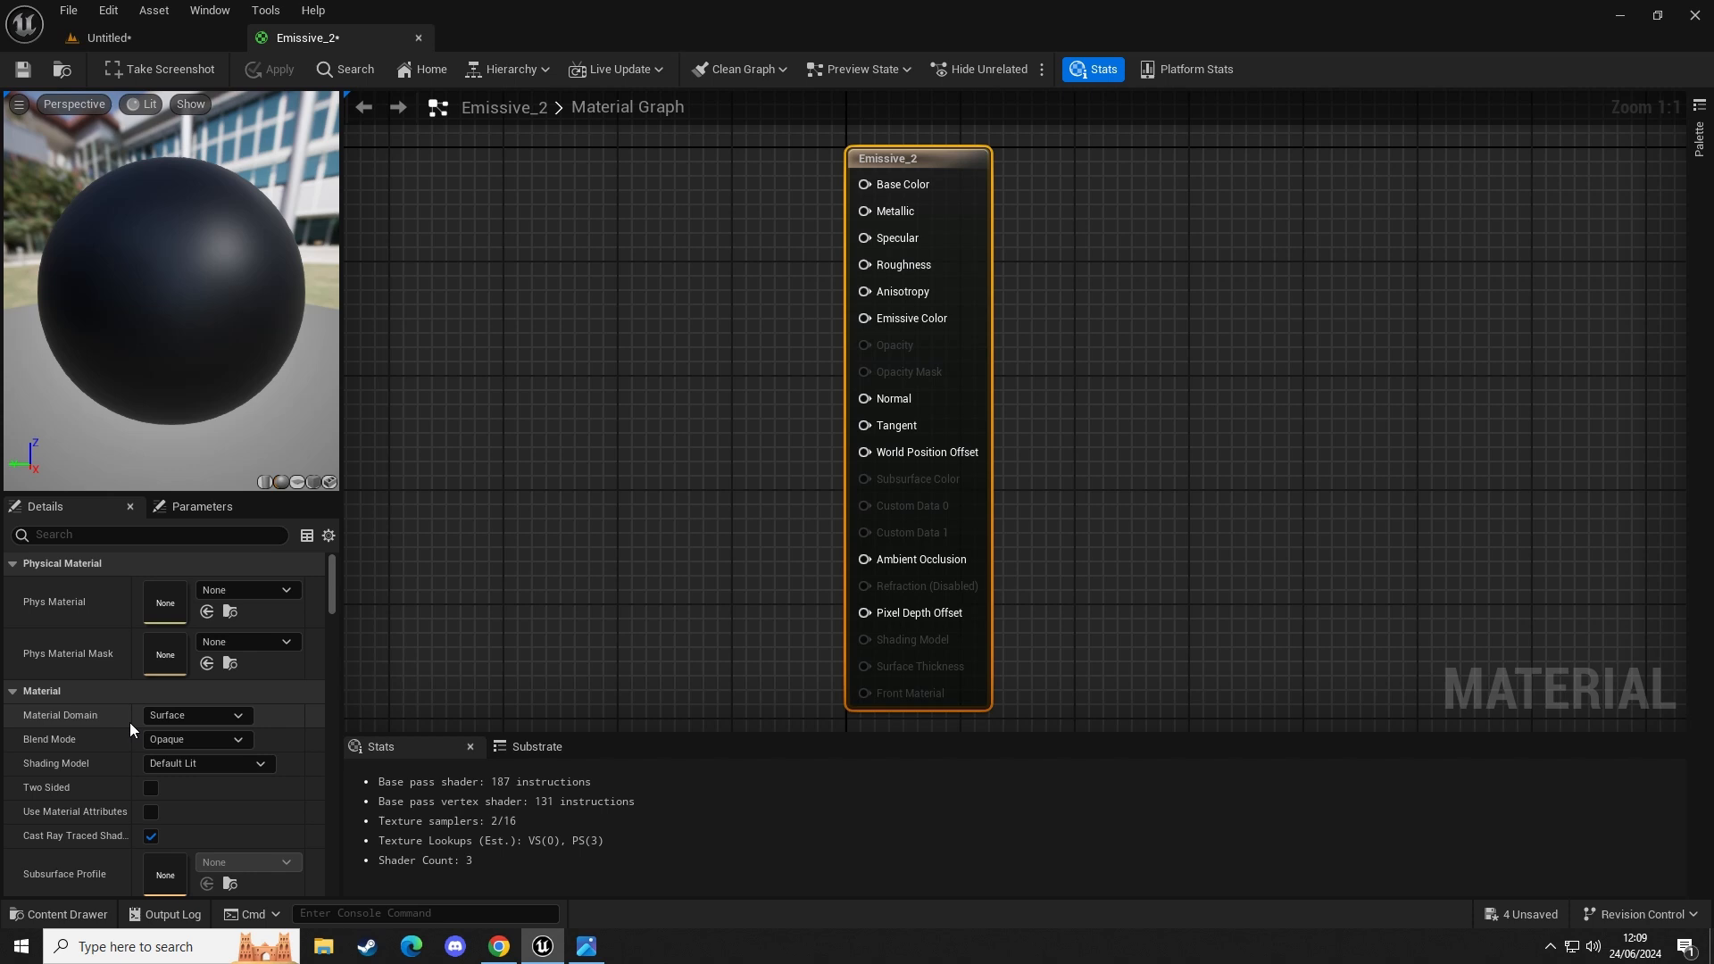
# Set Emissive_2's Material Domain to Light Function.
pyautogui.click(196, 714)
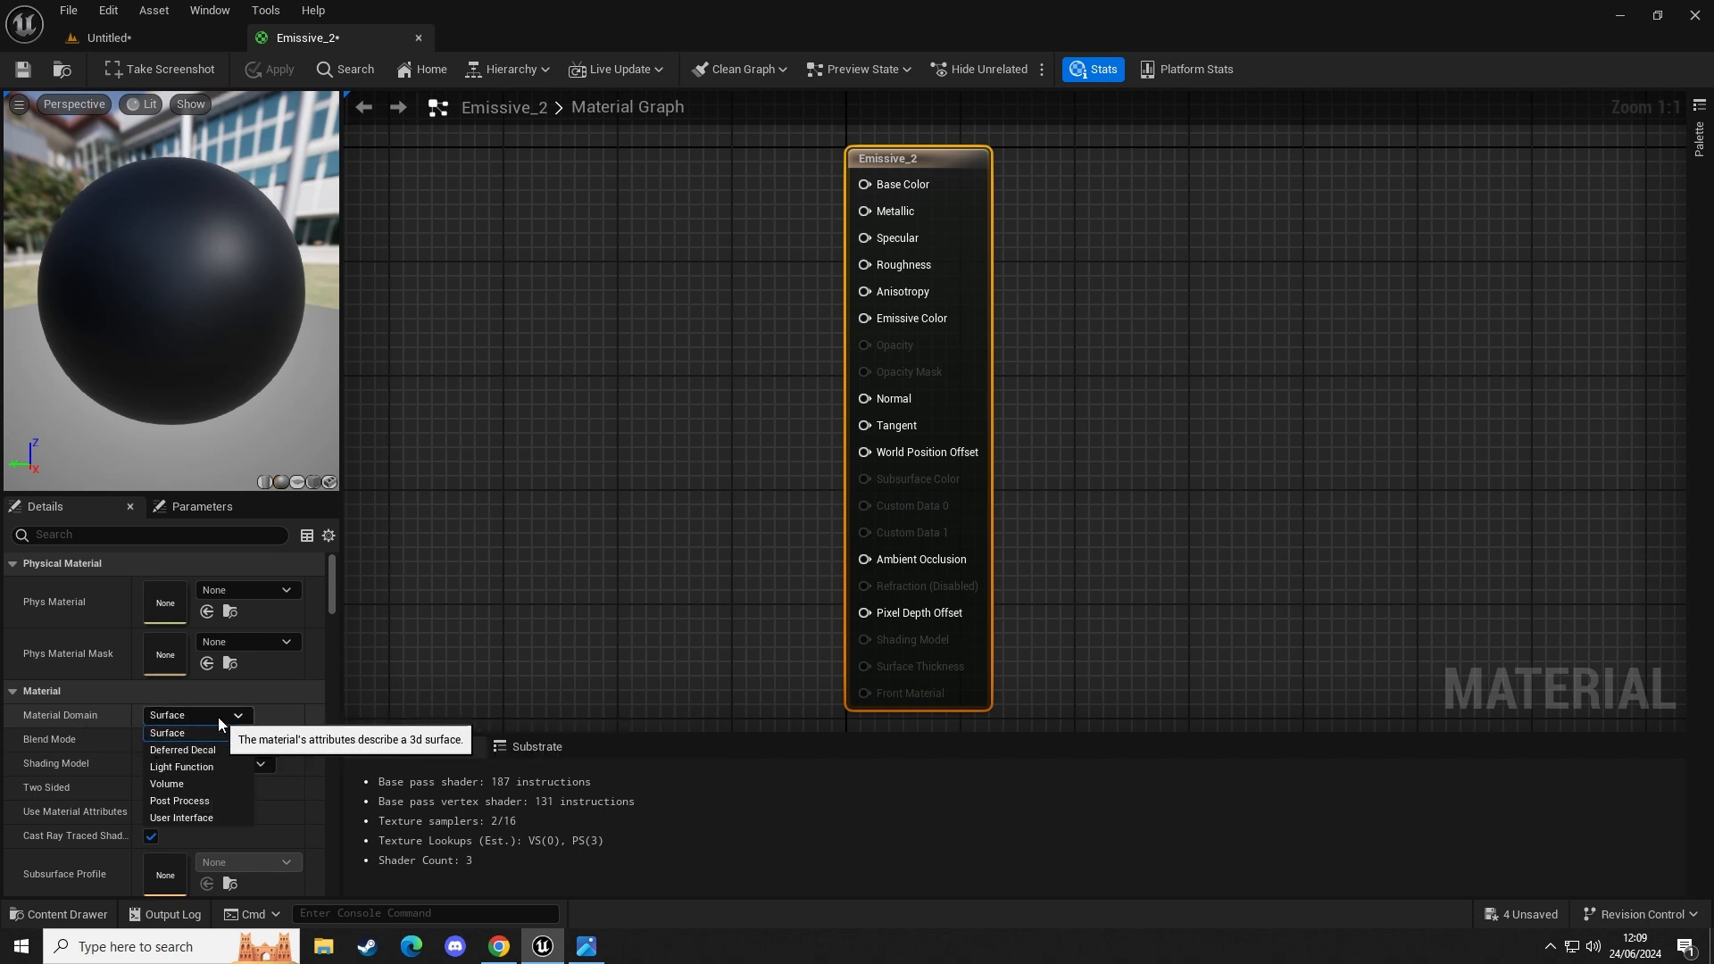
pyautogui.moveTo(182, 766)
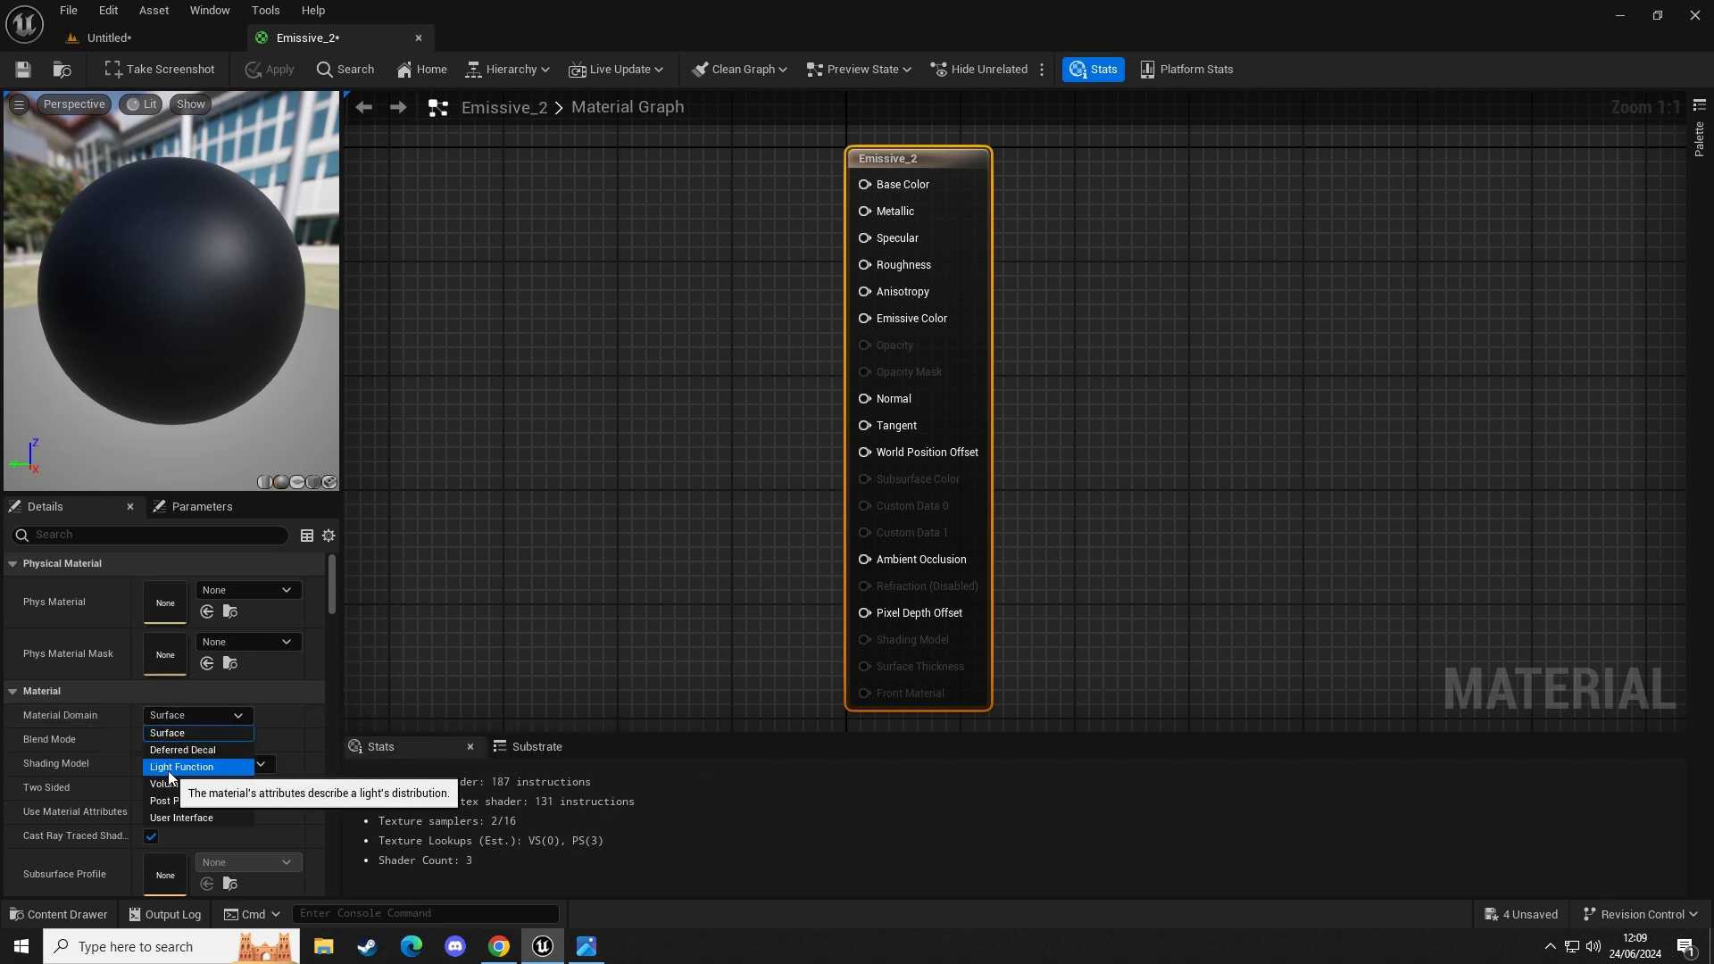
pyautogui.click(182, 766)
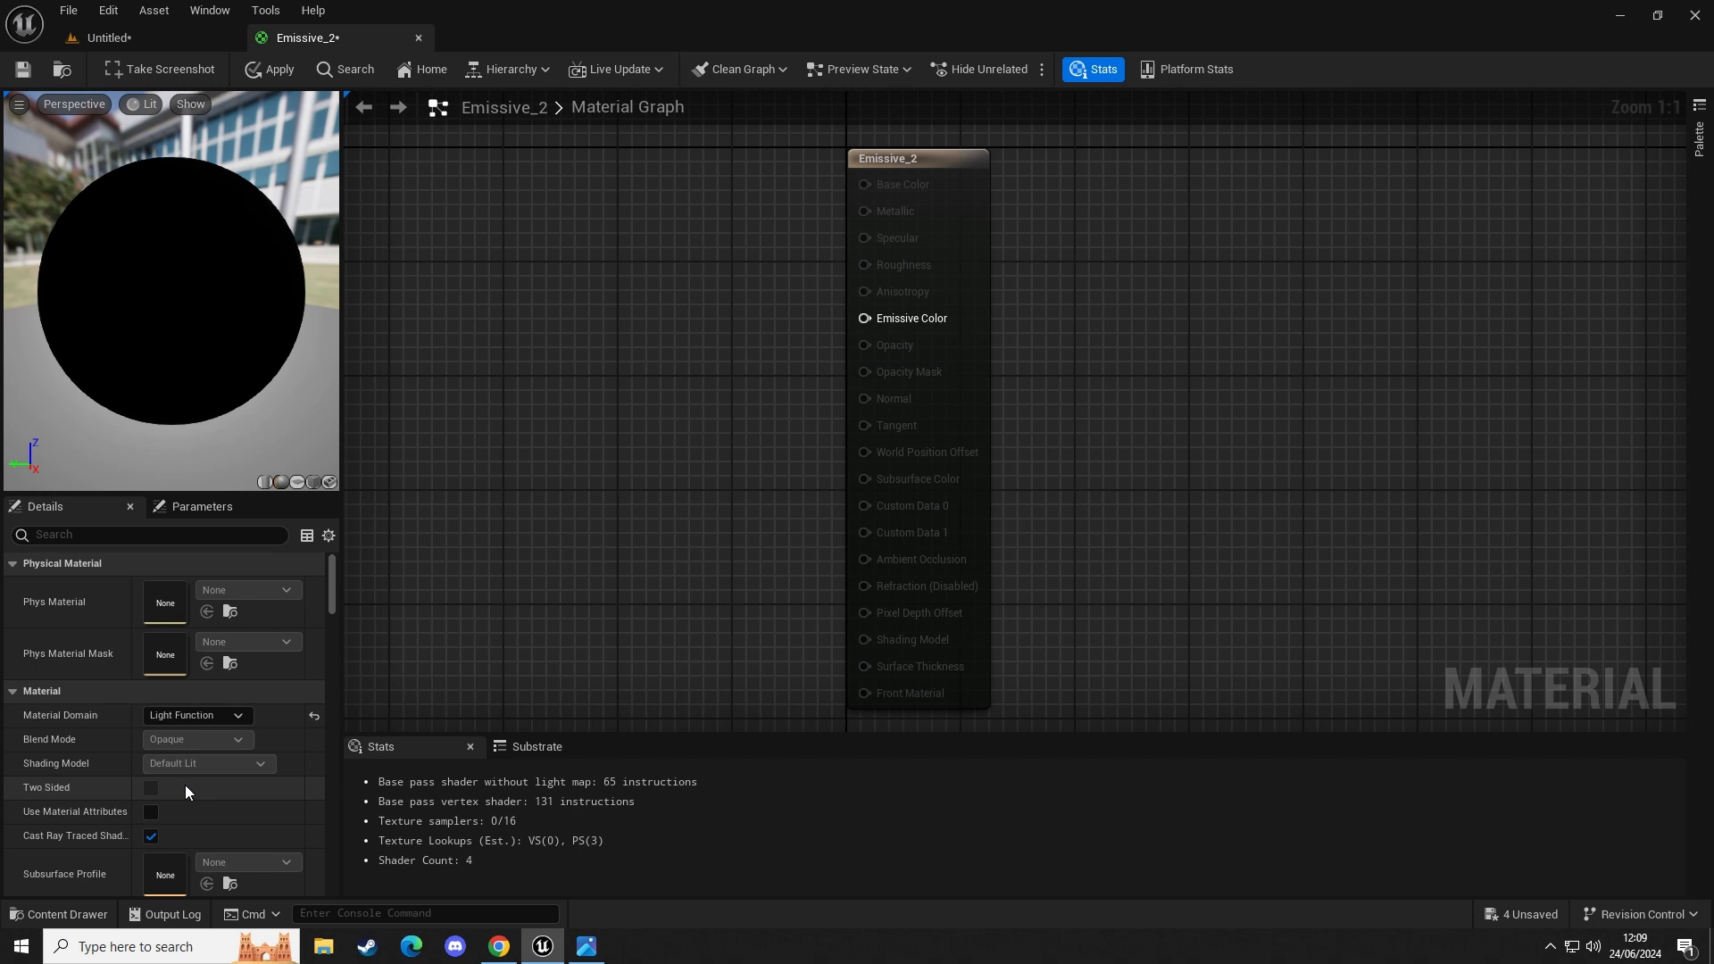
pyautogui.moveTo(910, 469)
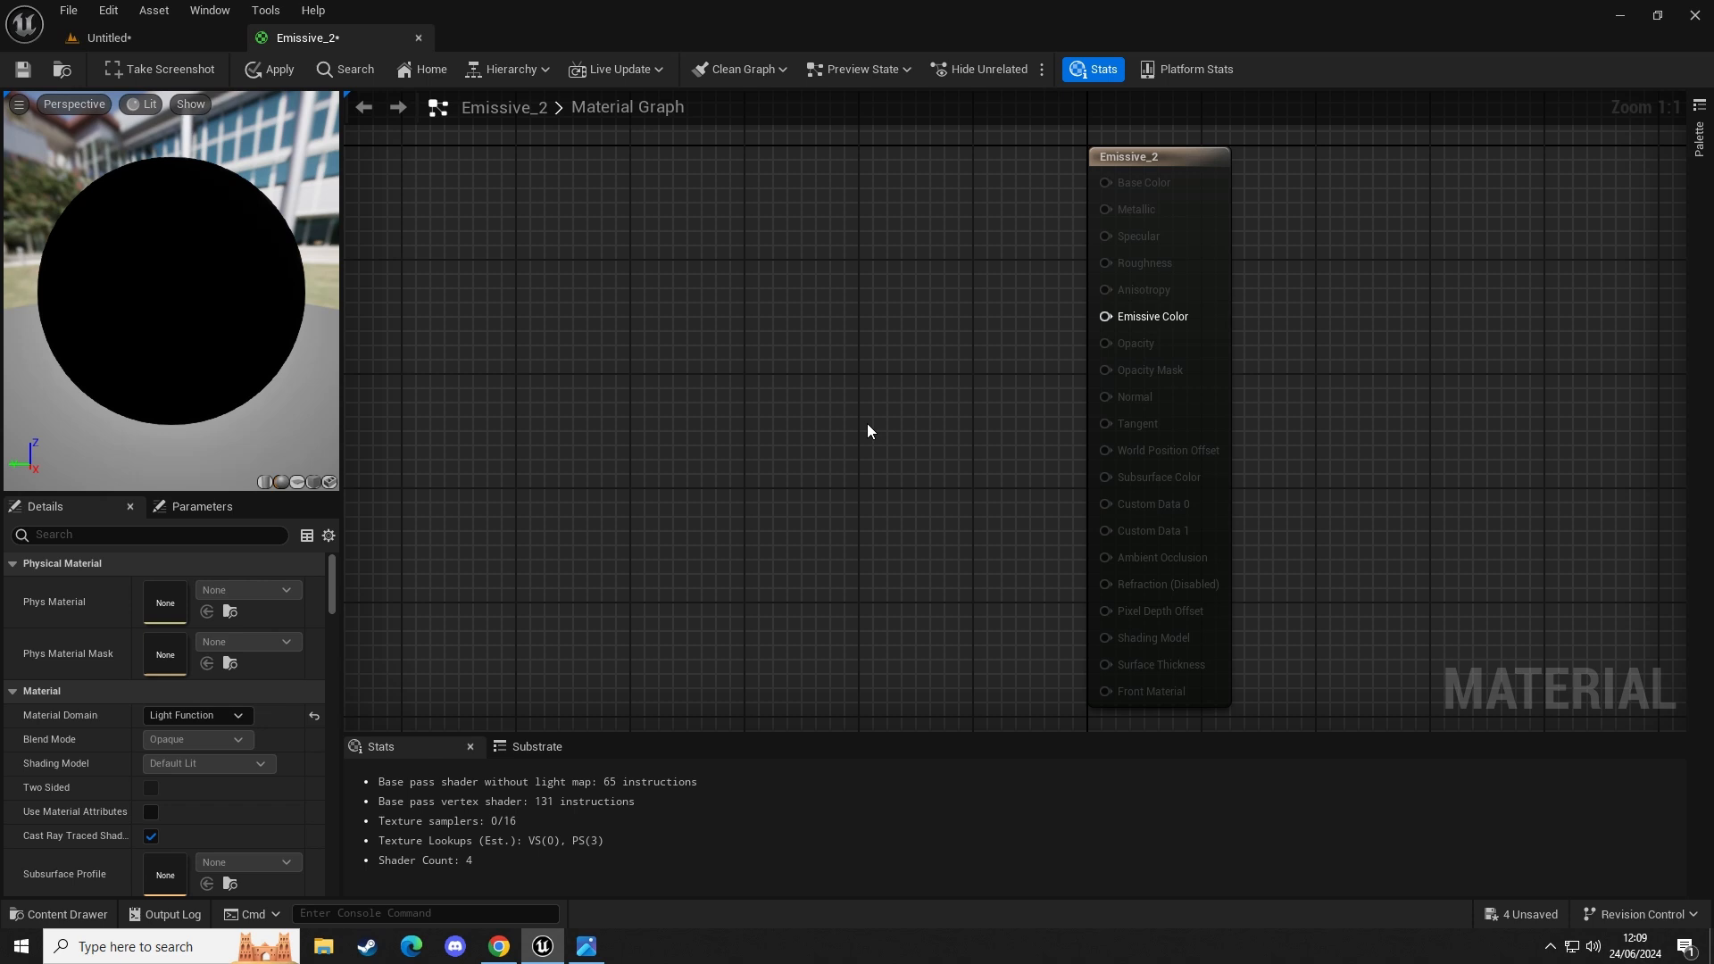
# Add a Cosine node with Period 6.0 and wire it into Emissive Color.
pyautogui.write('cos')
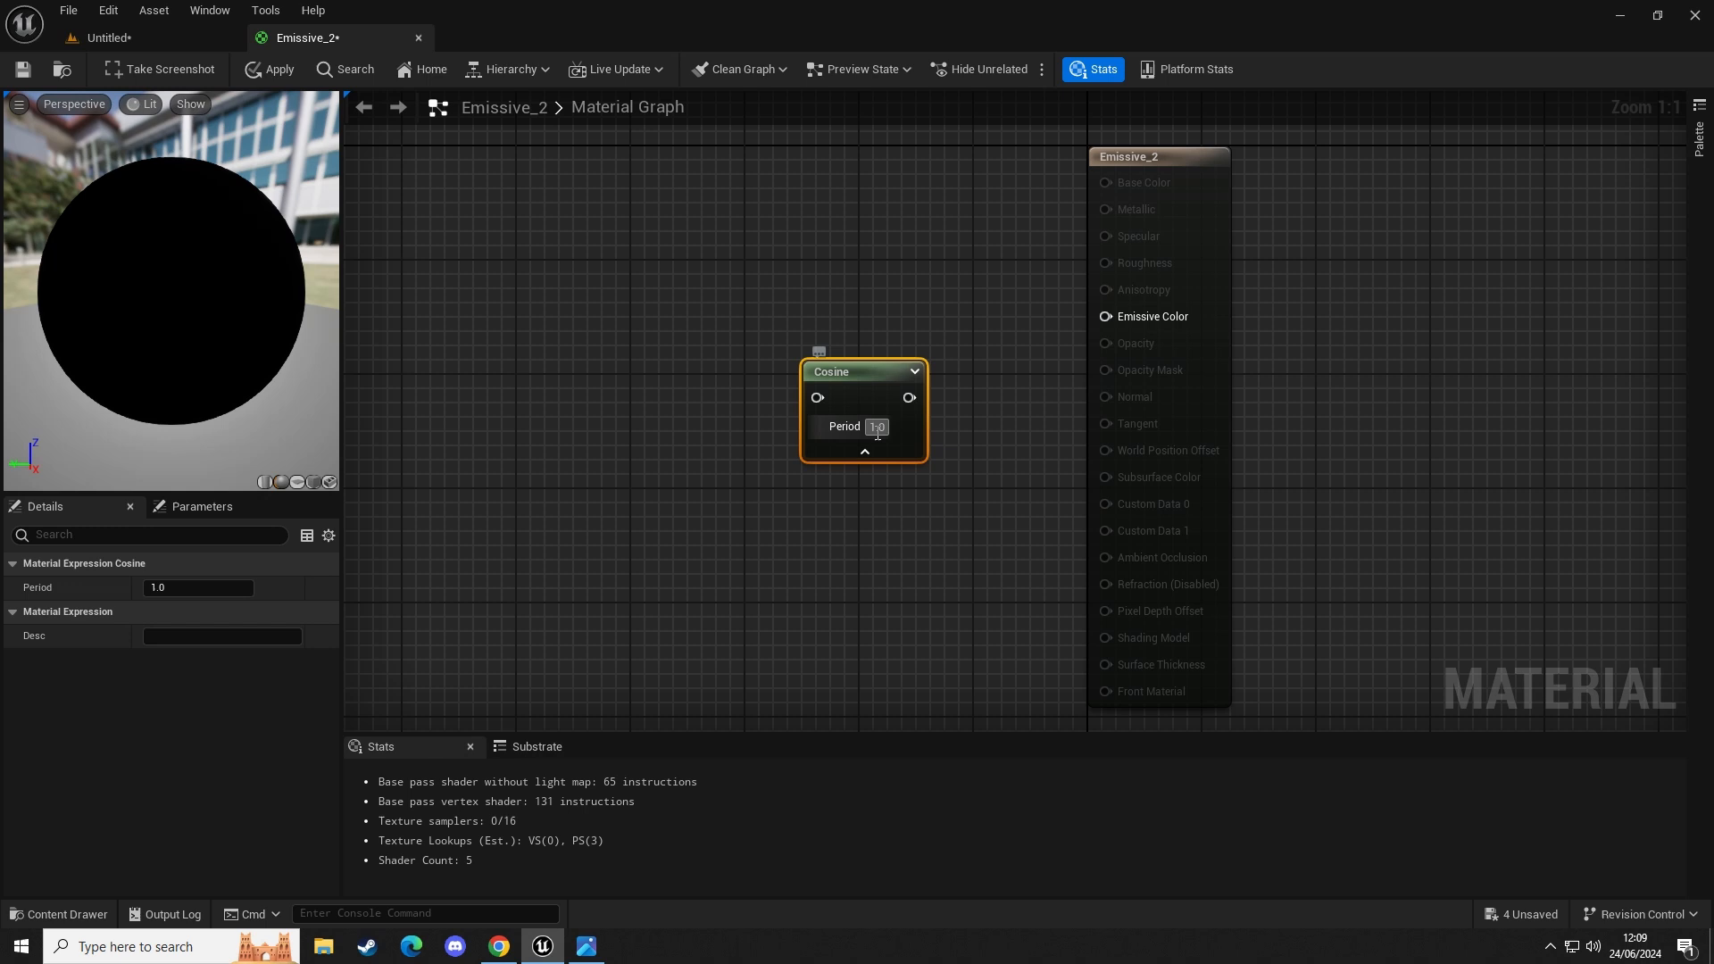
pyautogui.click(875, 427)
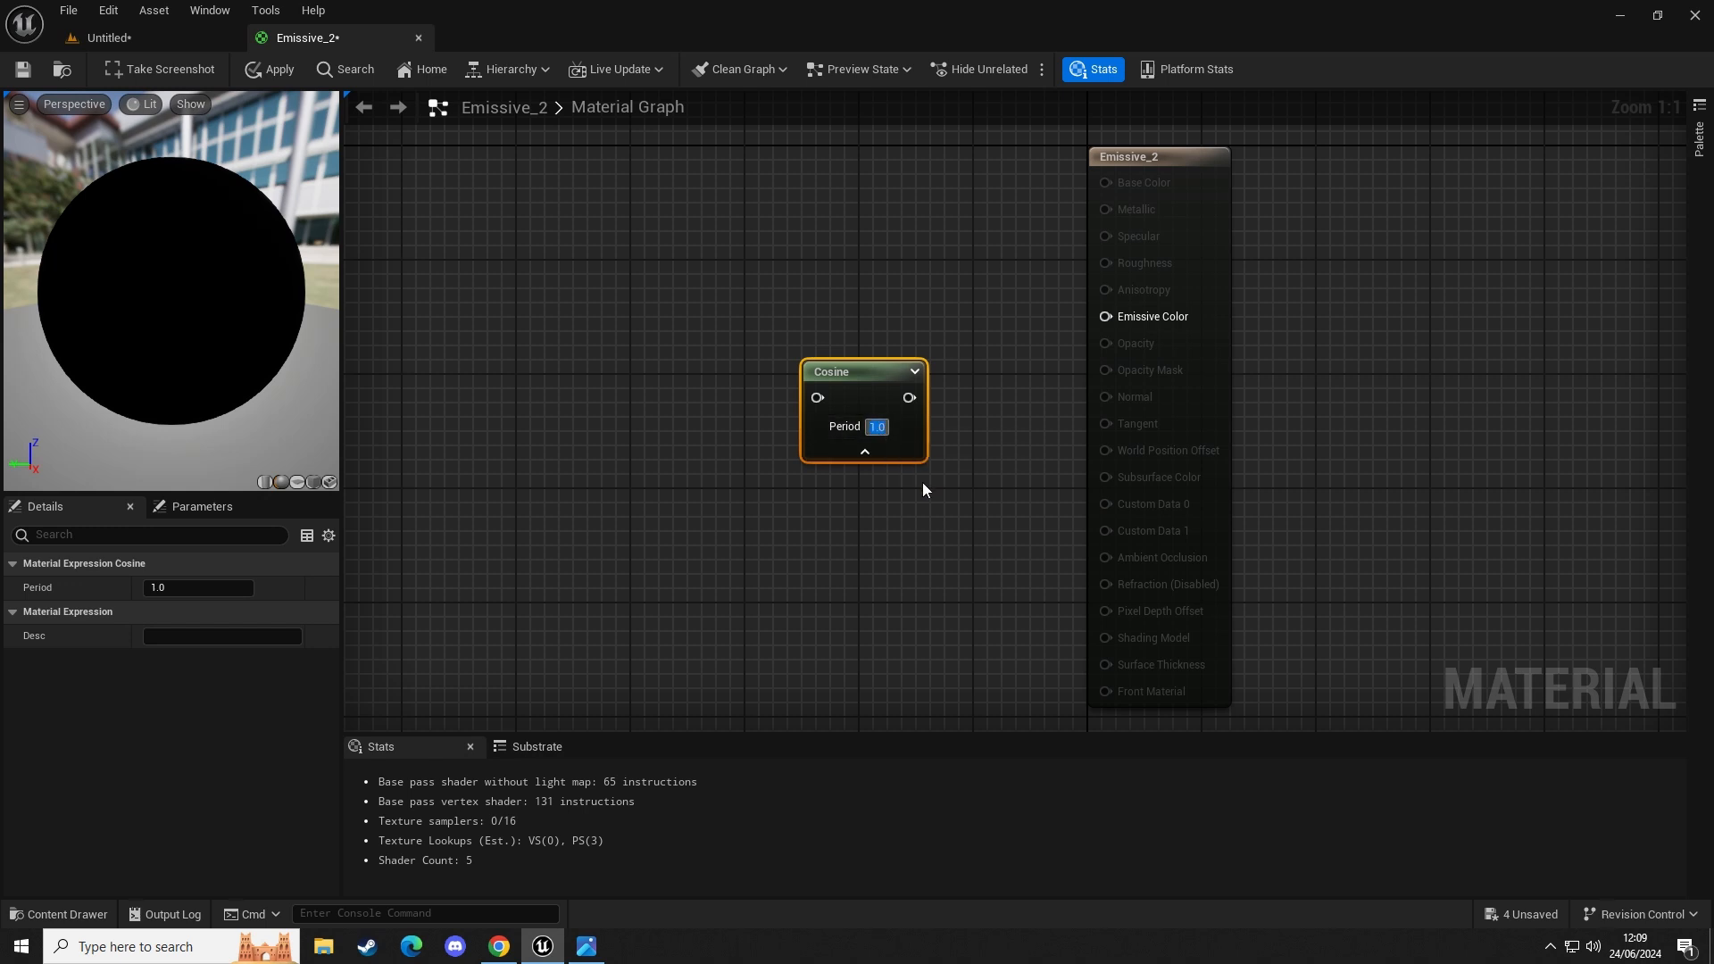
pyautogui.write('6.0')
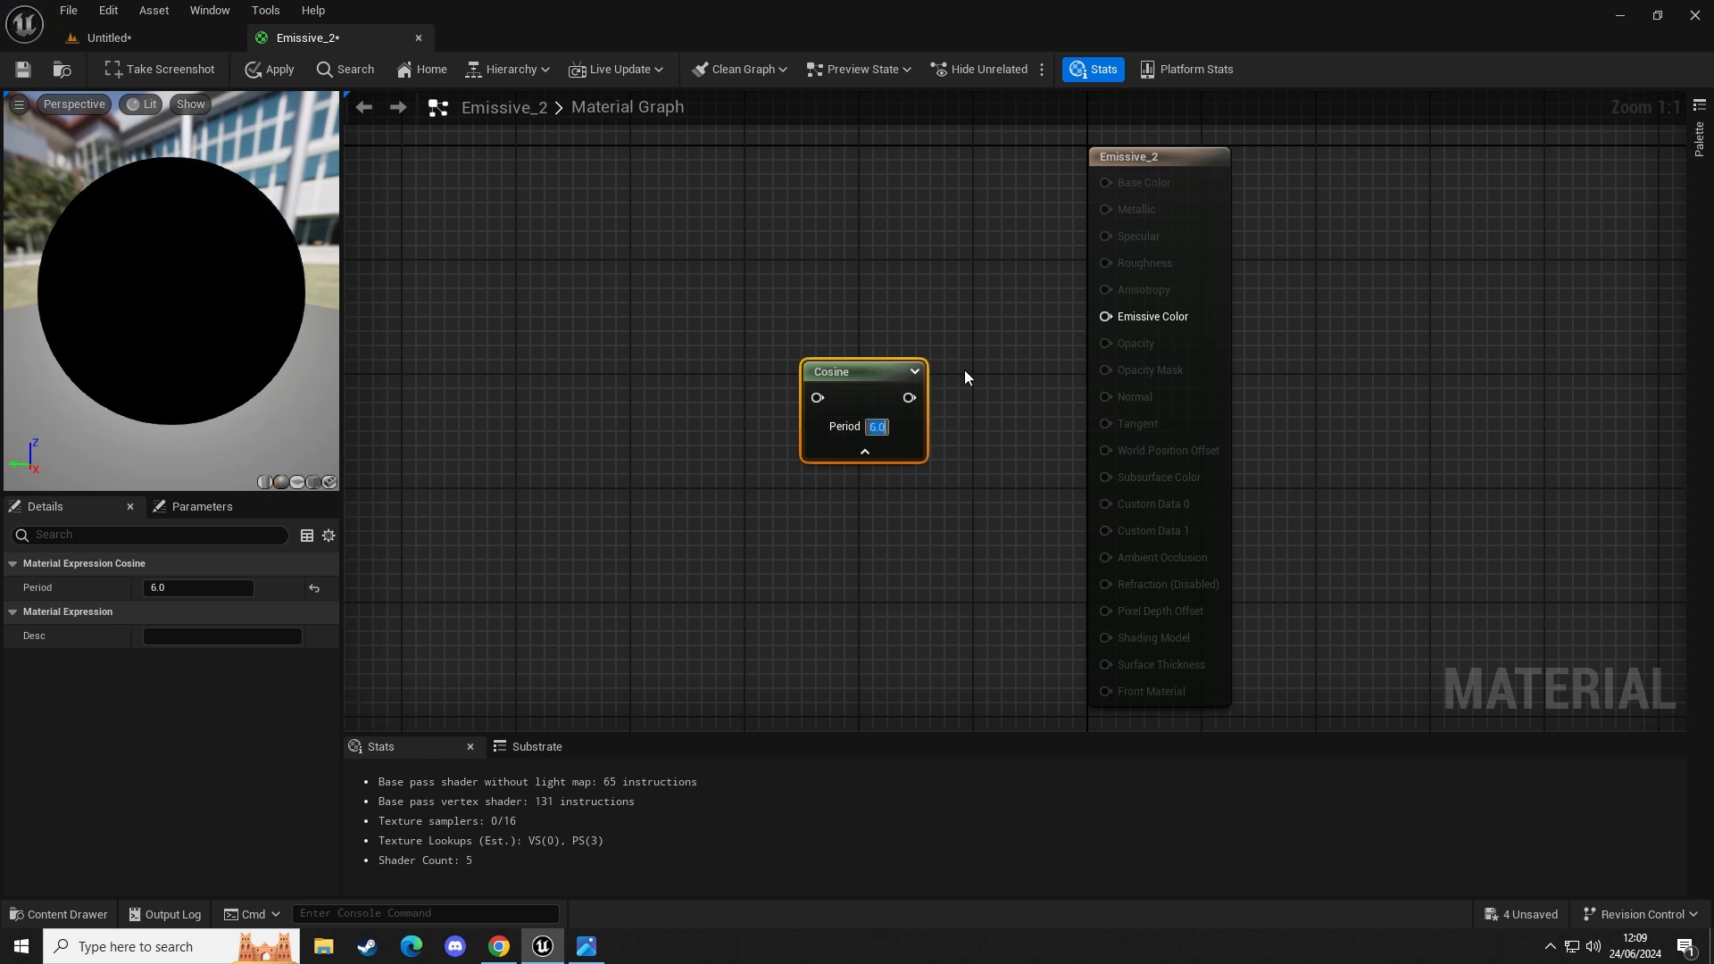
pyautogui.click(983, 546)
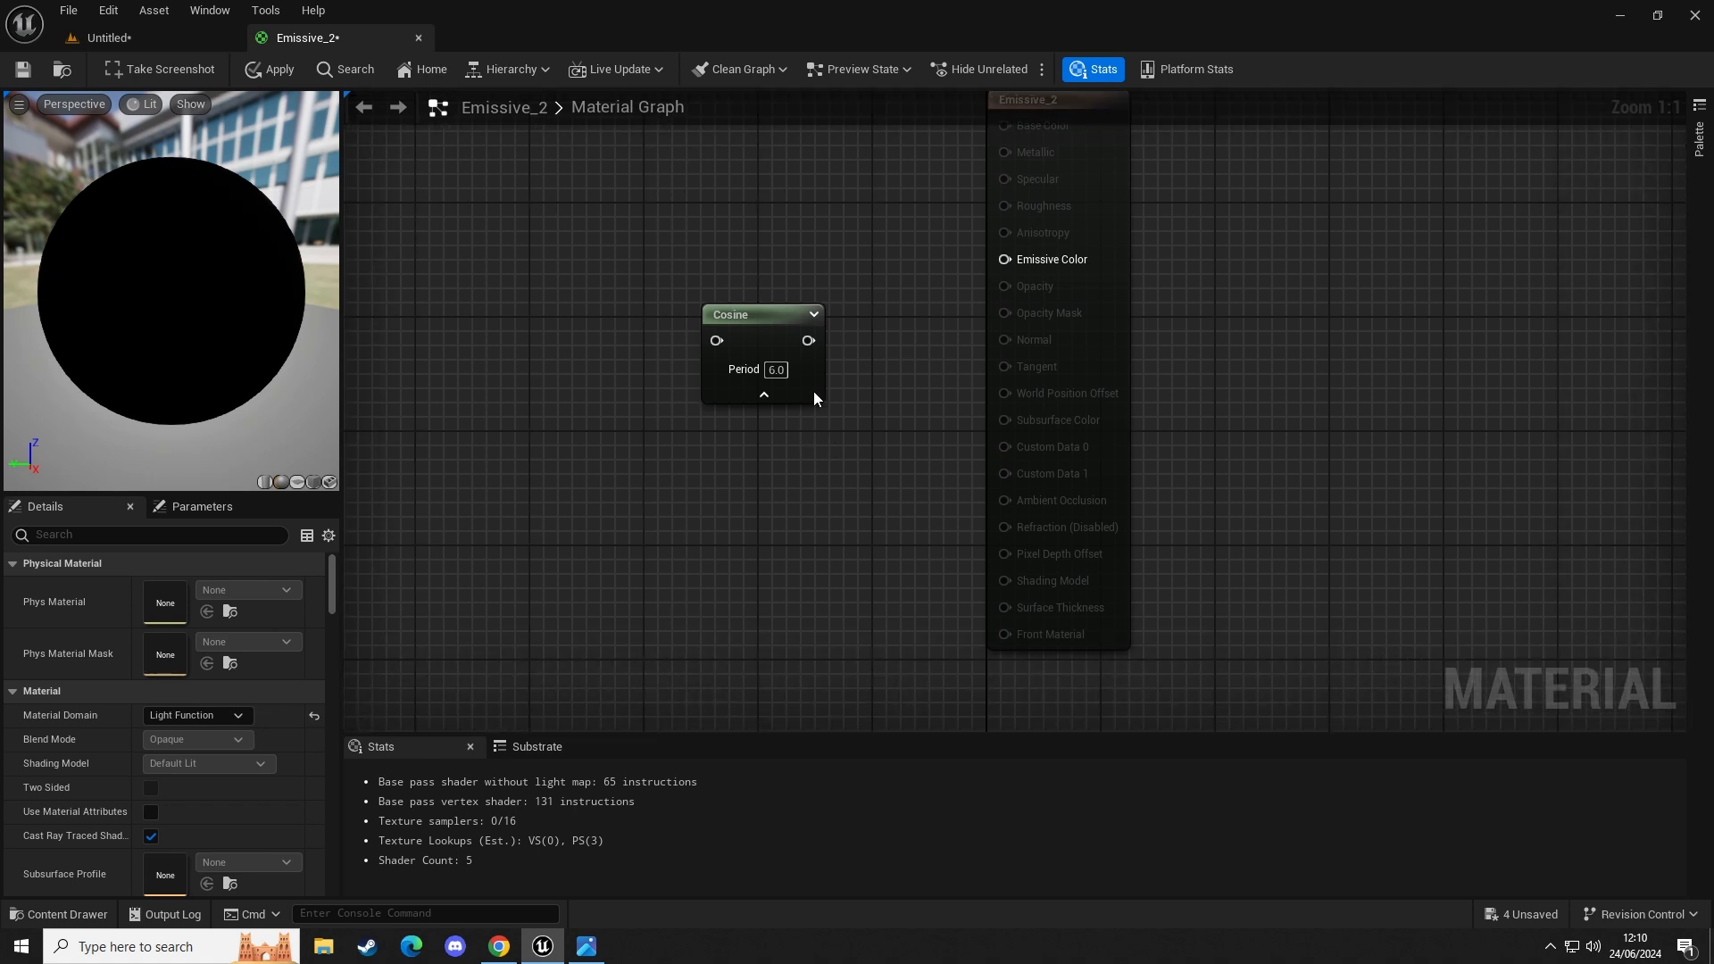
pyautogui.moveTo(807, 339)
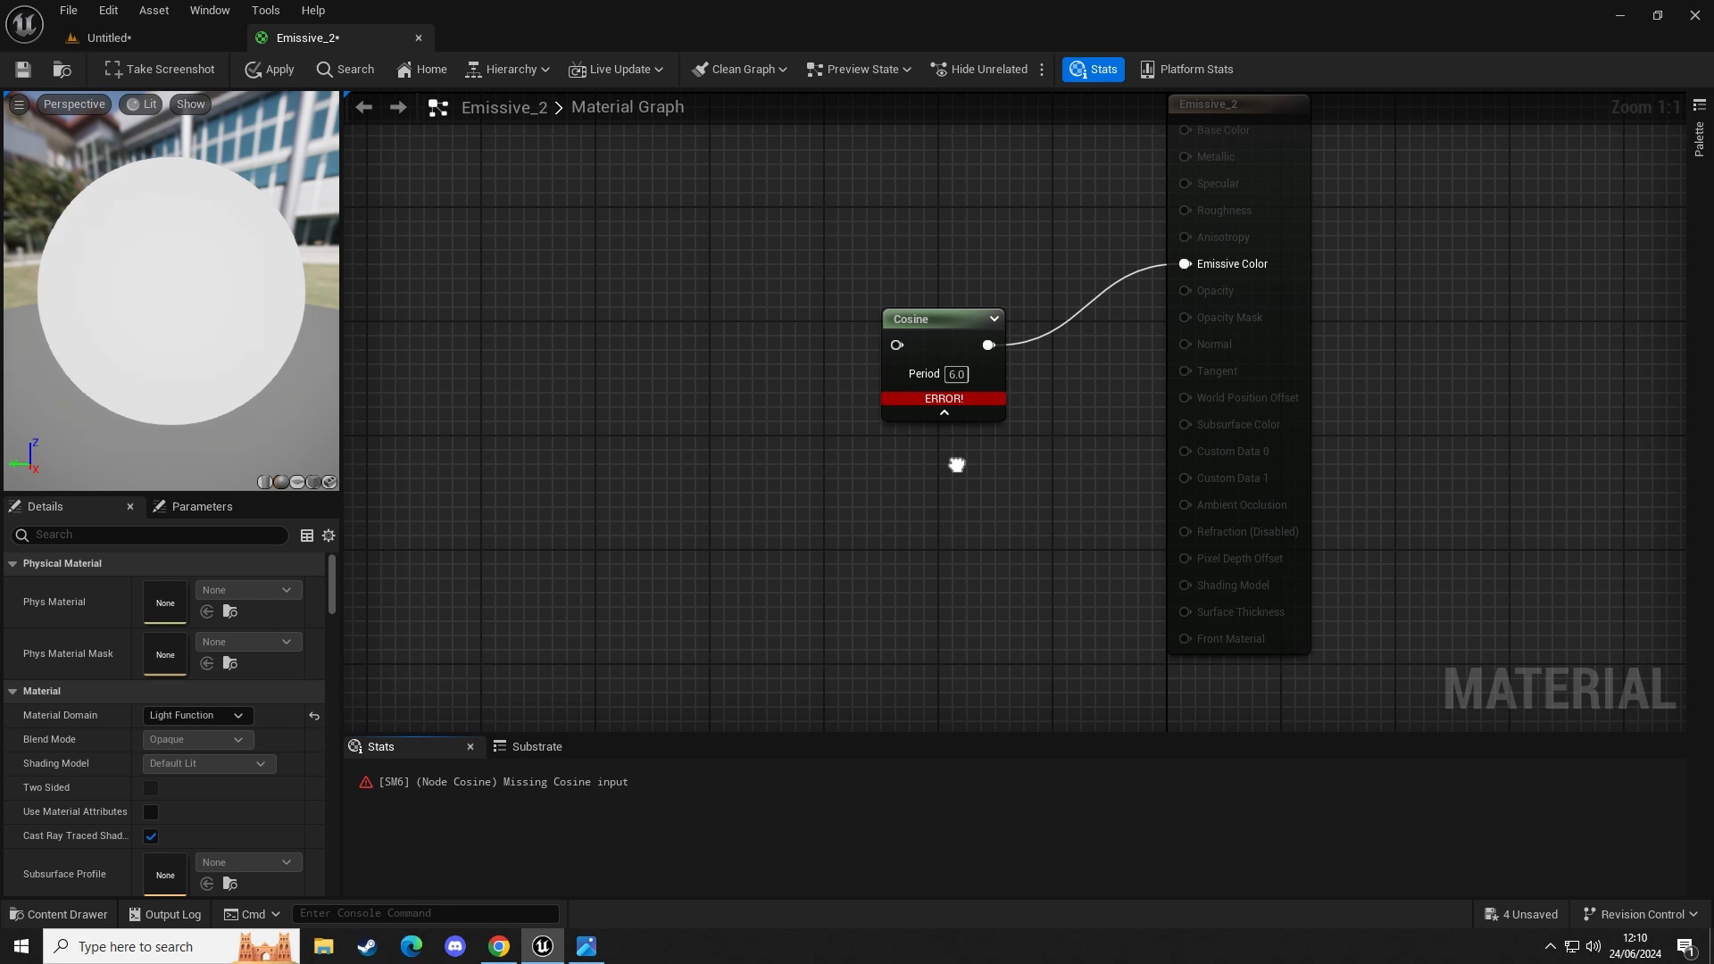
pyautogui.click(941, 316)
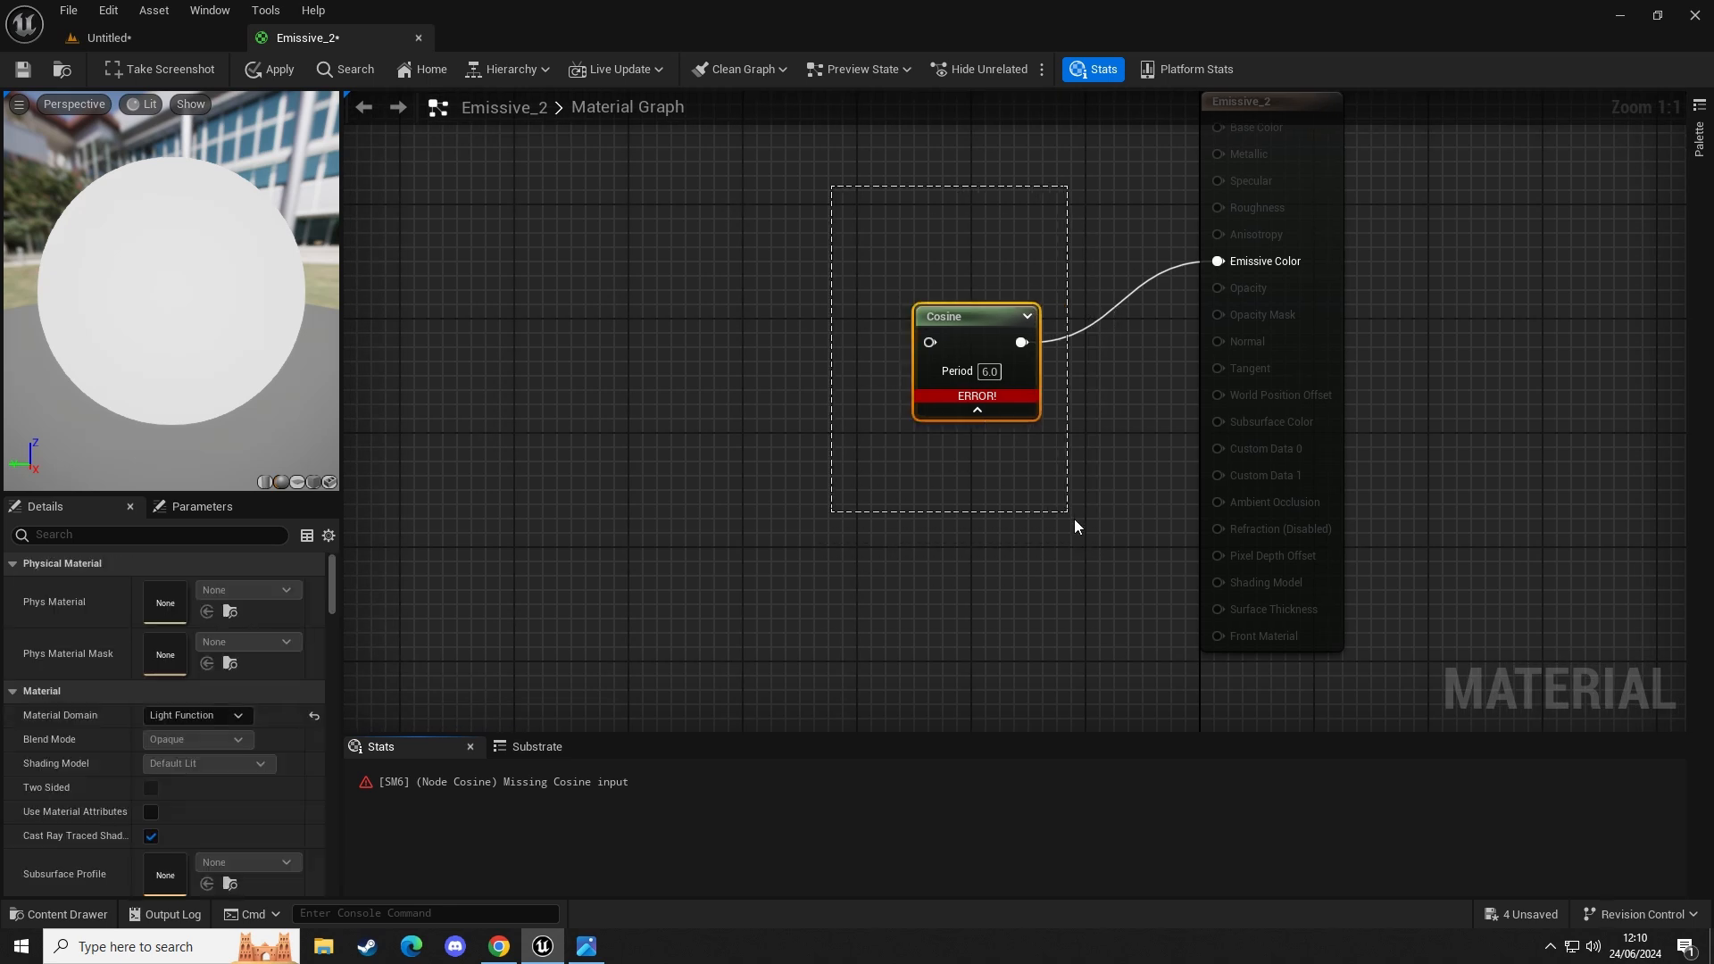
# Insert a Multiply node before the Cosine with a Time node on its B input.
pyautogui.click(629, 334)
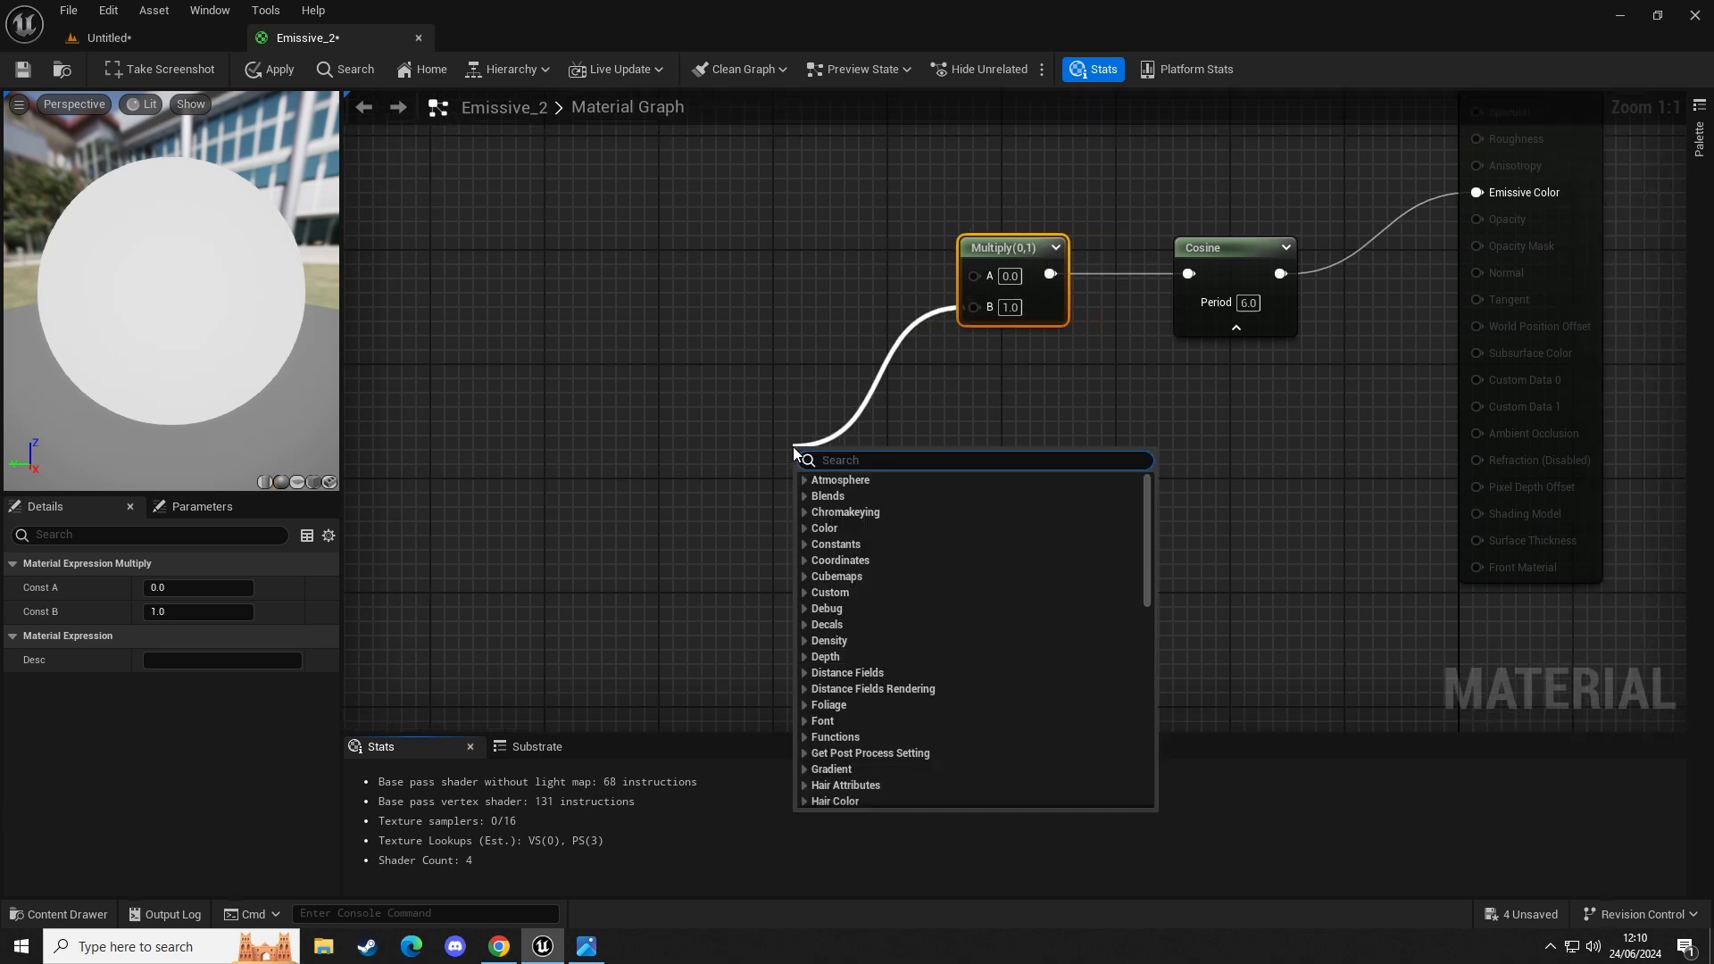
pyautogui.write('Time')
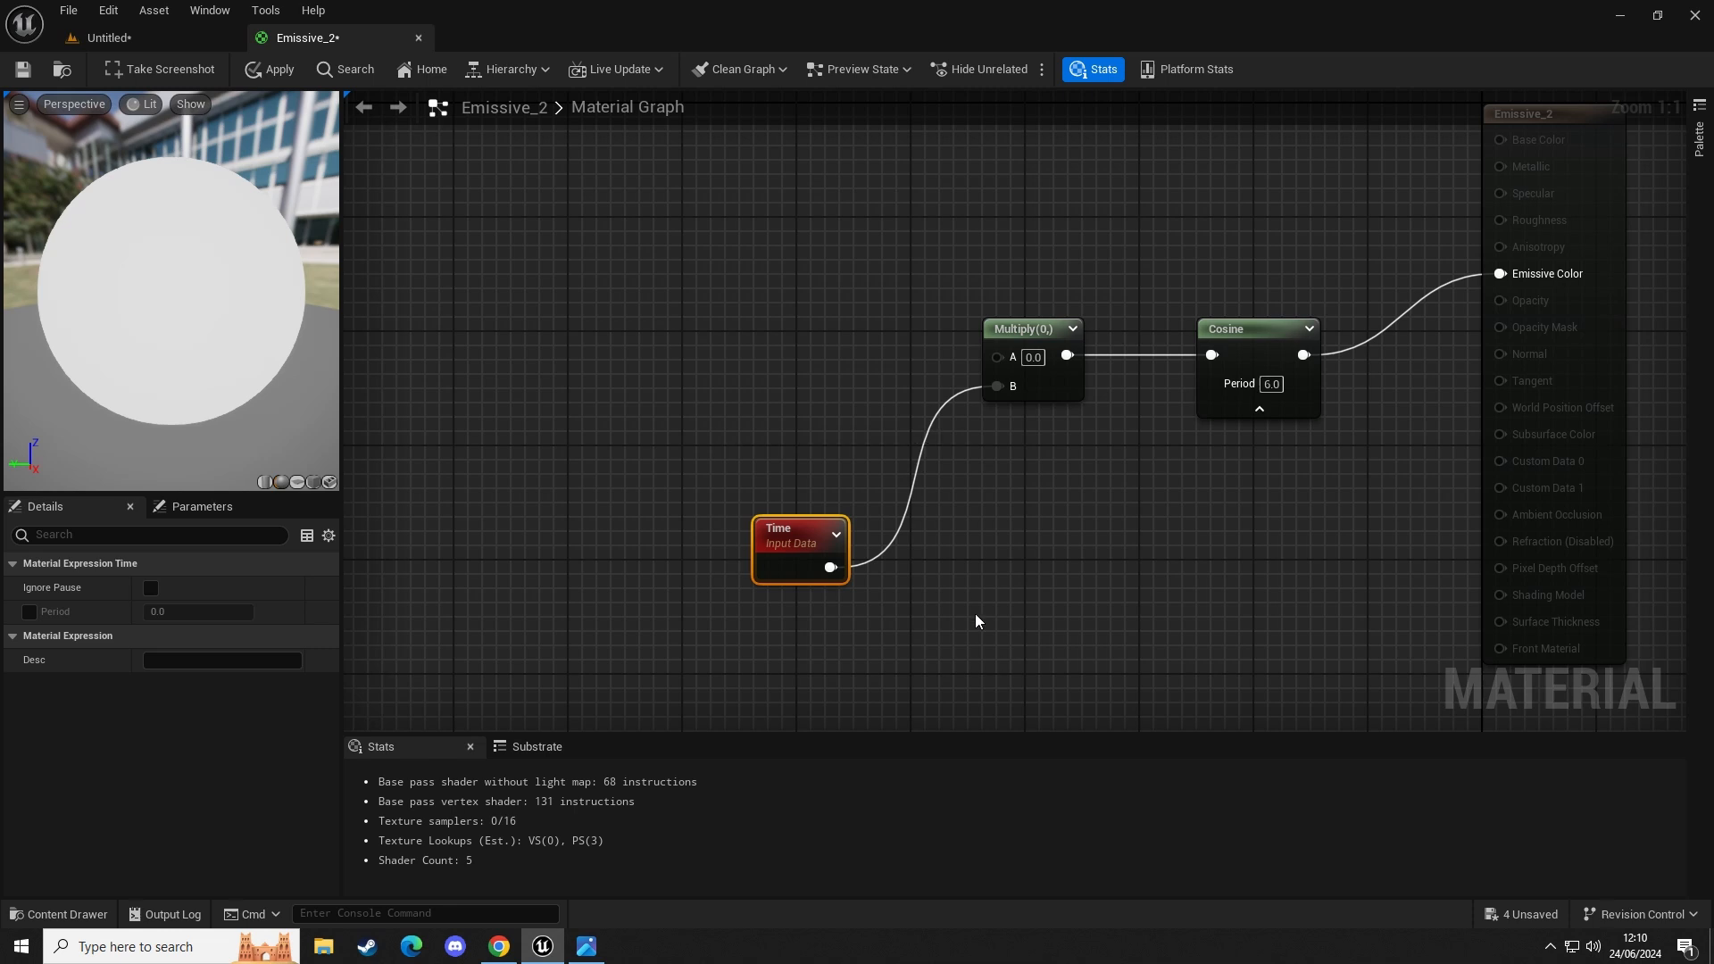
pyautogui.click(977, 621)
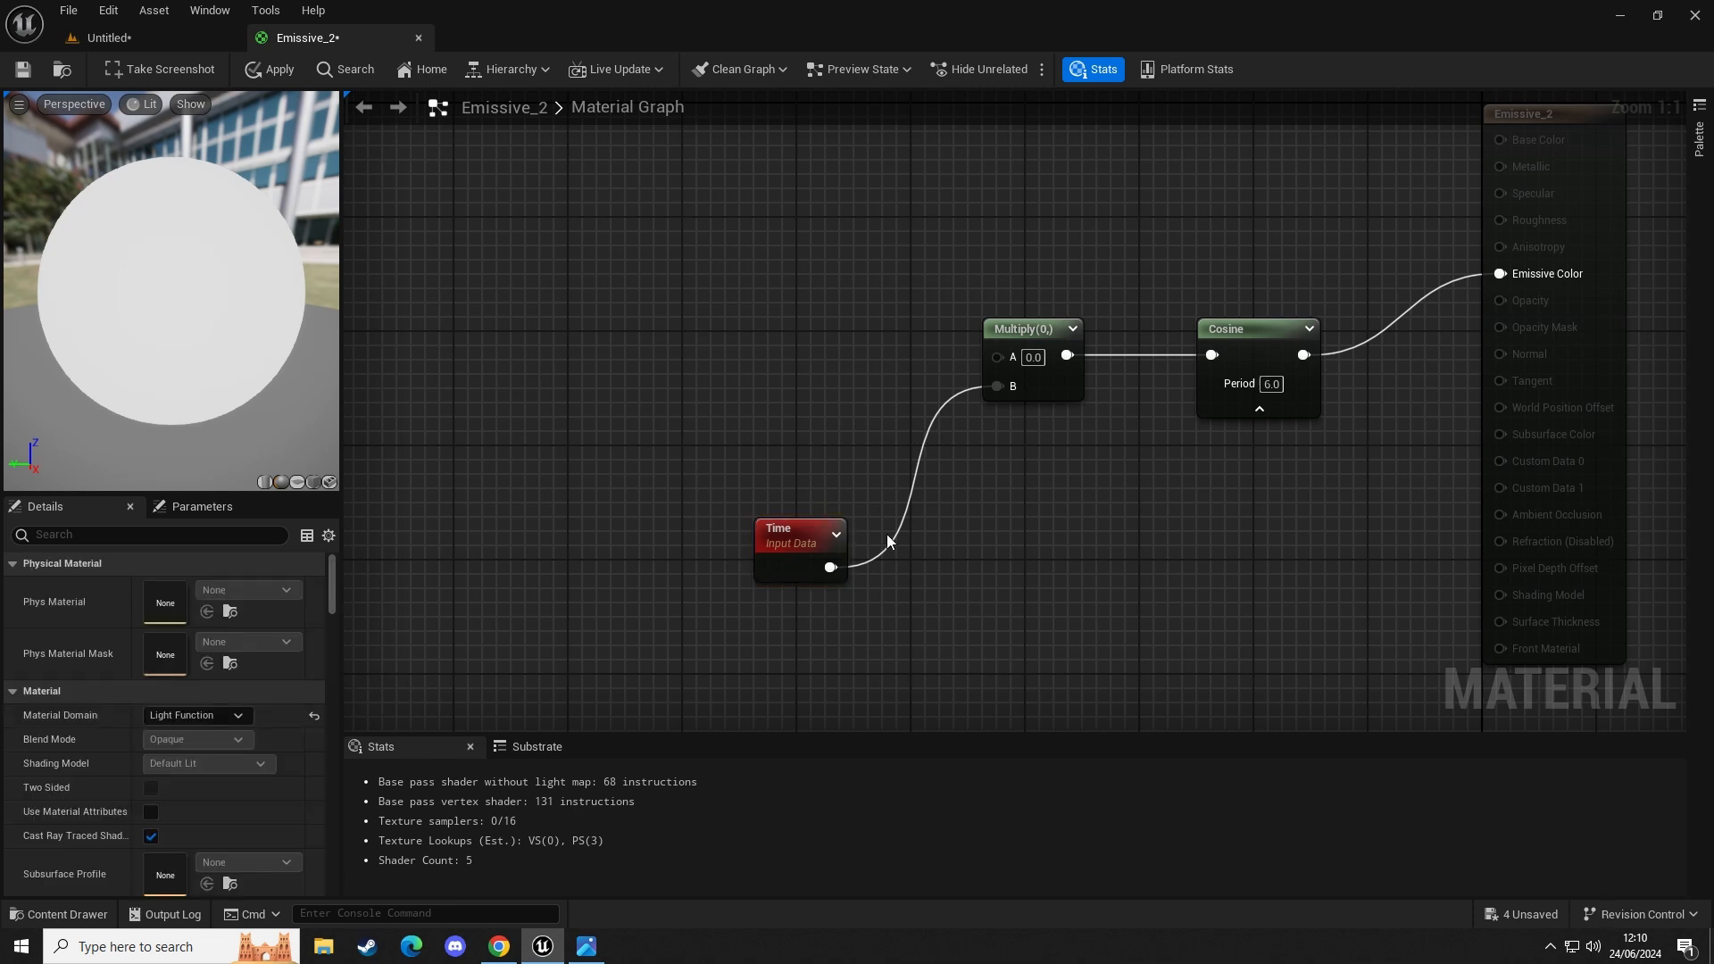
pyautogui.moveTo(839, 457)
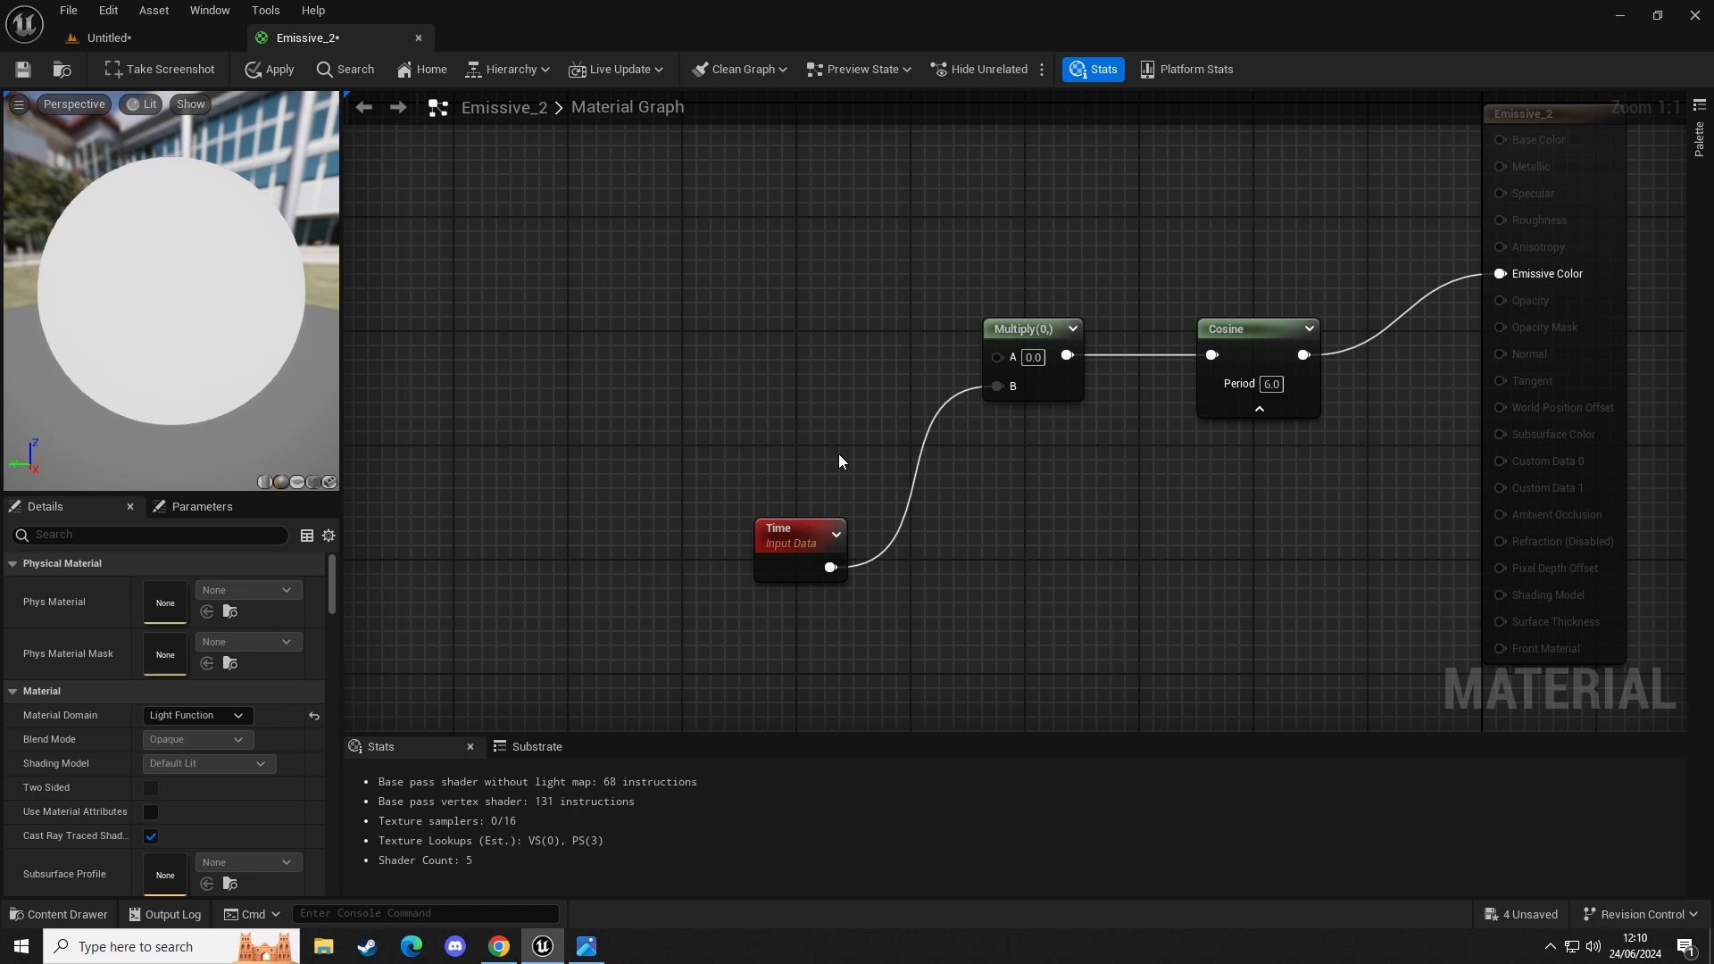
pyautogui.moveTo(736, 505)
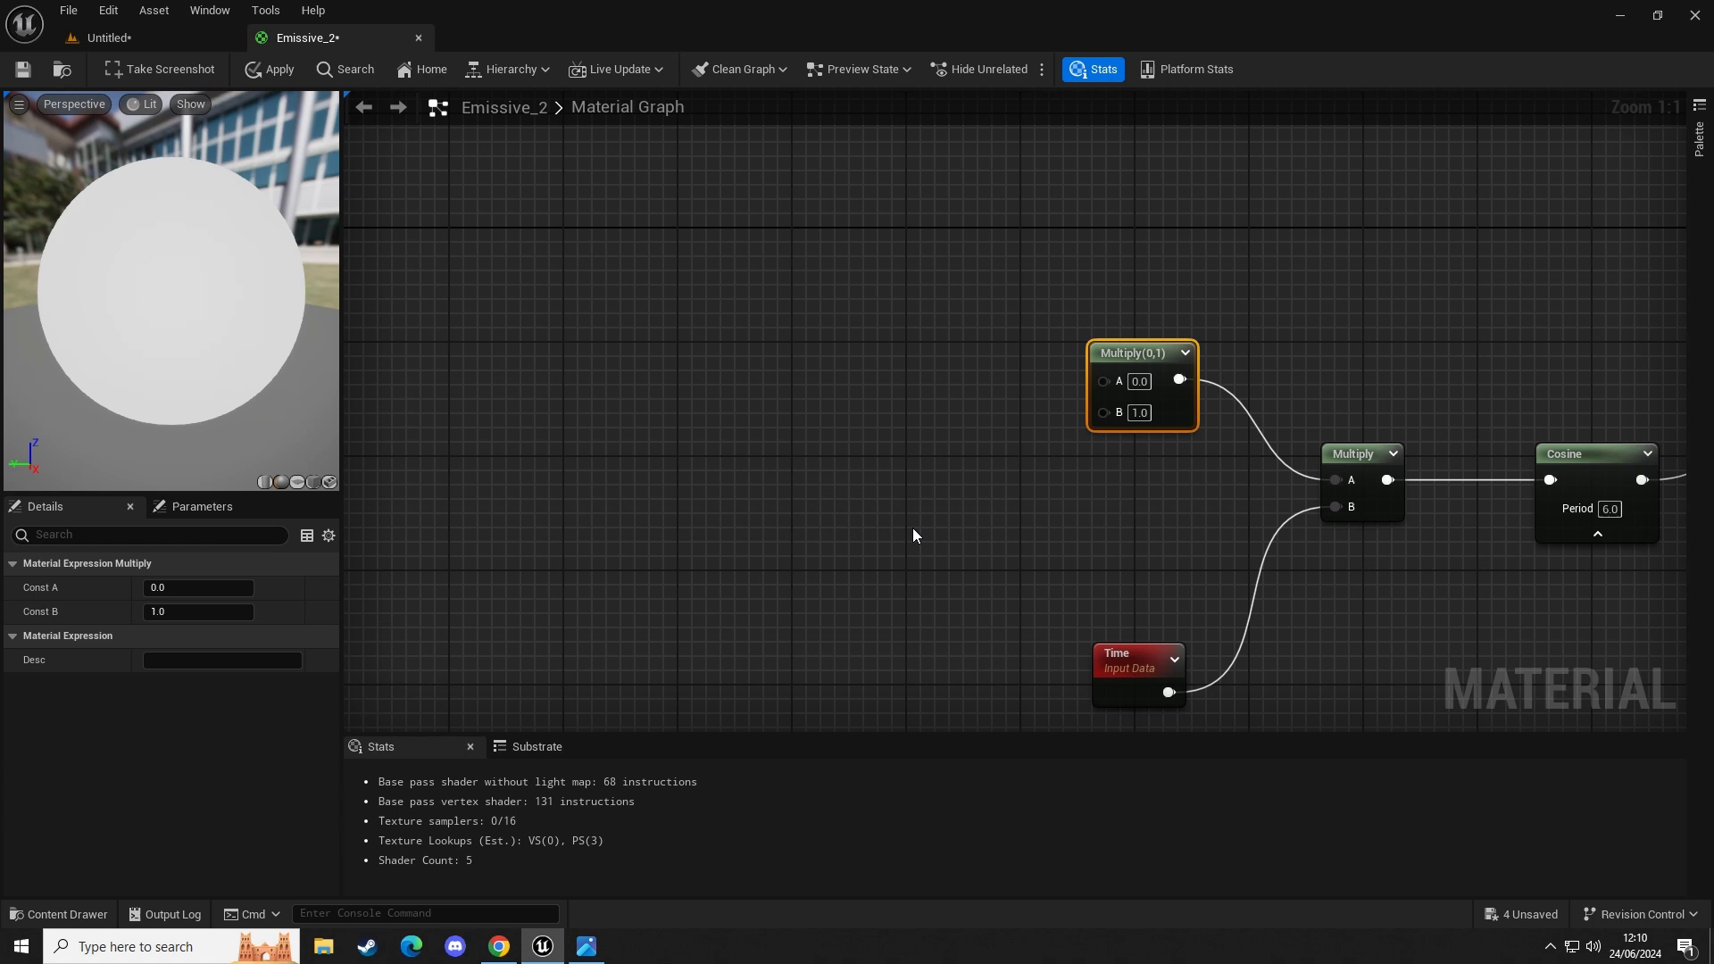
pyautogui.moveTo(886, 522)
pyautogui.write('s')
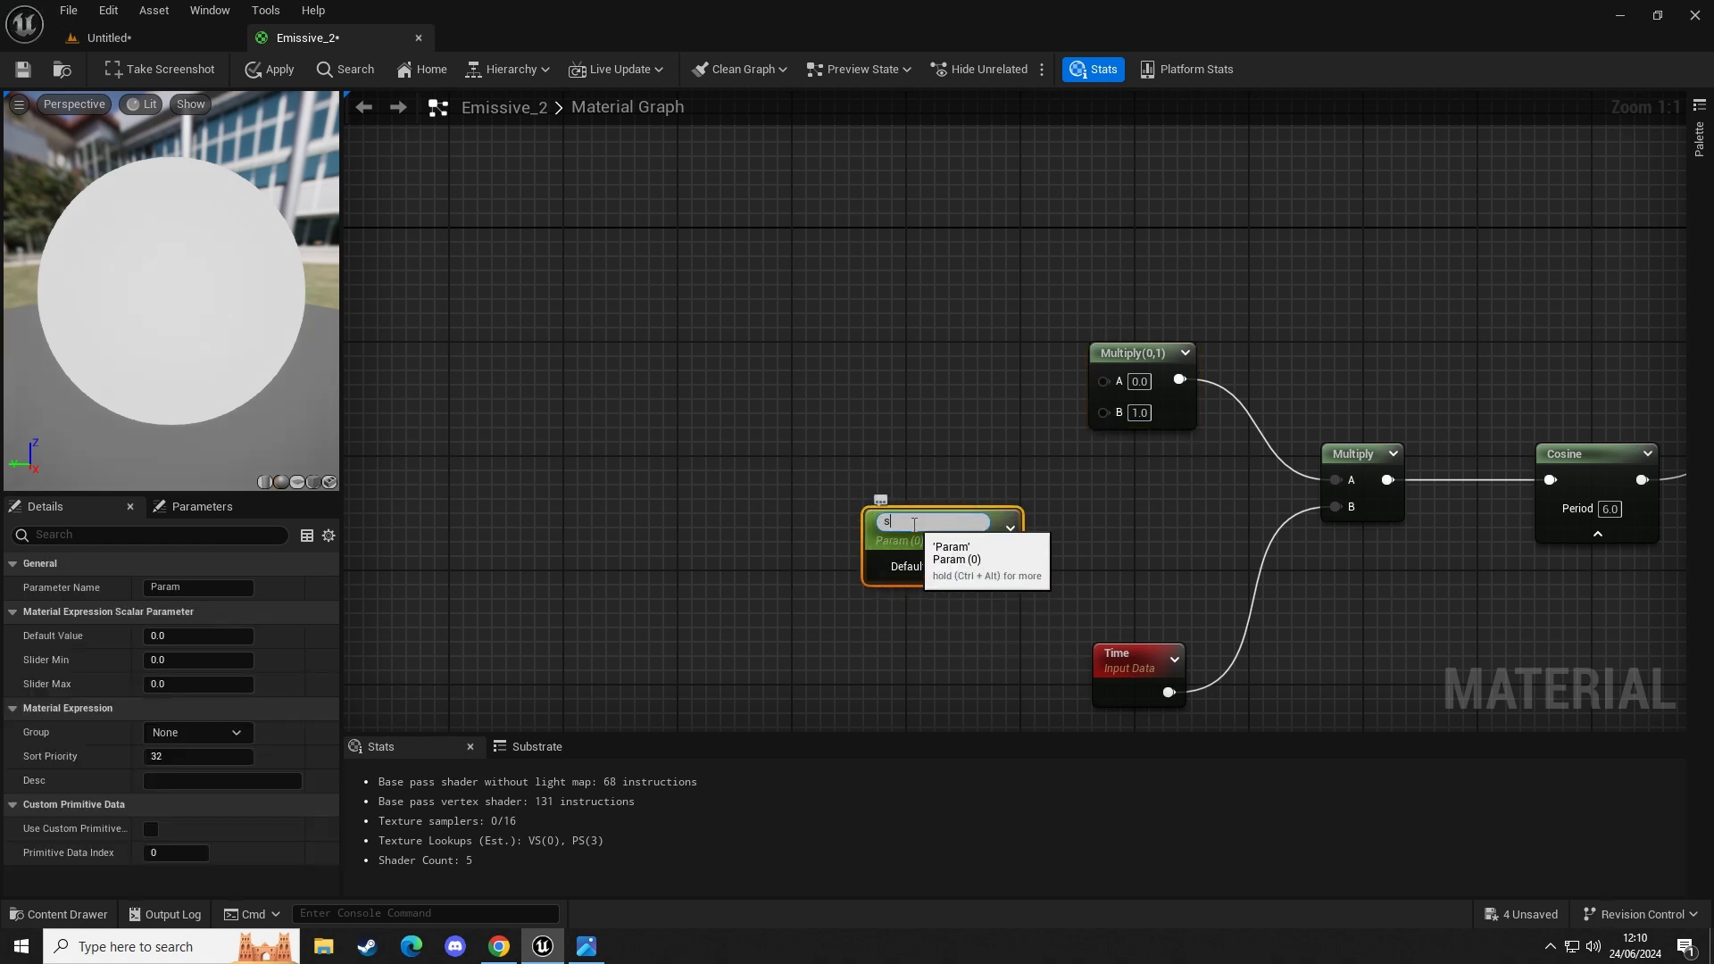
# Add a second Multiply with a Scalar Parameter named Intensity scaling the Time signal.
pyautogui.write('Intensity')
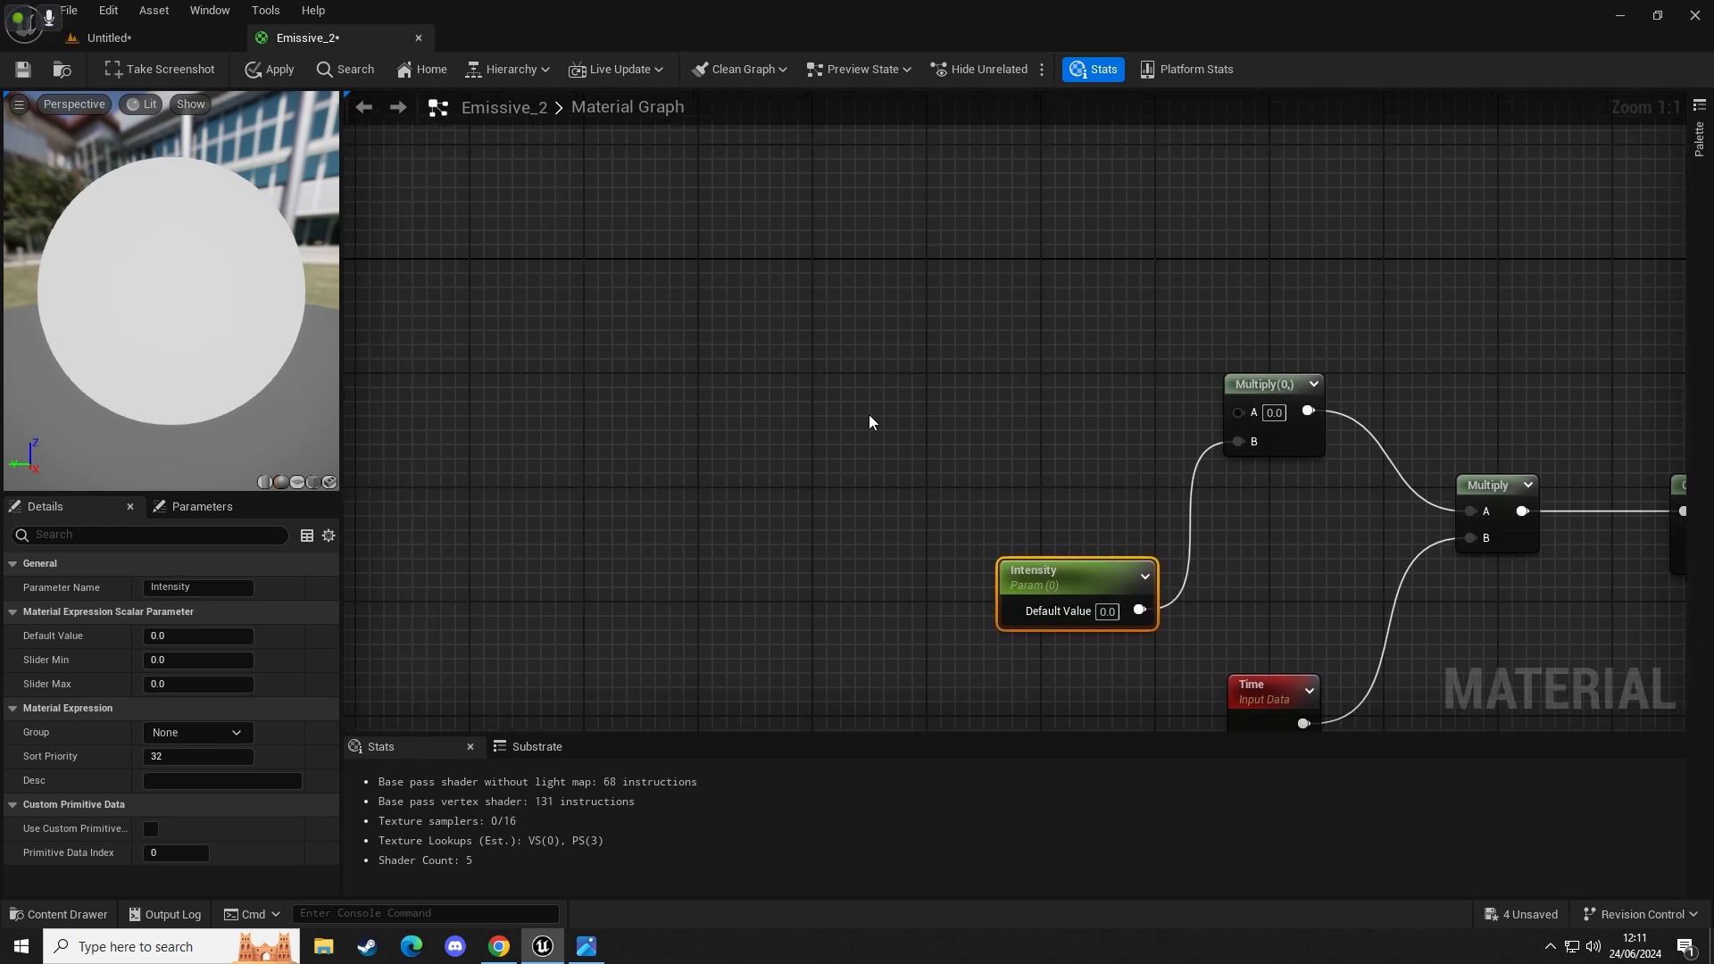
pyautogui.moveTo(844, 394)
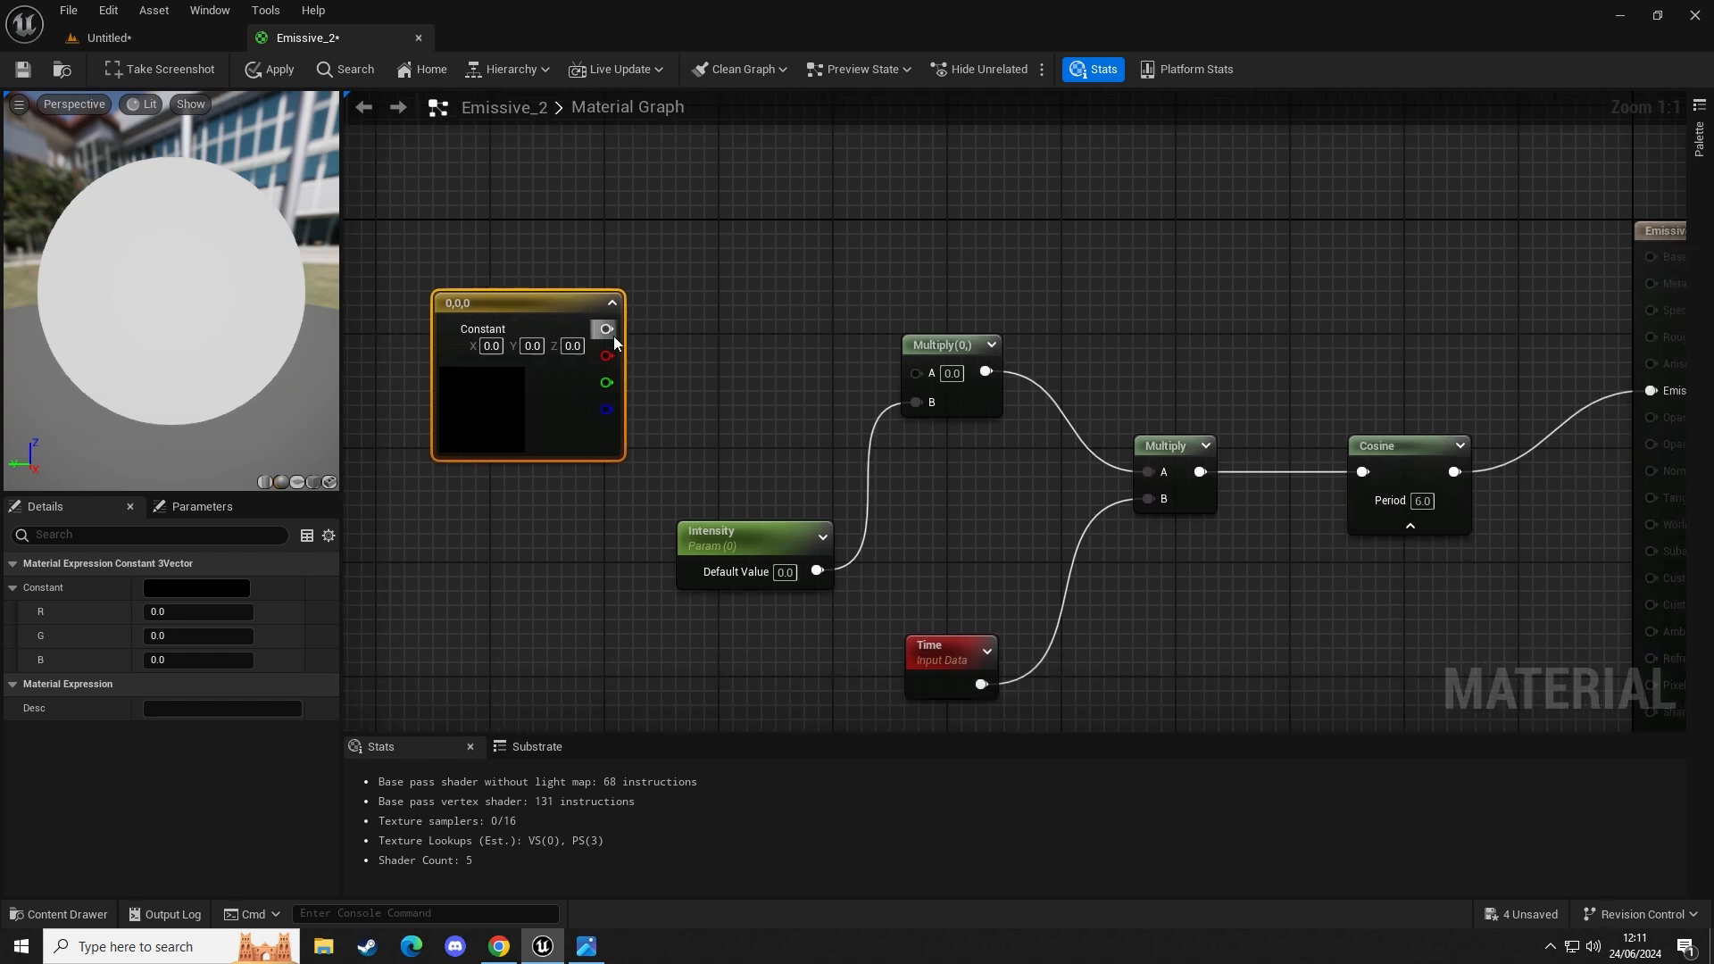
# Wire the colour constant into the Intensity multiplier and convert it to an EmissiveColour parameter.
pyautogui.moveTo(605, 328); pyautogui.dragTo(675, 329)
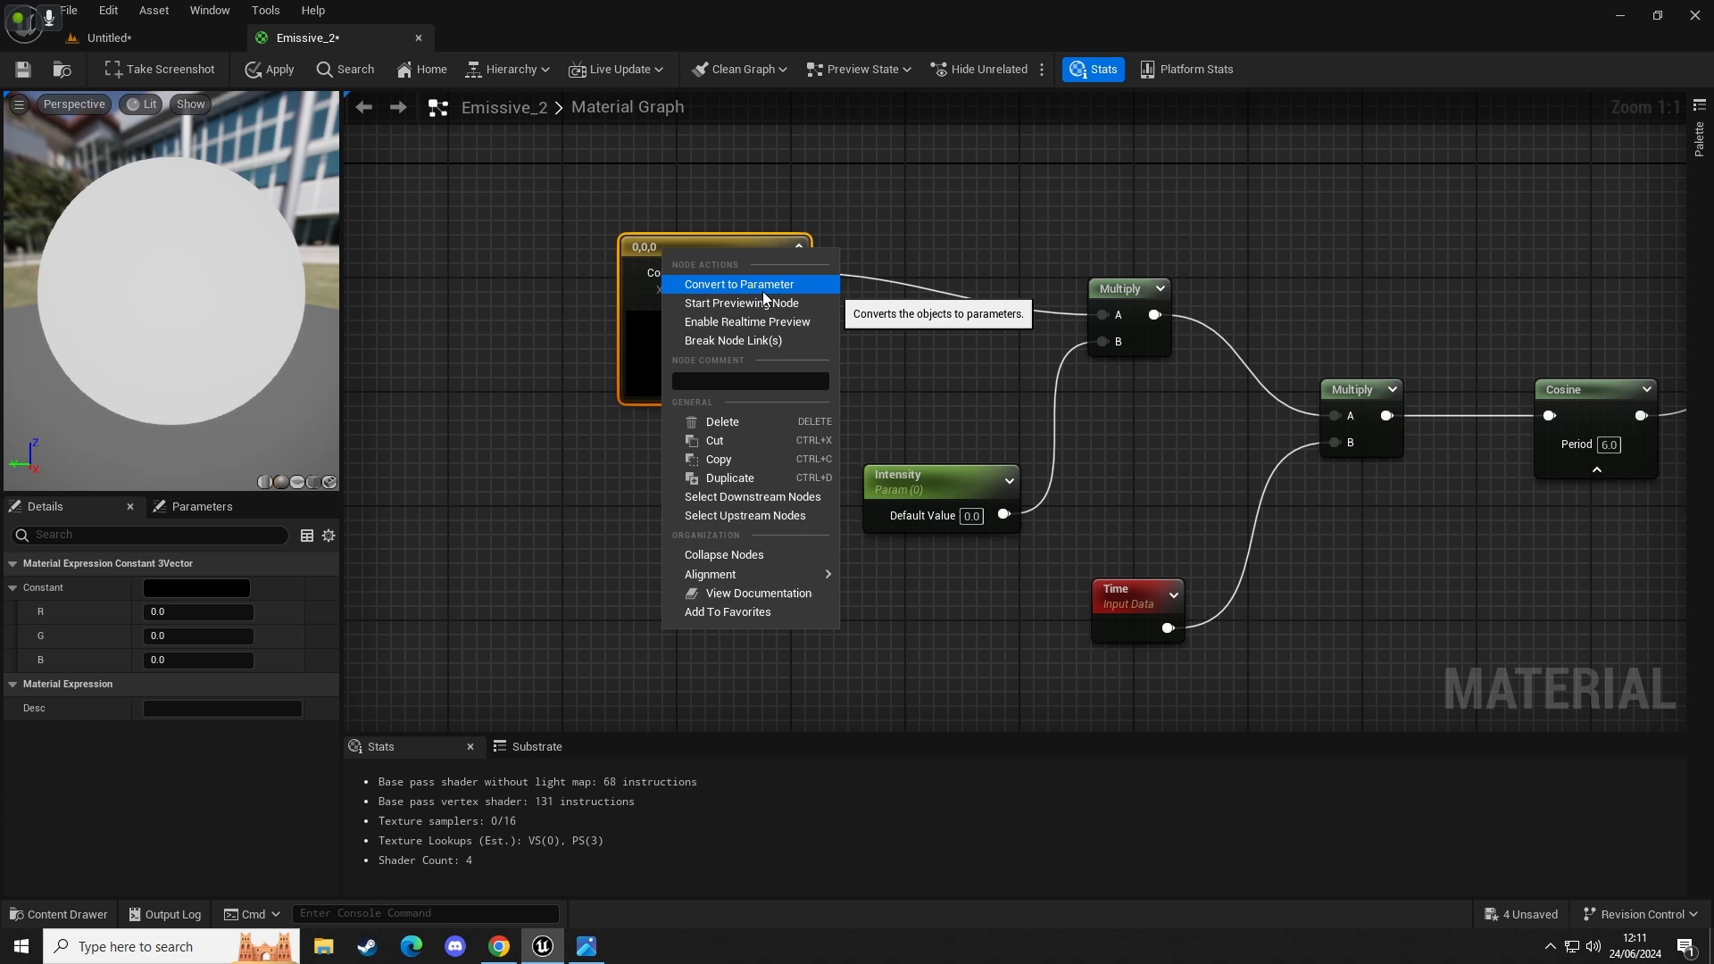
pyautogui.click(738, 284)
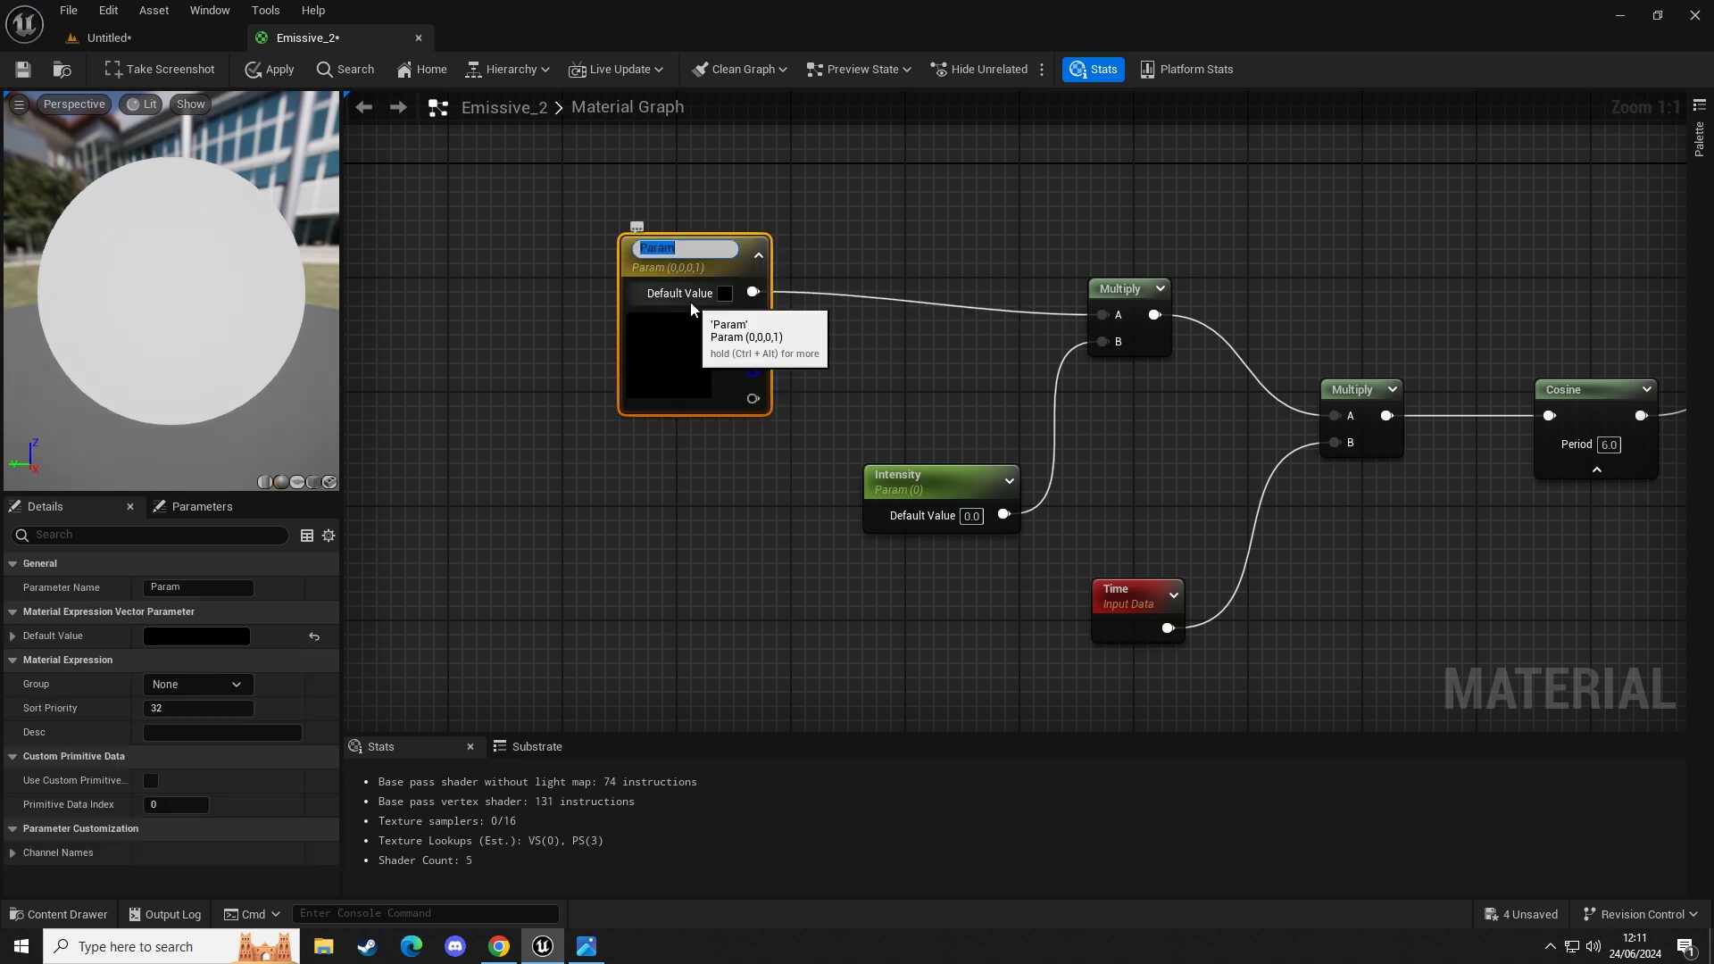
pyautogui.write('EmissiveColour')
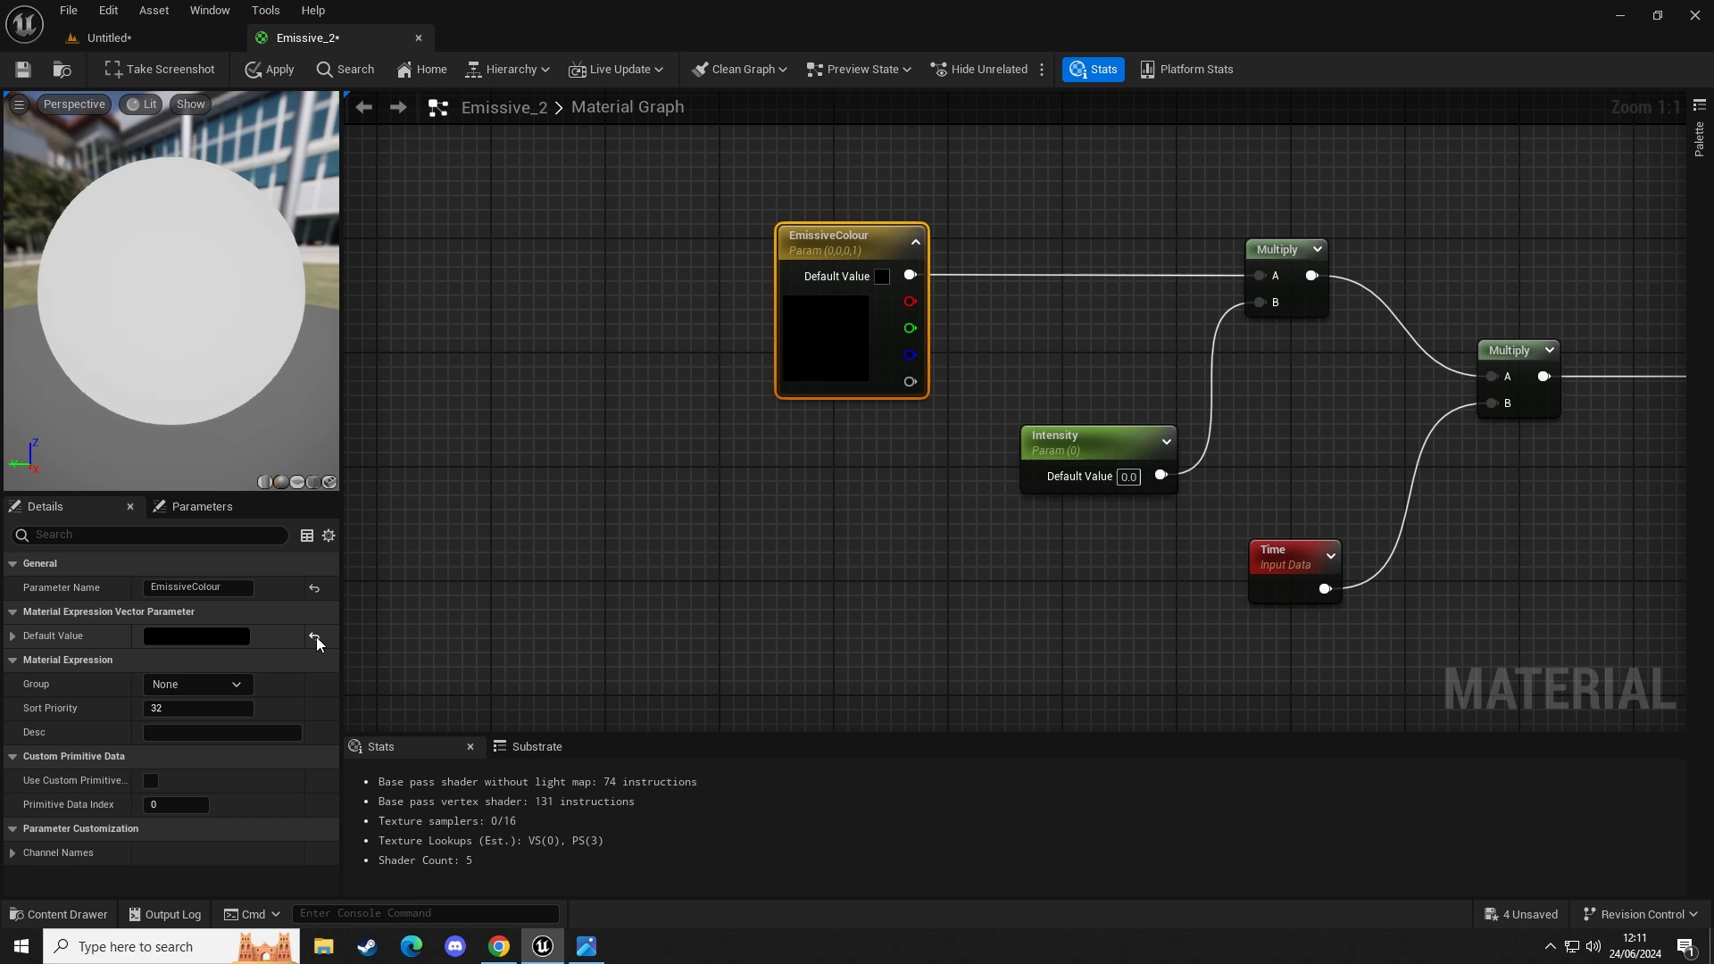
# Set the Intensity parameter's default value to 1.0.
pyautogui.click(197, 636)
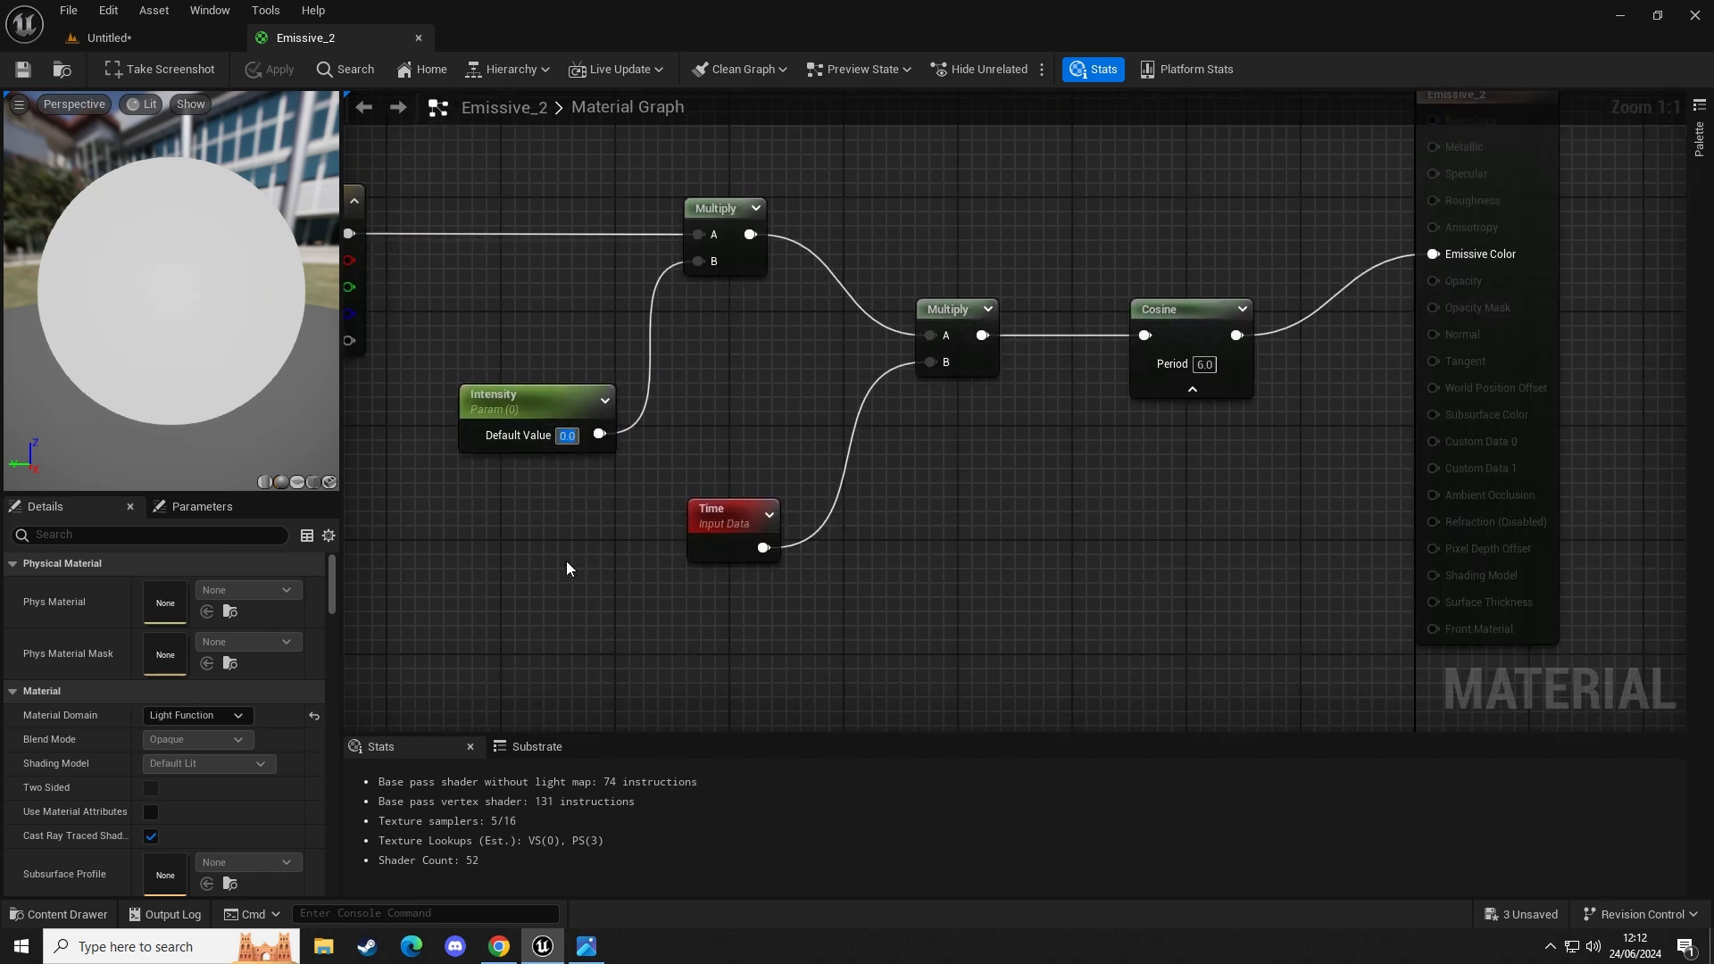
pyautogui.write('1.0')
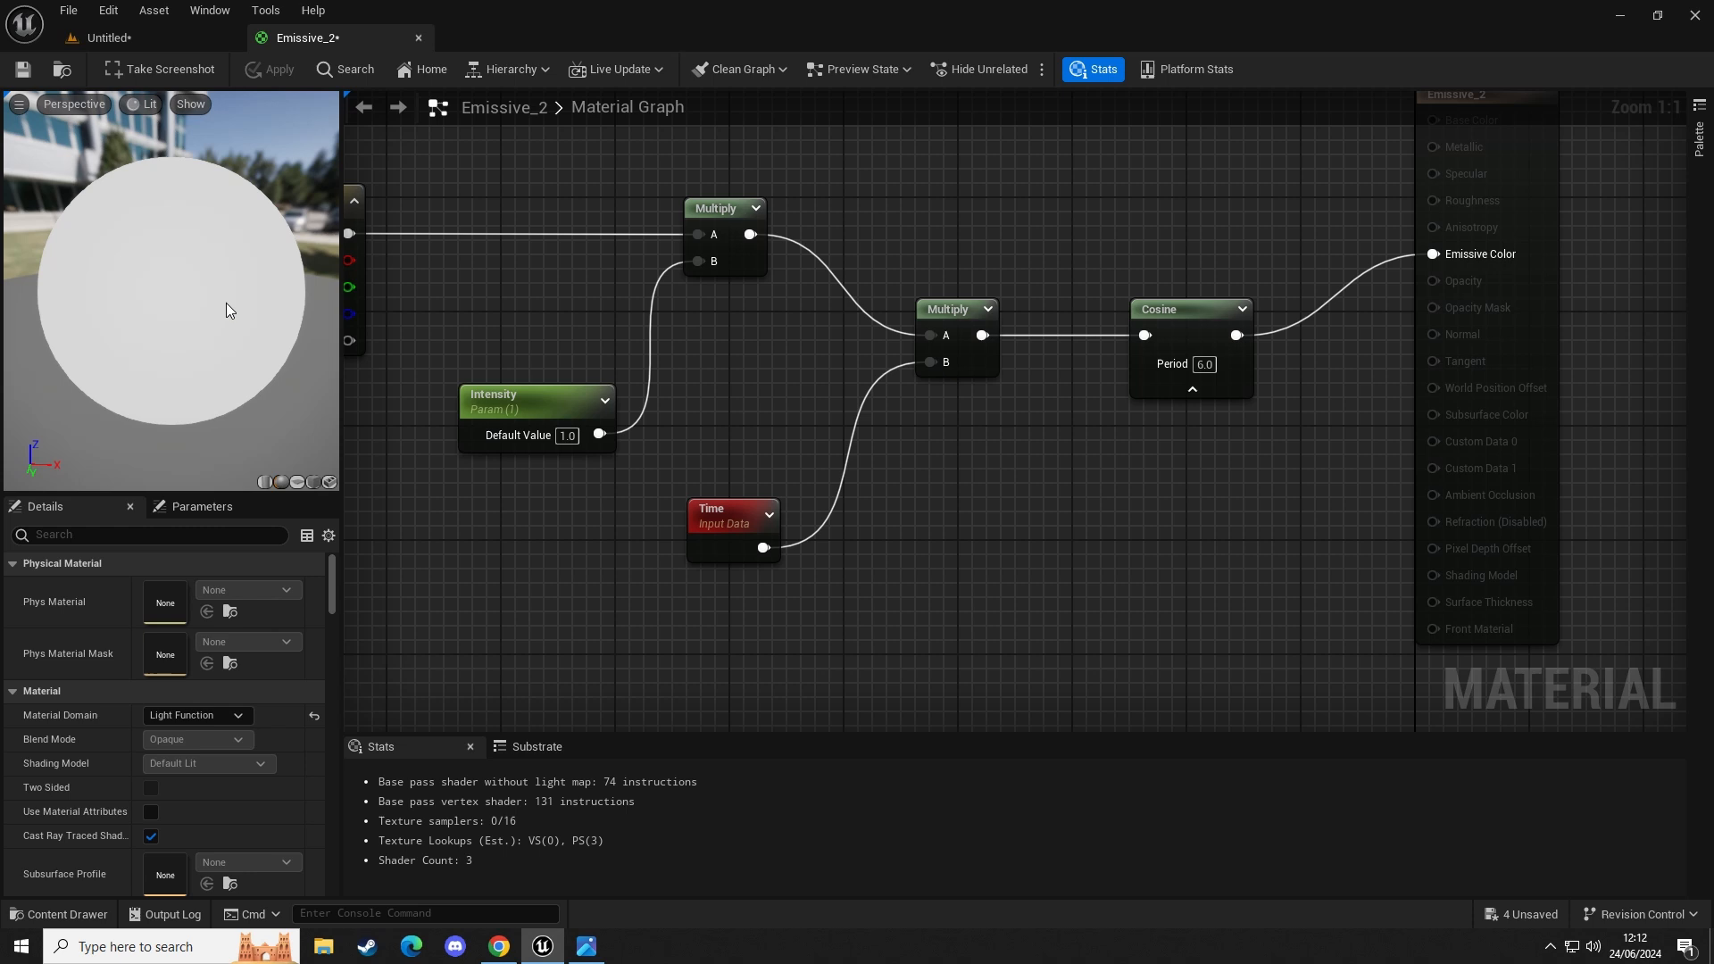
pyautogui.moveTo(105, 37)
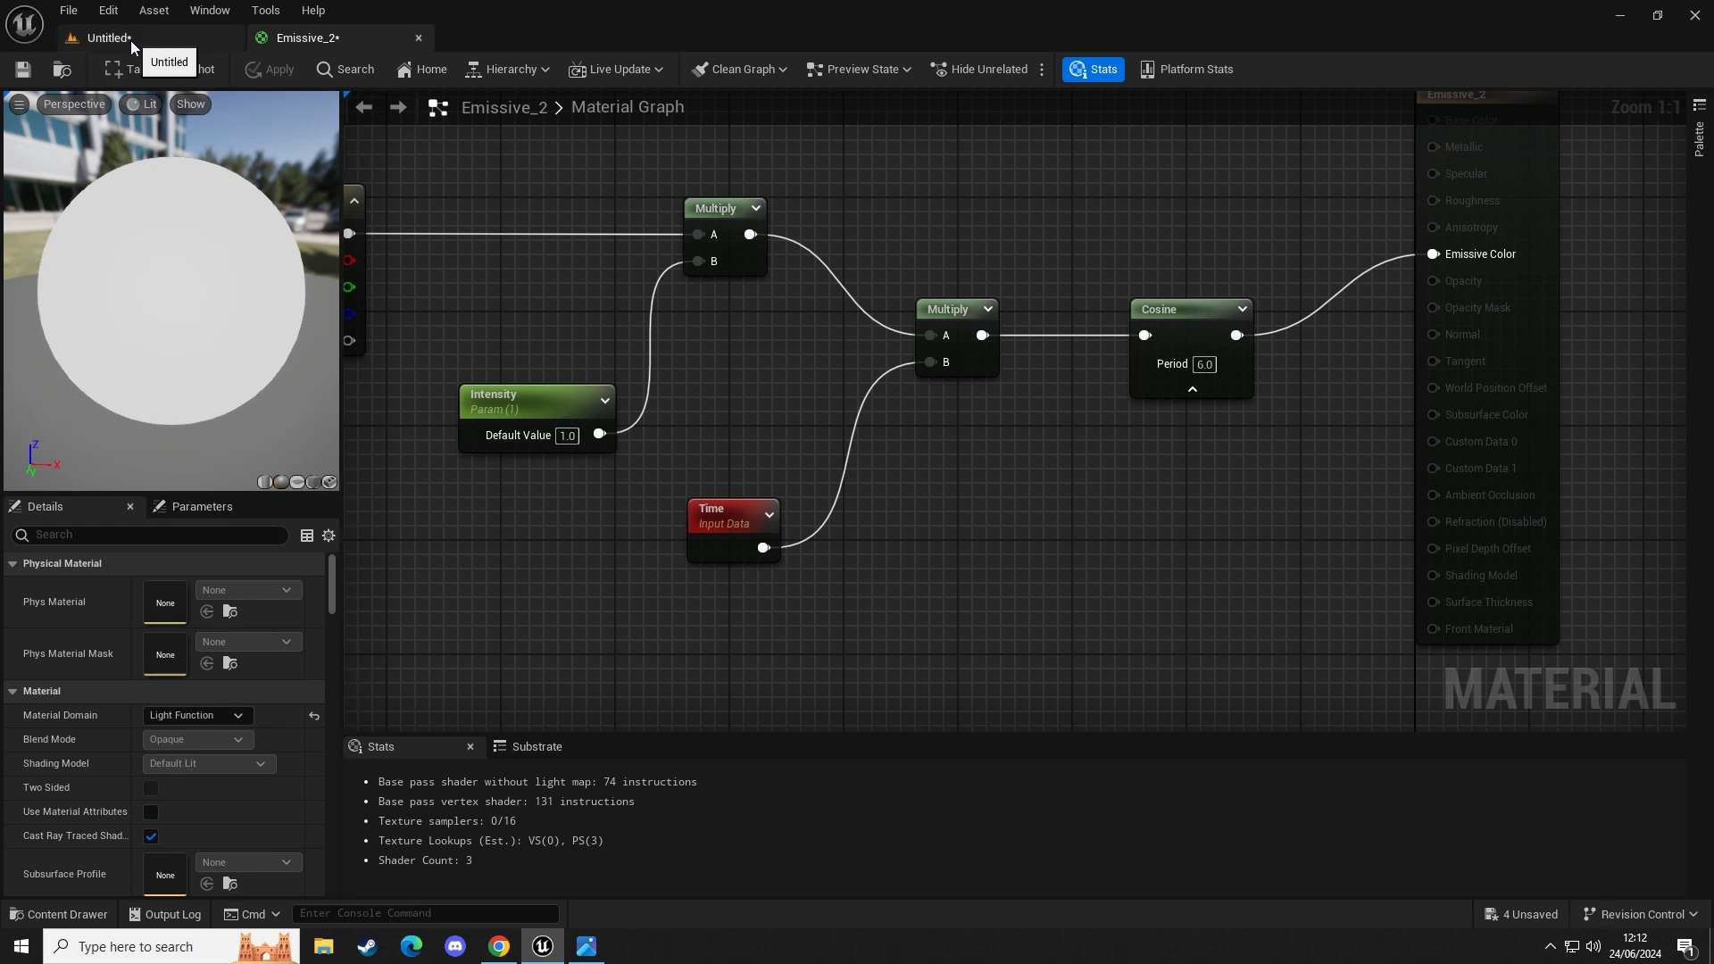
# Return to the Untitled corridor level and set the viewport to Unlit.
pyautogui.click(106, 38)
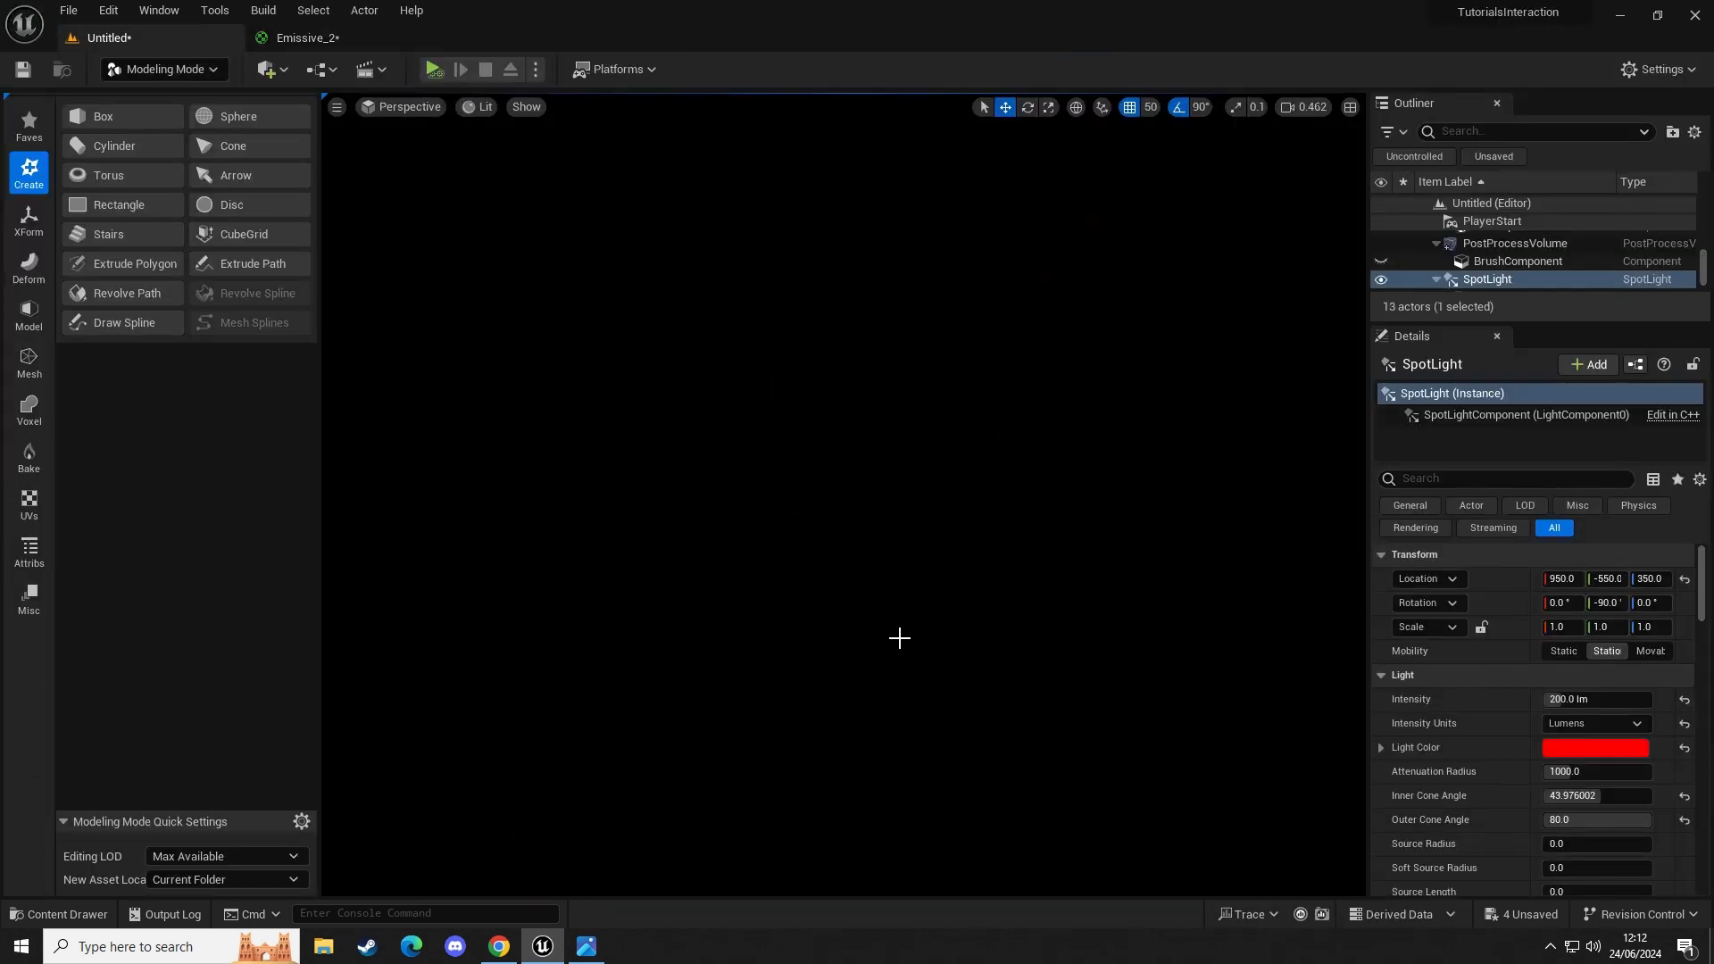
pyautogui.click(478, 105)
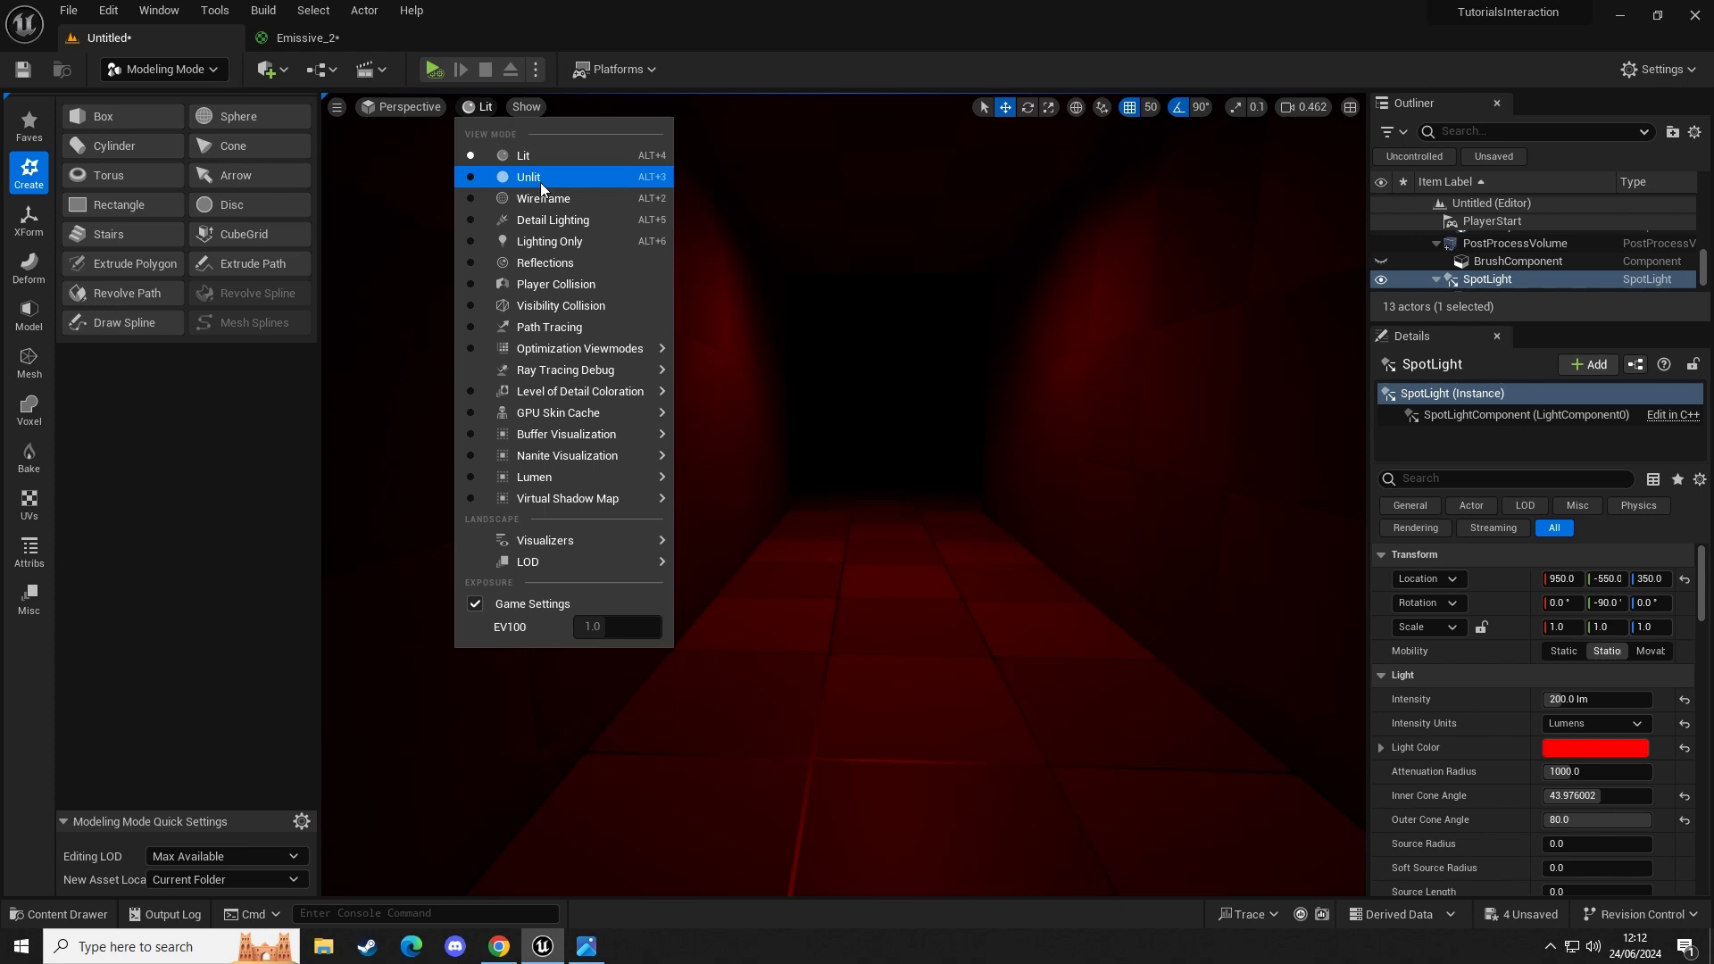
pyautogui.click(529, 177)
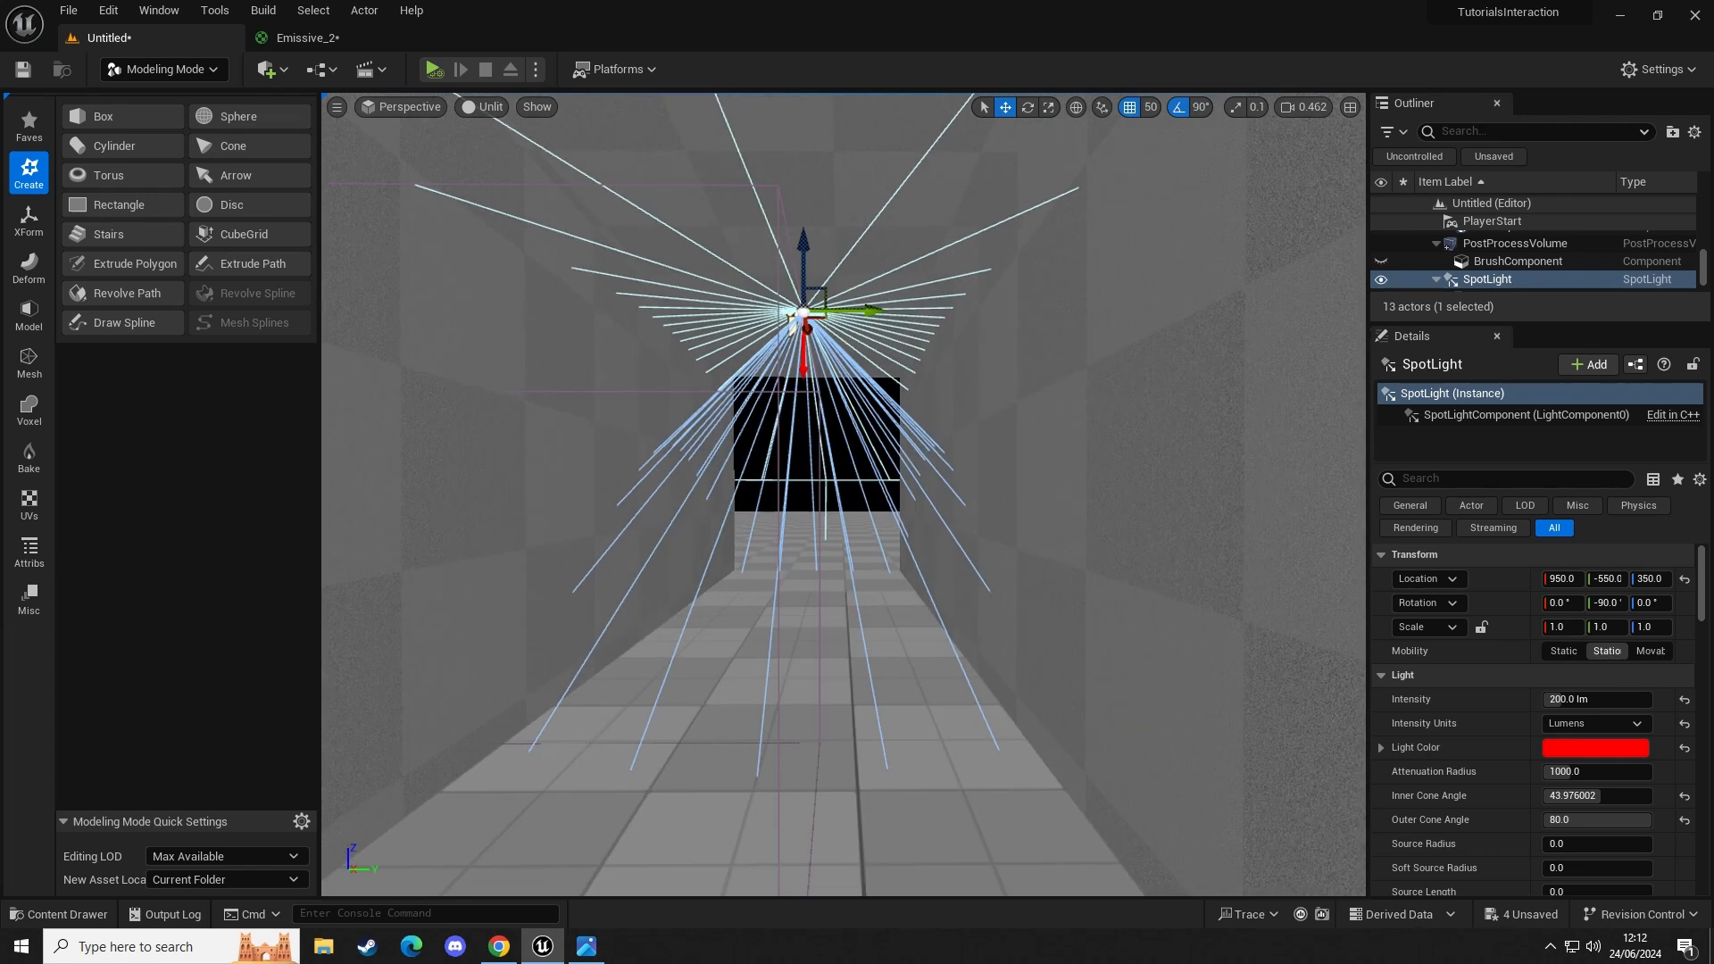
# Assign Emissive_2 as the SpotLight's light function material and play the level.
pyautogui.click(59, 921)
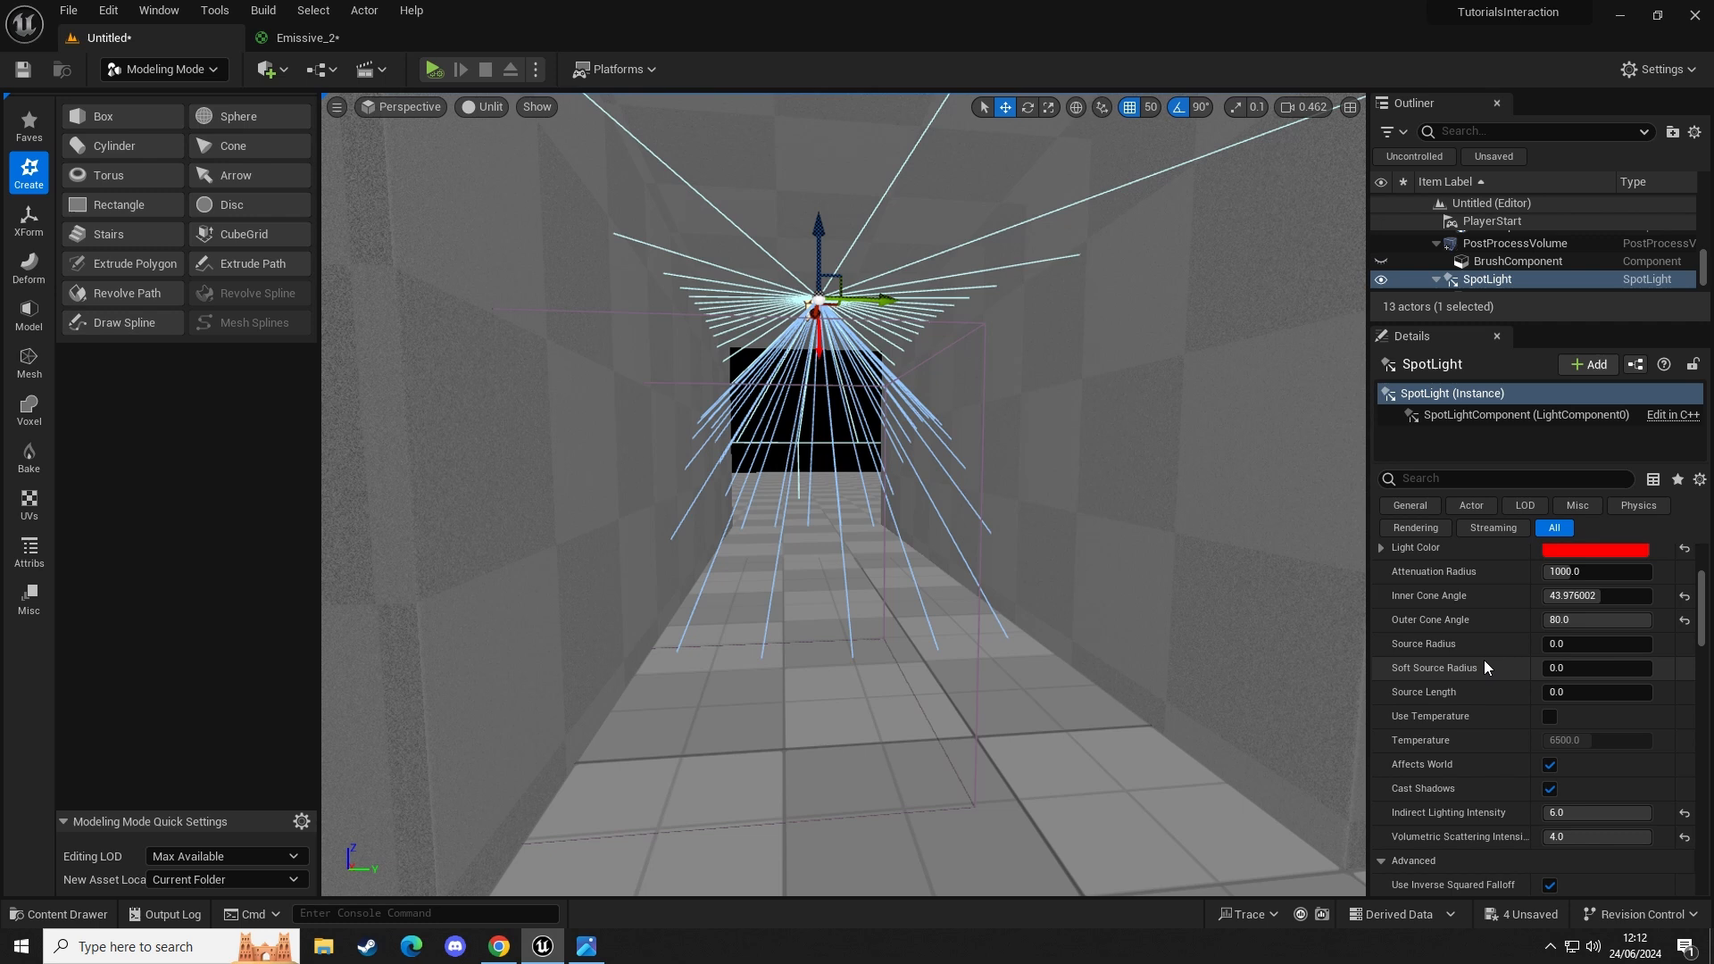
pyautogui.scroll(-3)
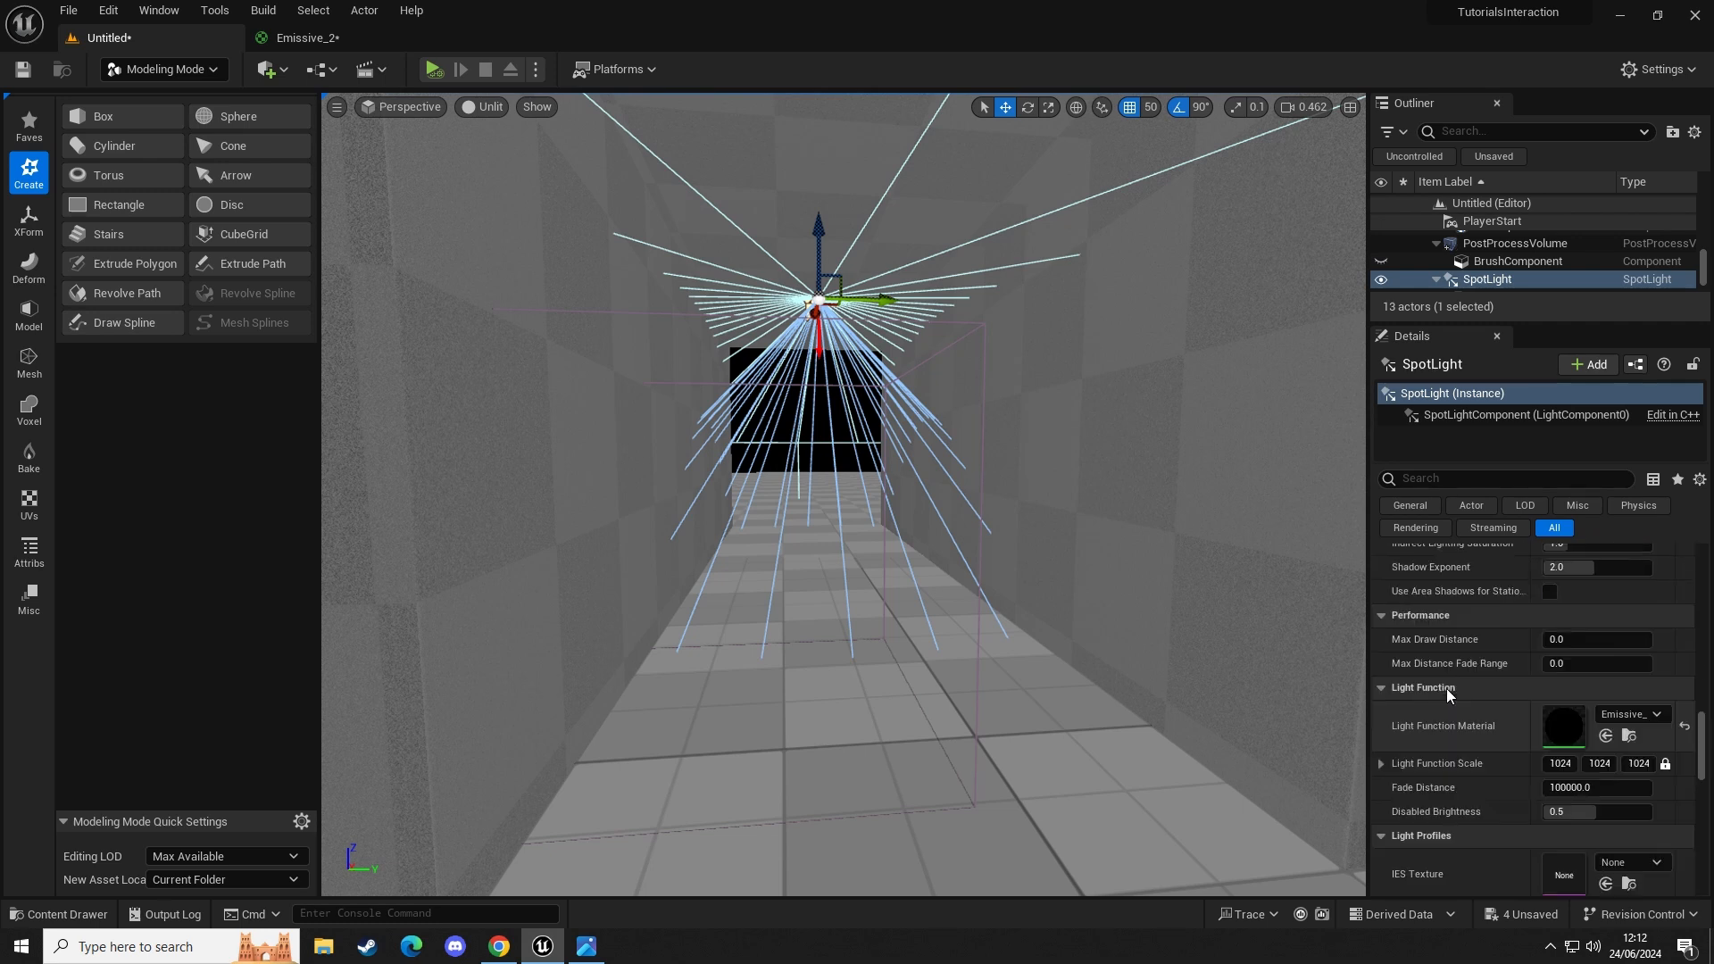
pyautogui.click(59, 915)
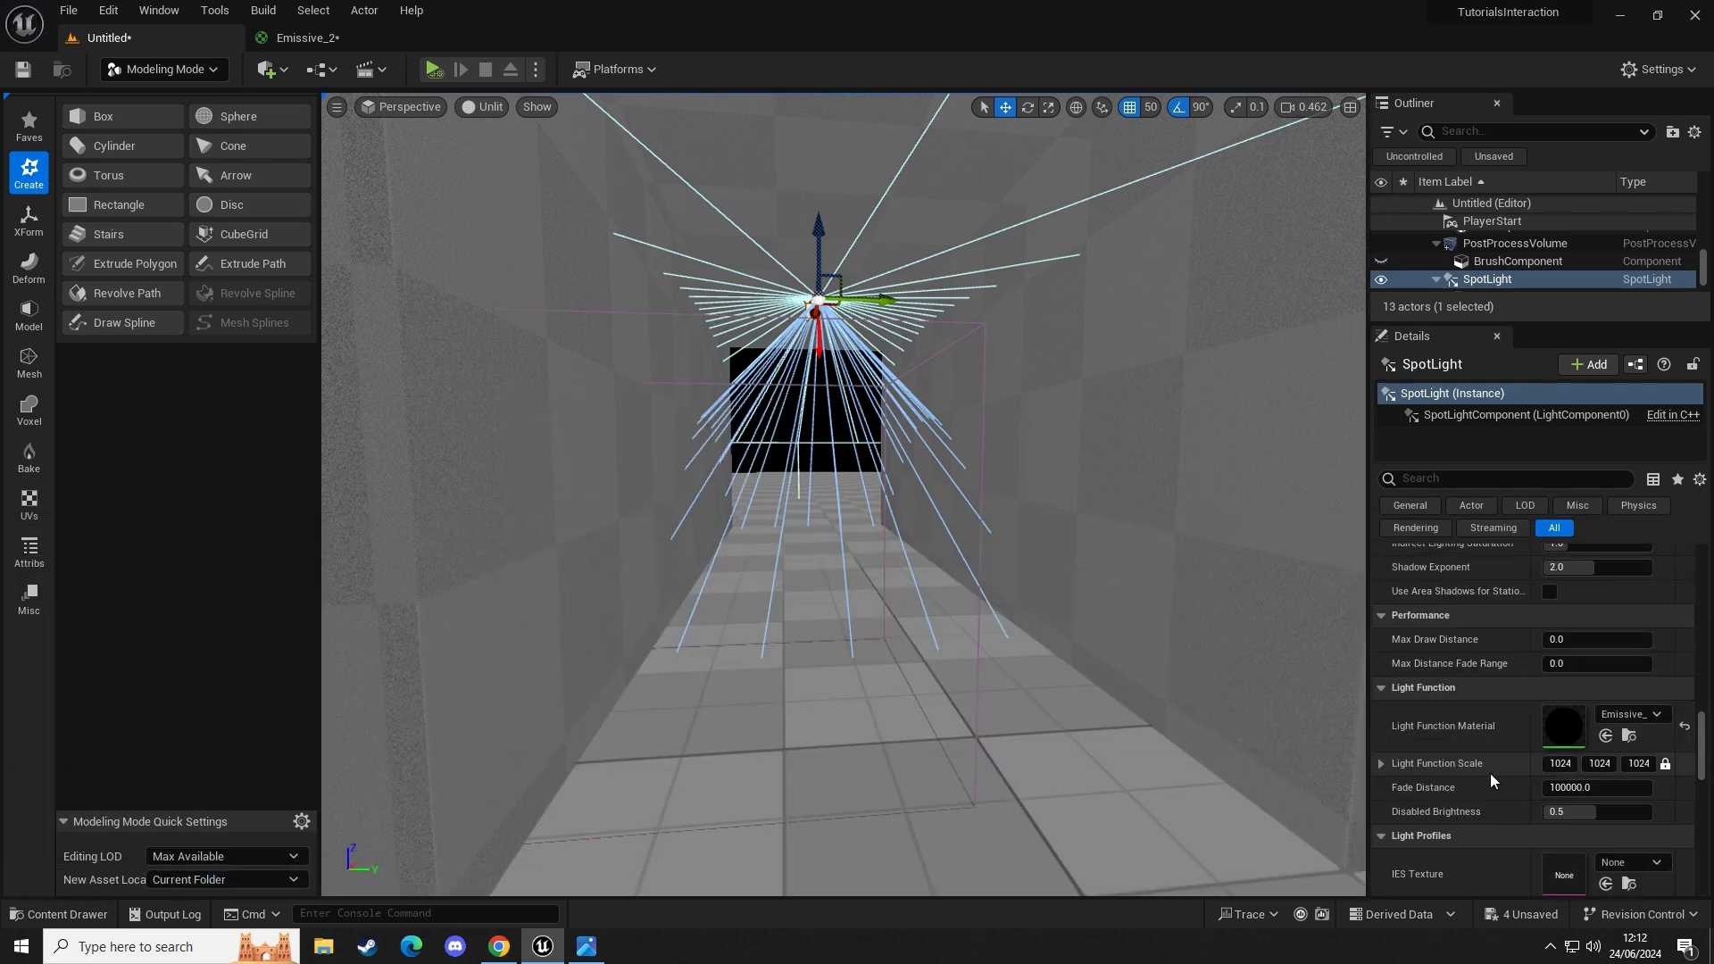
pyautogui.moveTo(1606, 734)
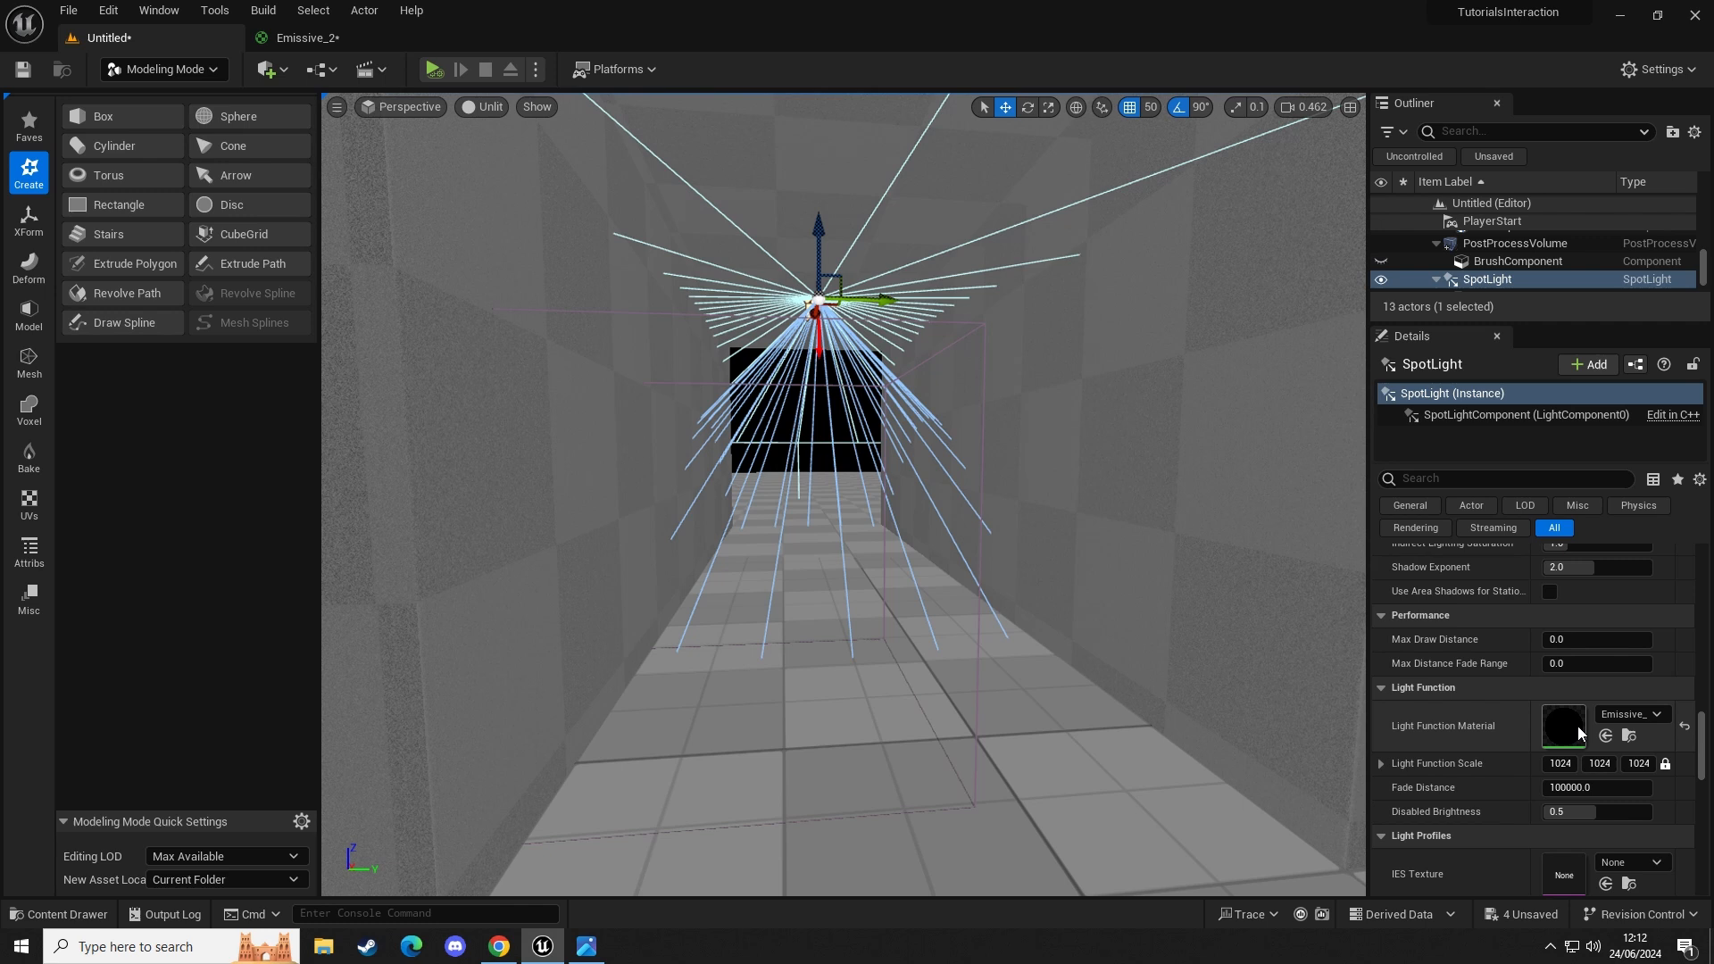
pyautogui.moveTo(1605, 736)
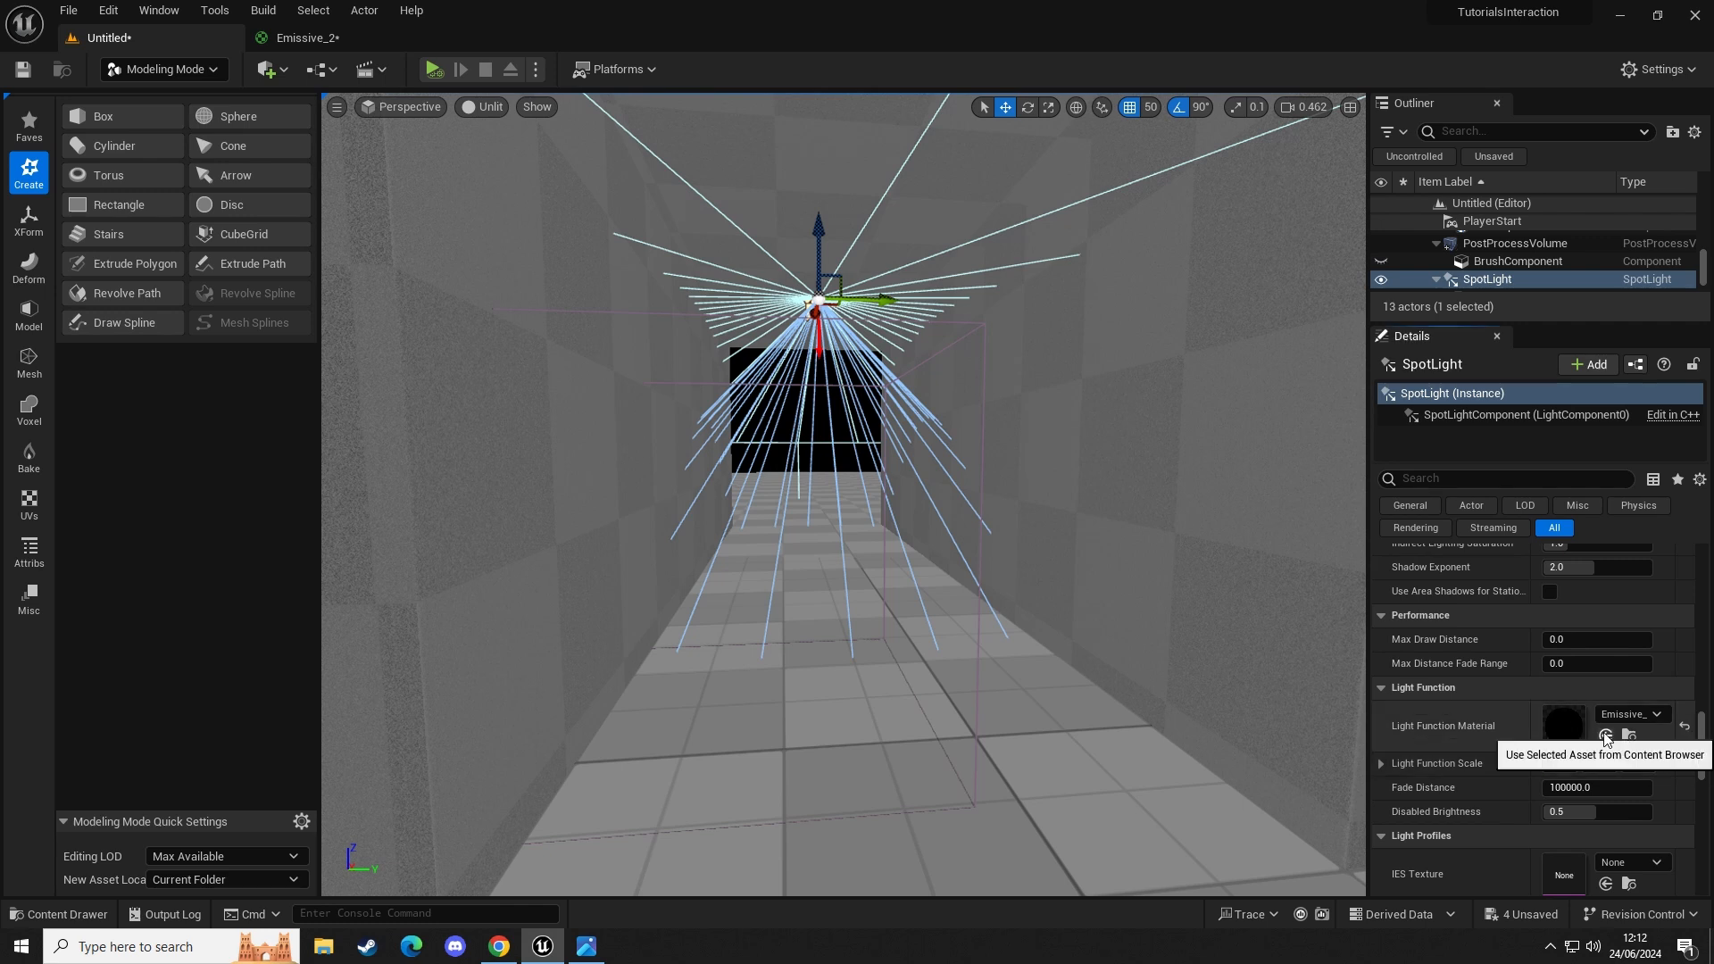
pyautogui.click(1605, 734)
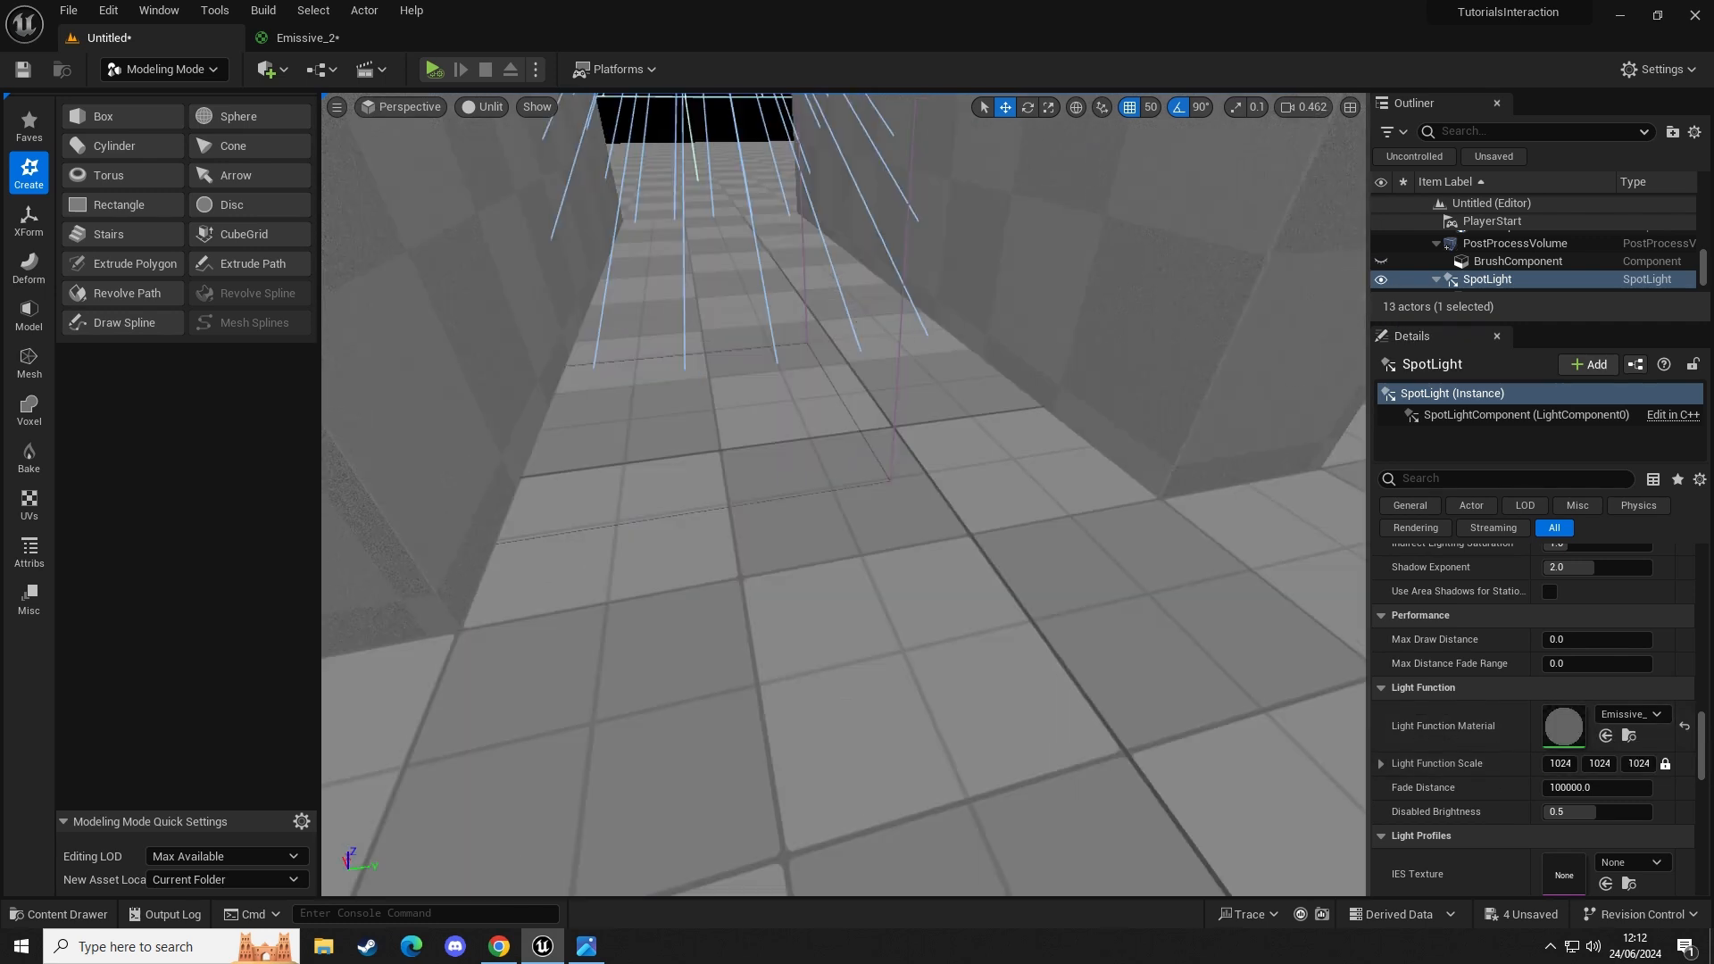
pyautogui.click(432, 70)
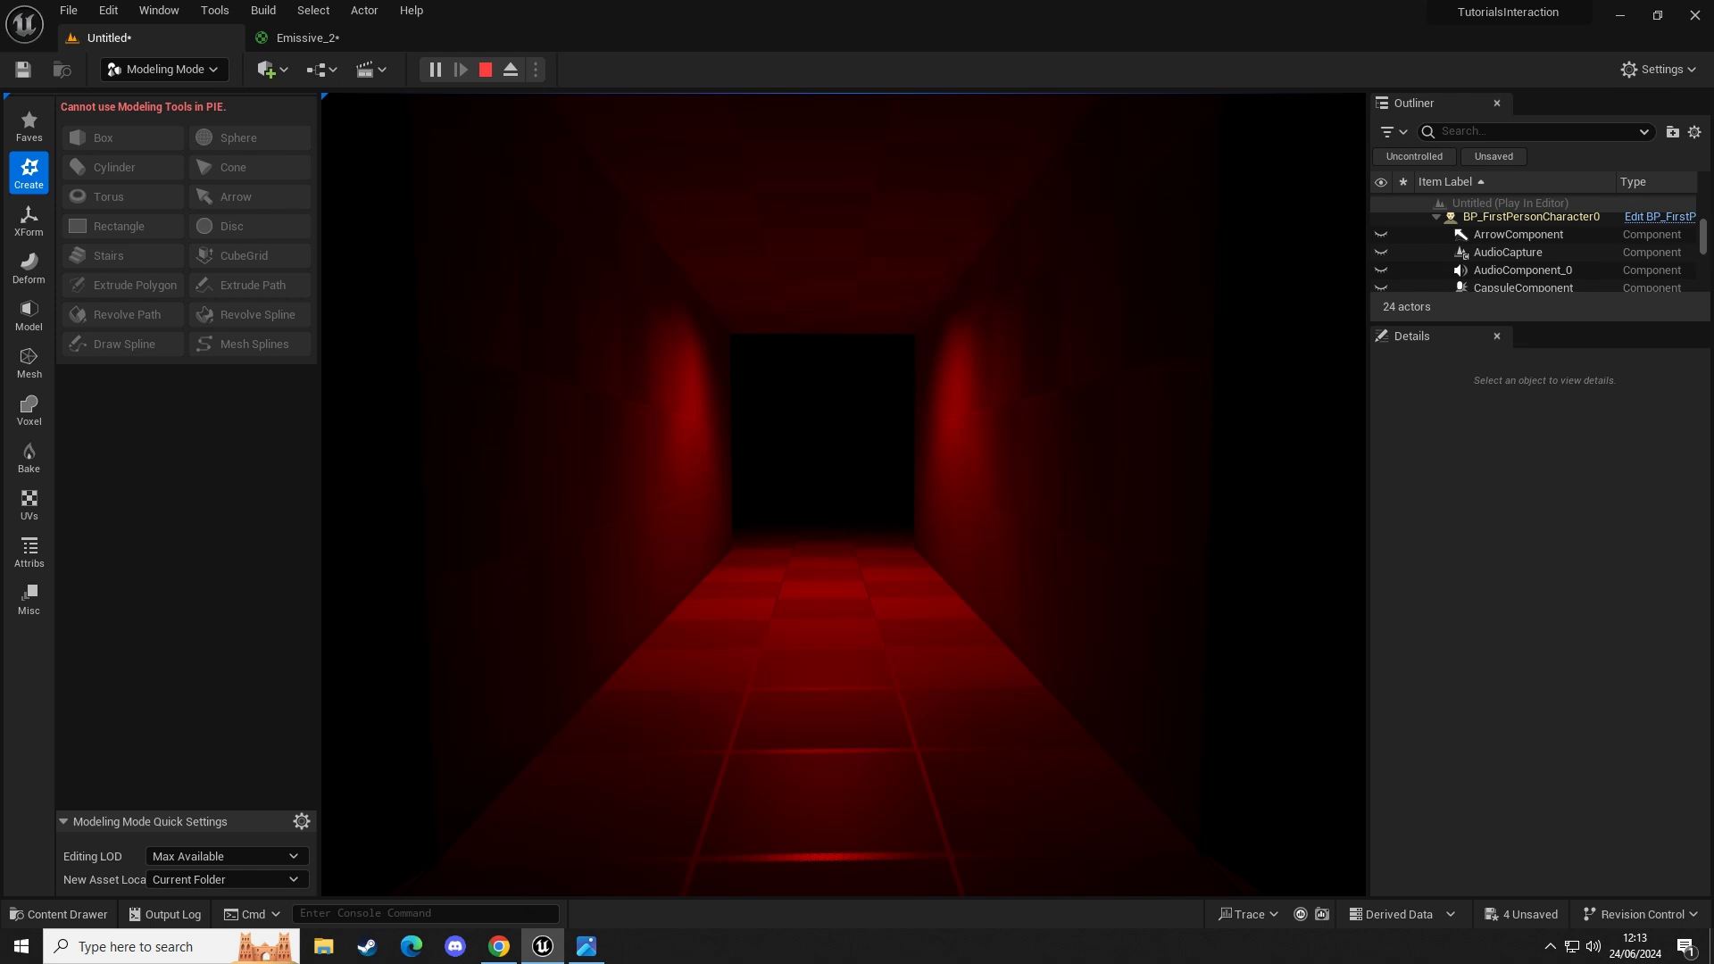
pyautogui.click(484, 69)
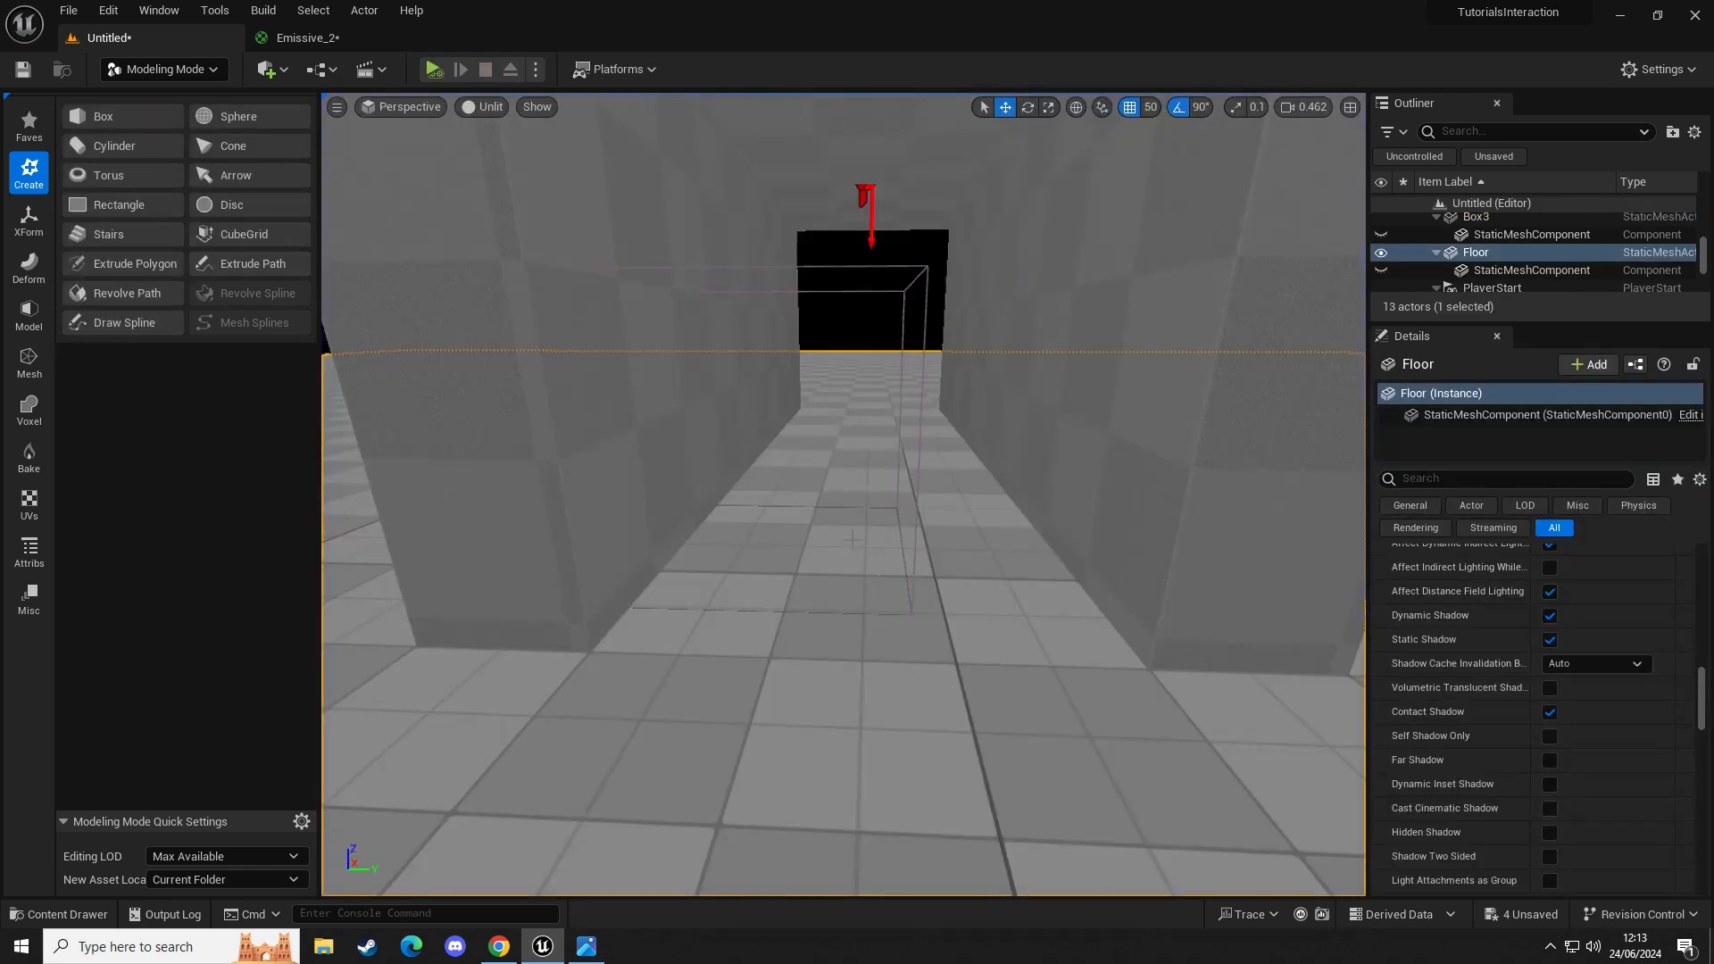
# Create a material instance Emissive_2_Inst from Emissive_2 and select it.
pyautogui.click(59, 913)
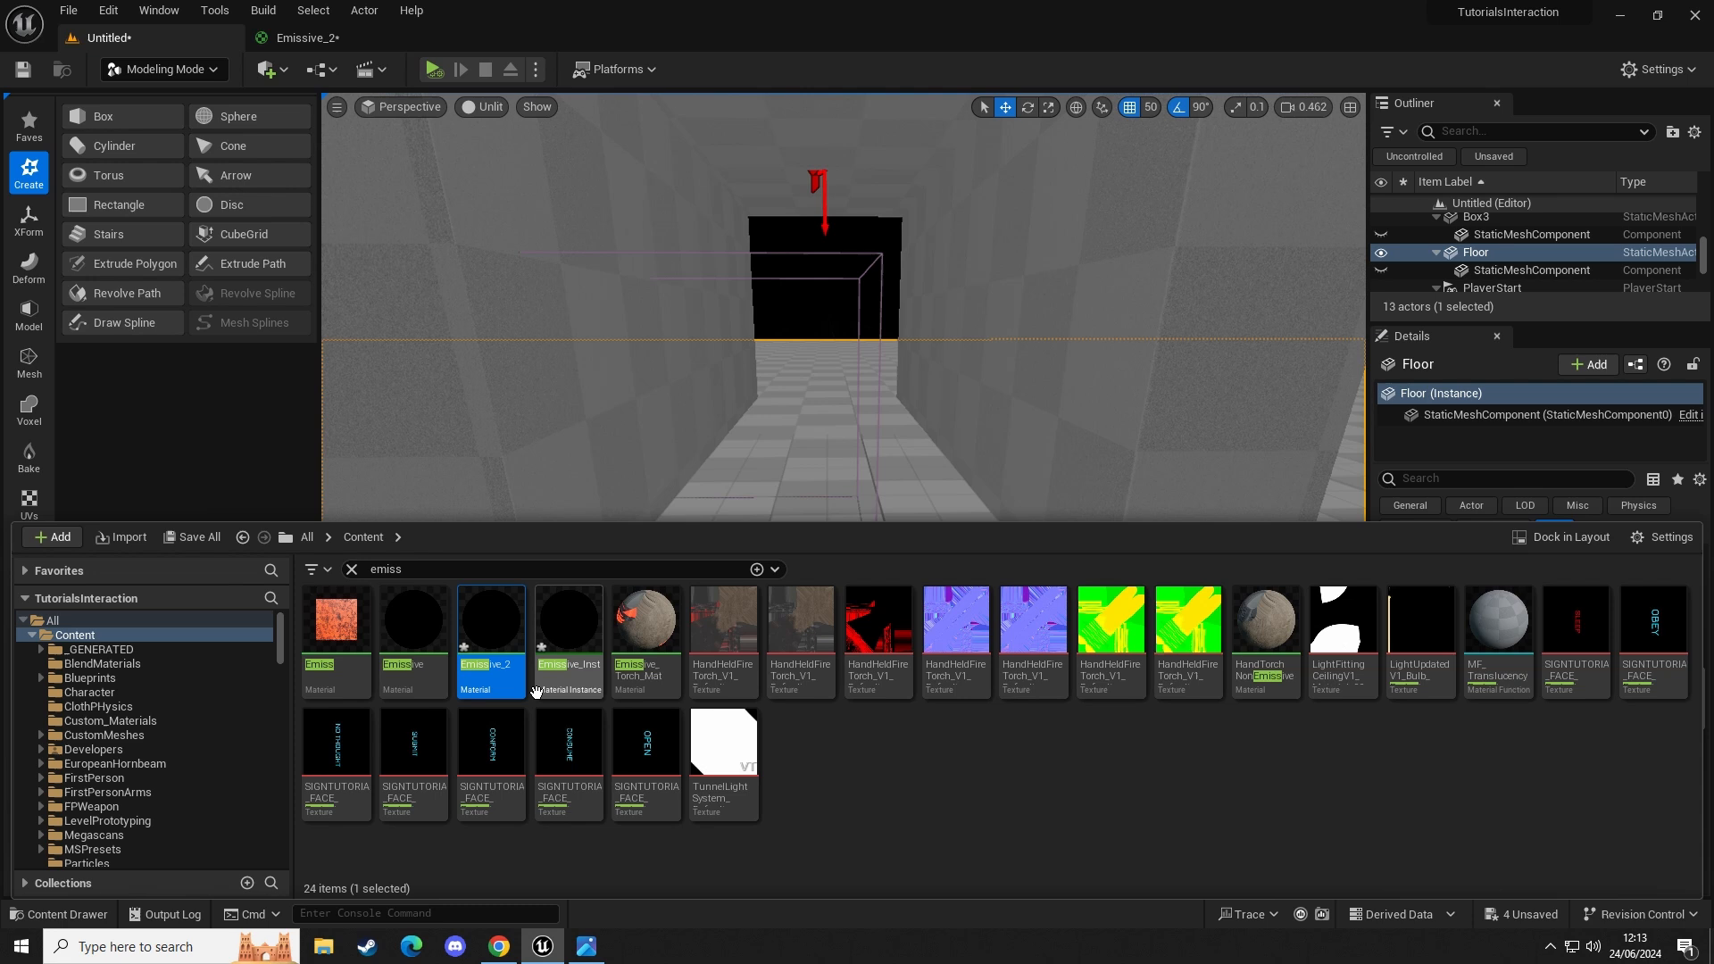
pyautogui.rightClick(489, 618)
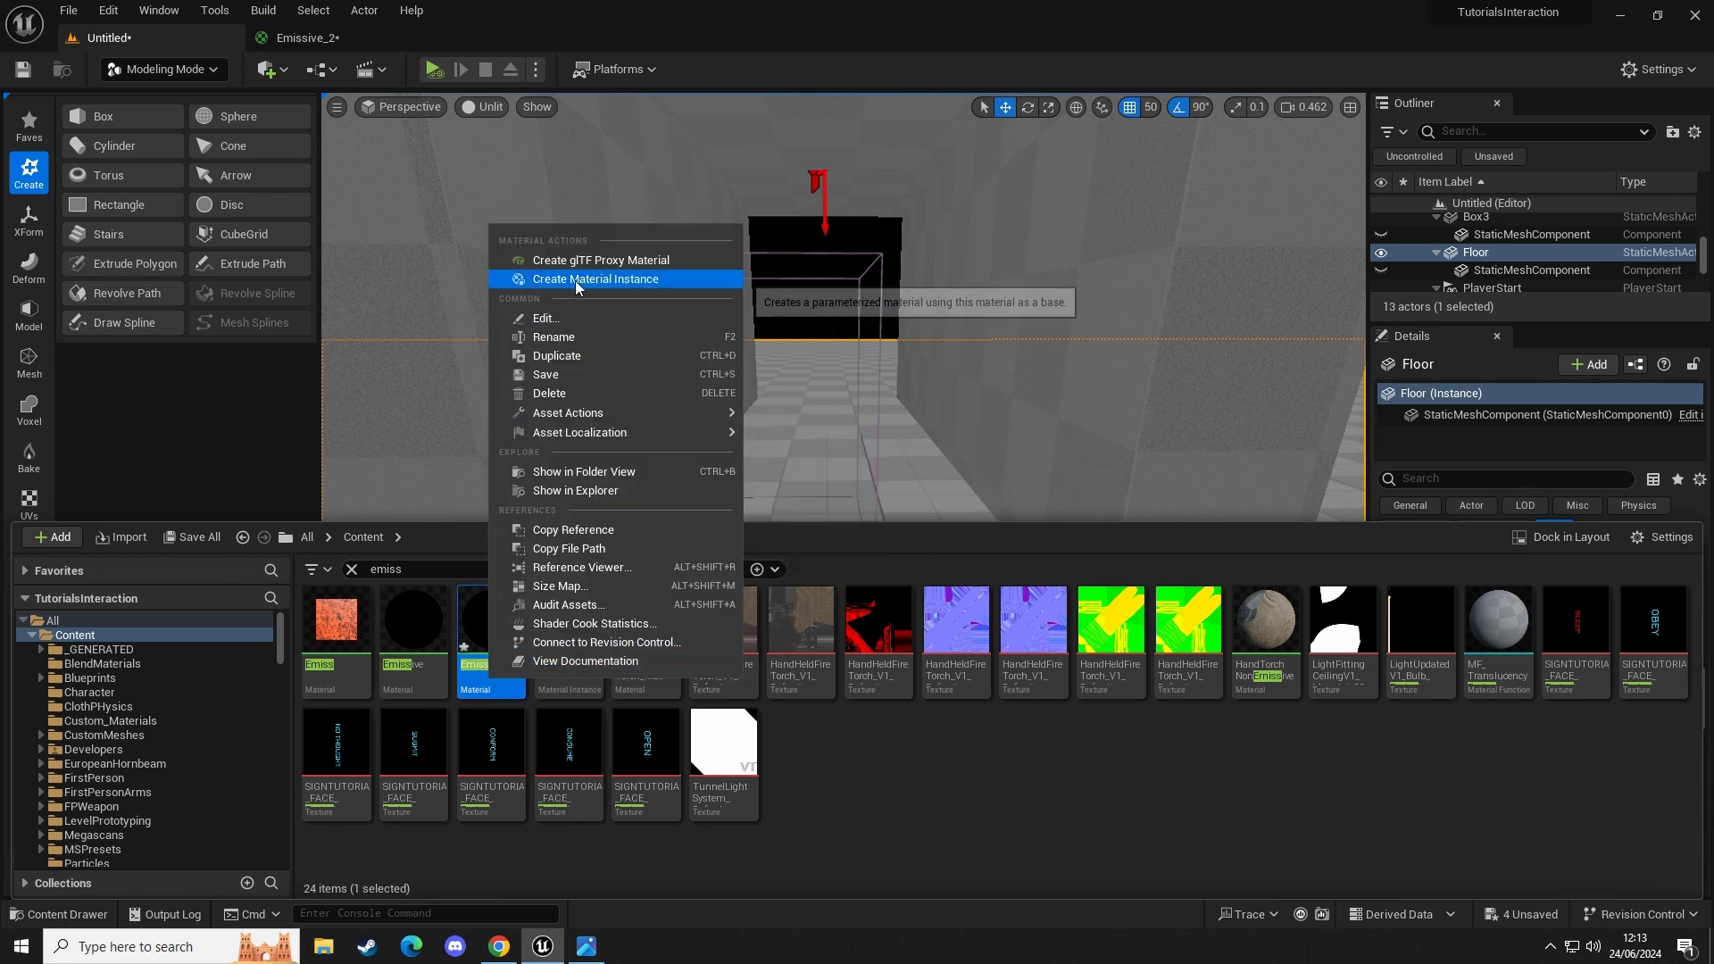
pyautogui.click(596, 279)
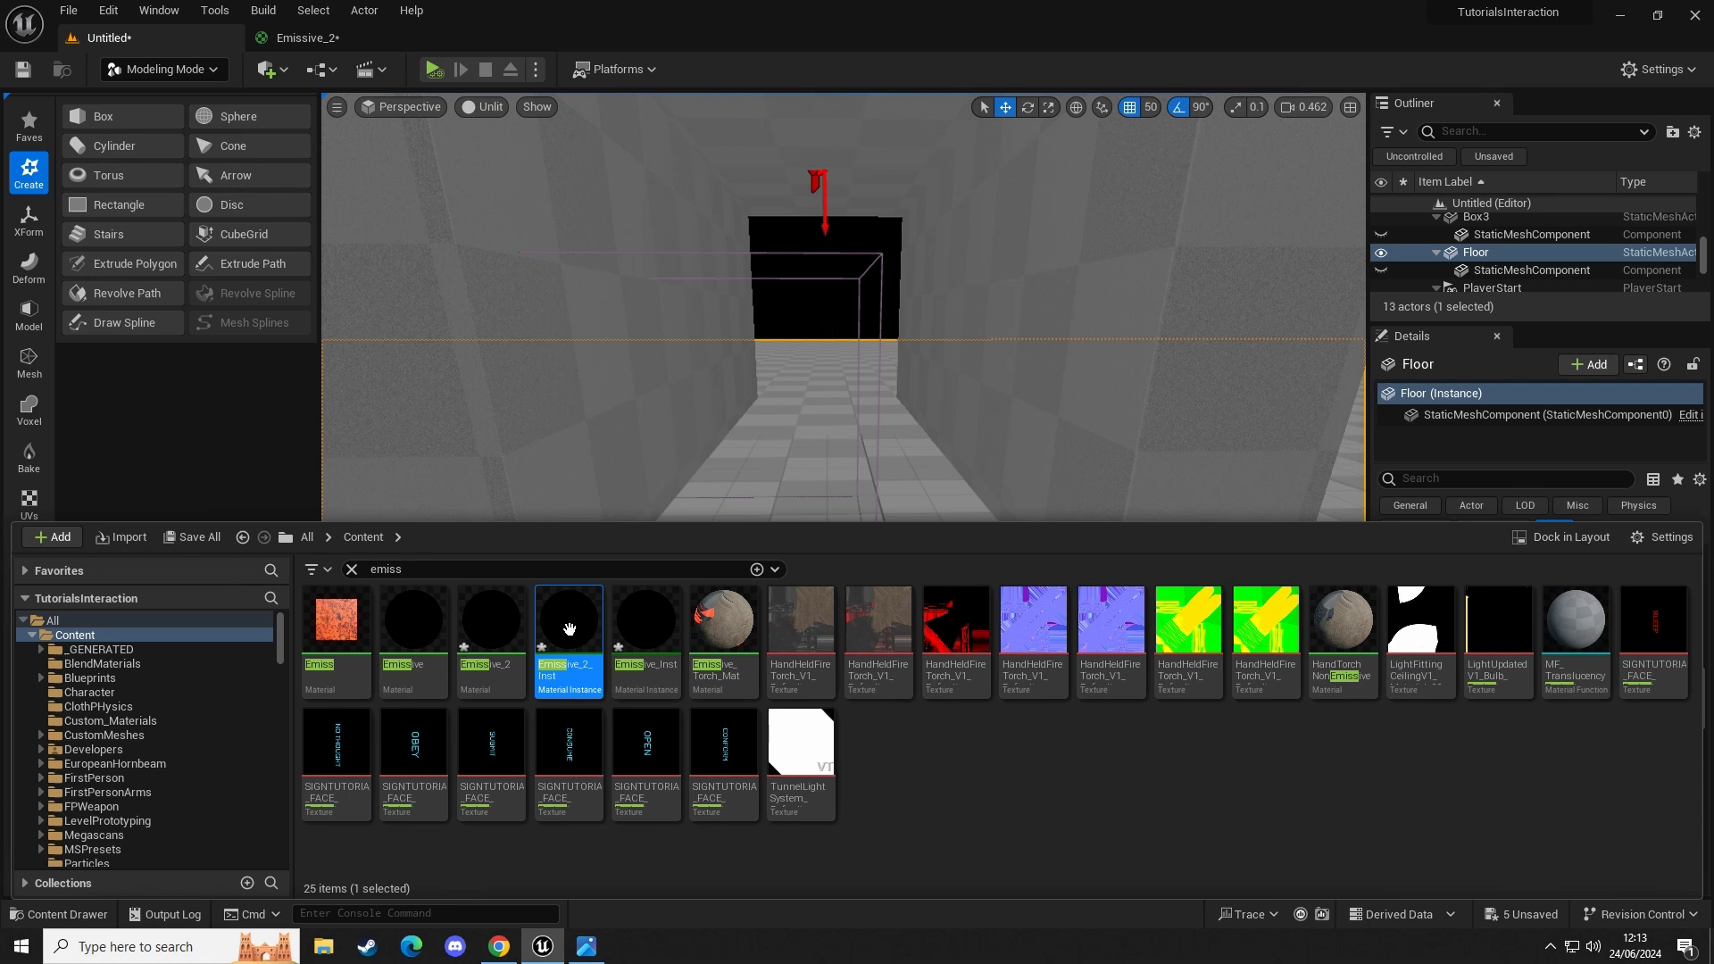
pyautogui.moveTo(580, 646)
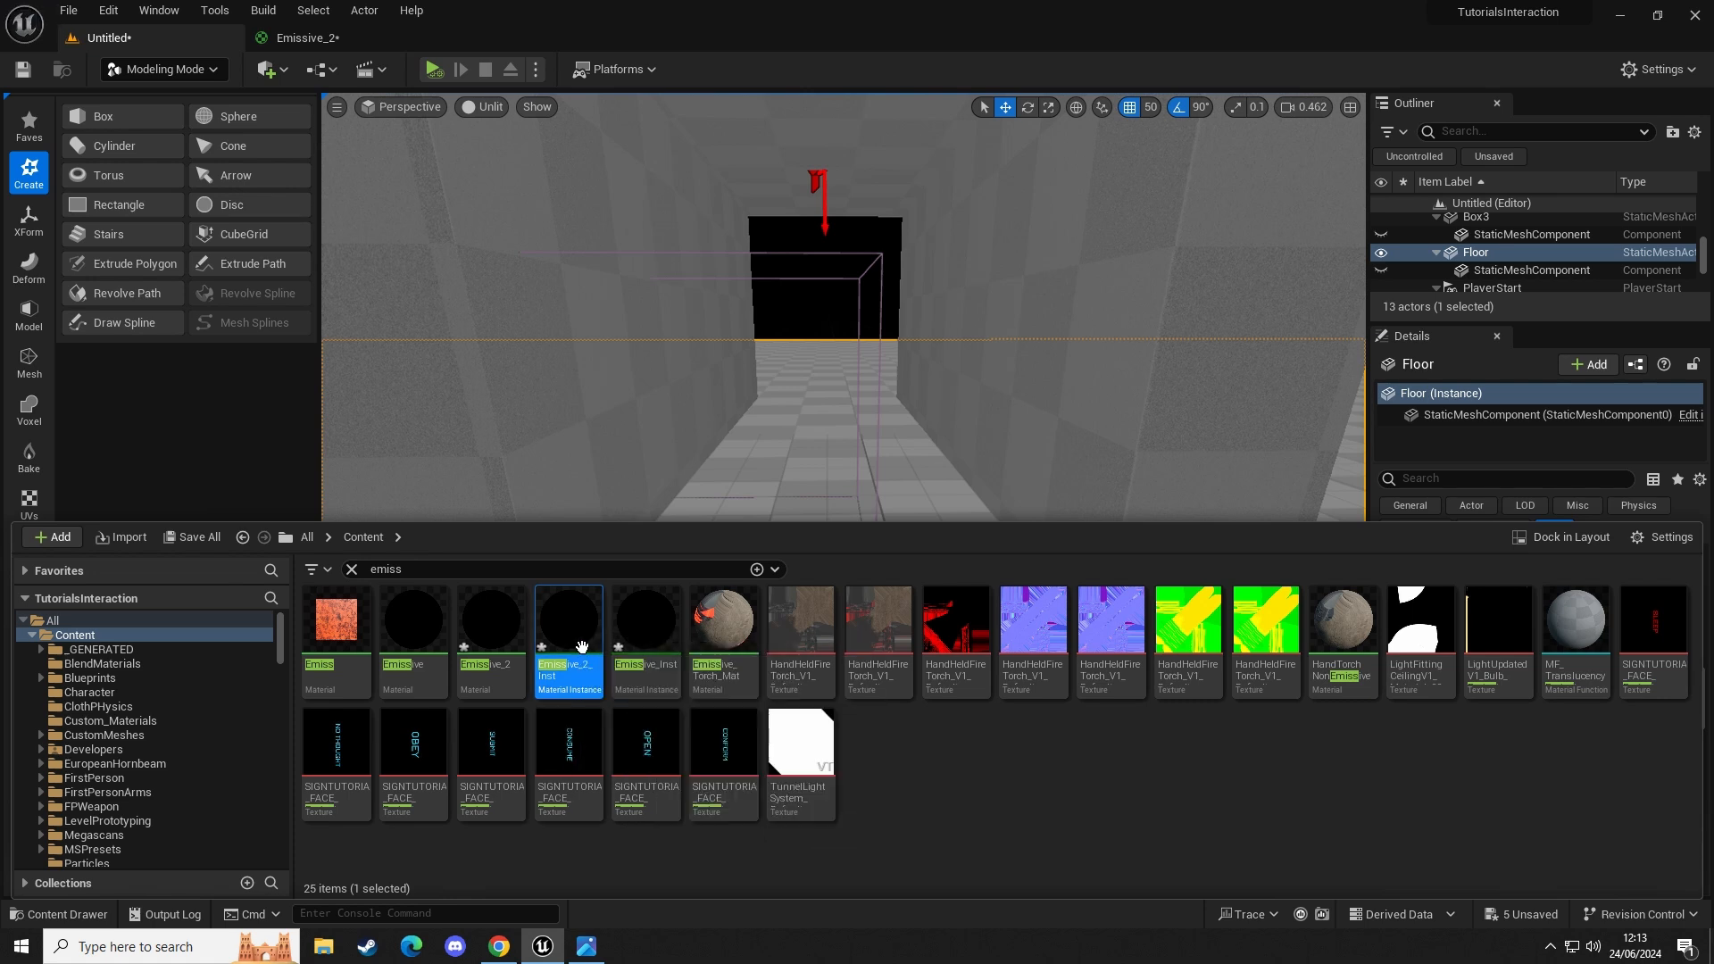
pyautogui.click(1488, 278)
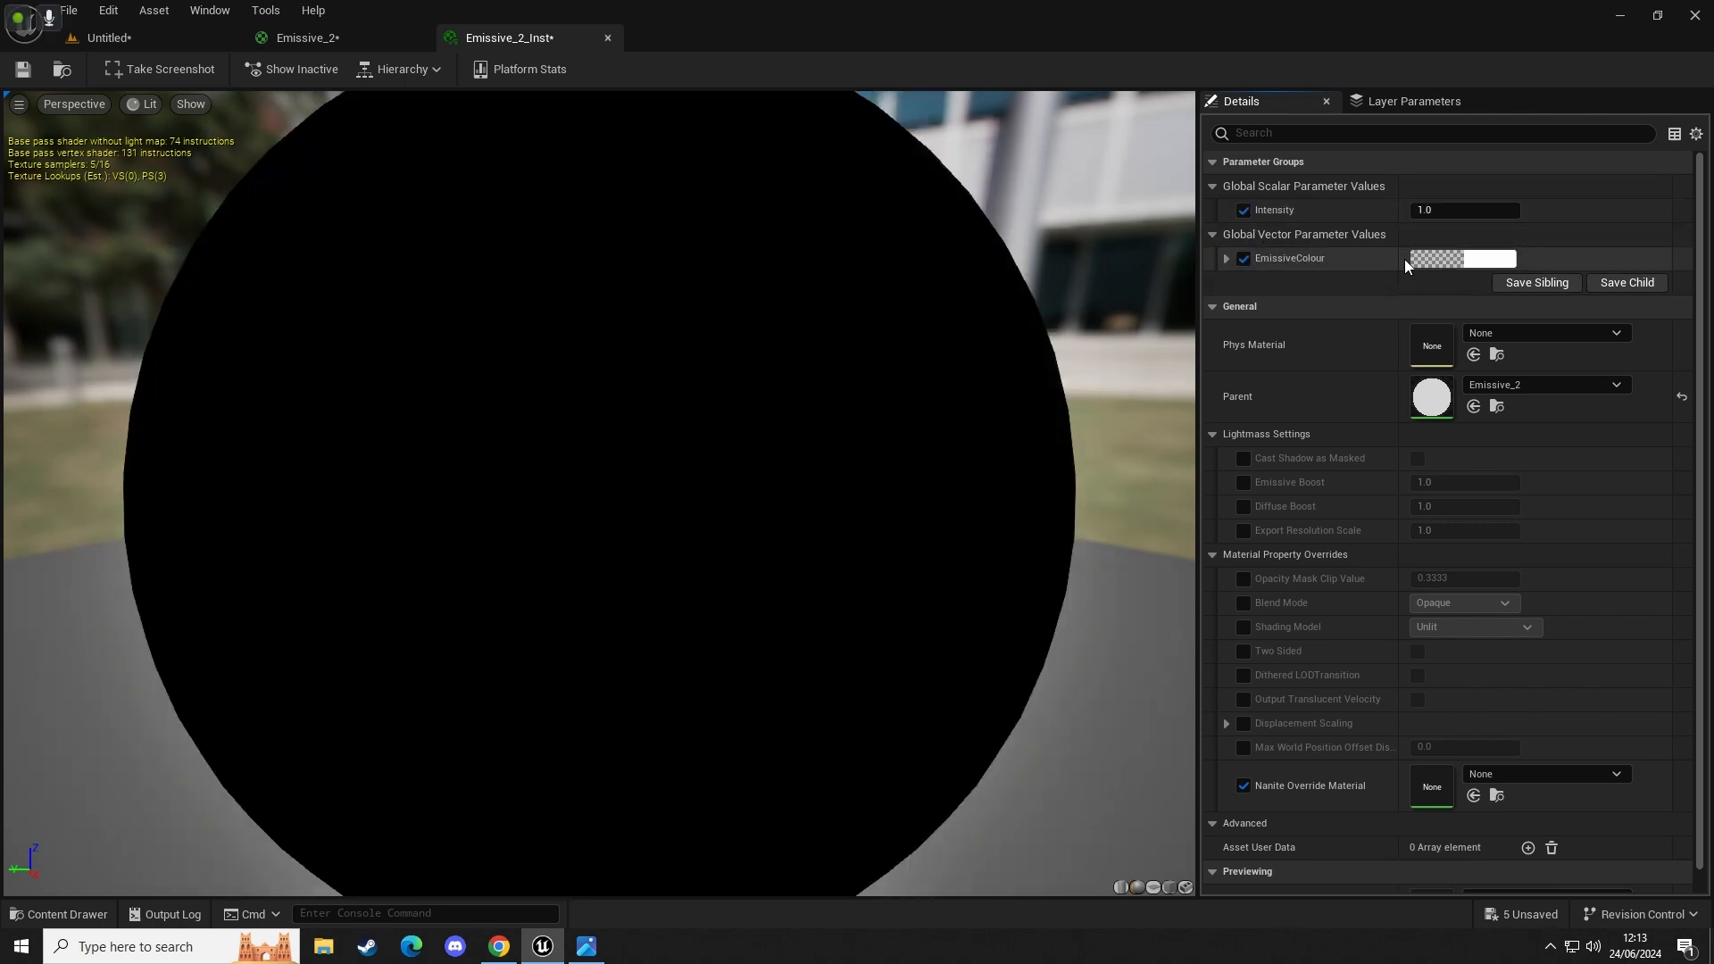
pyautogui.moveTo(103, 37)
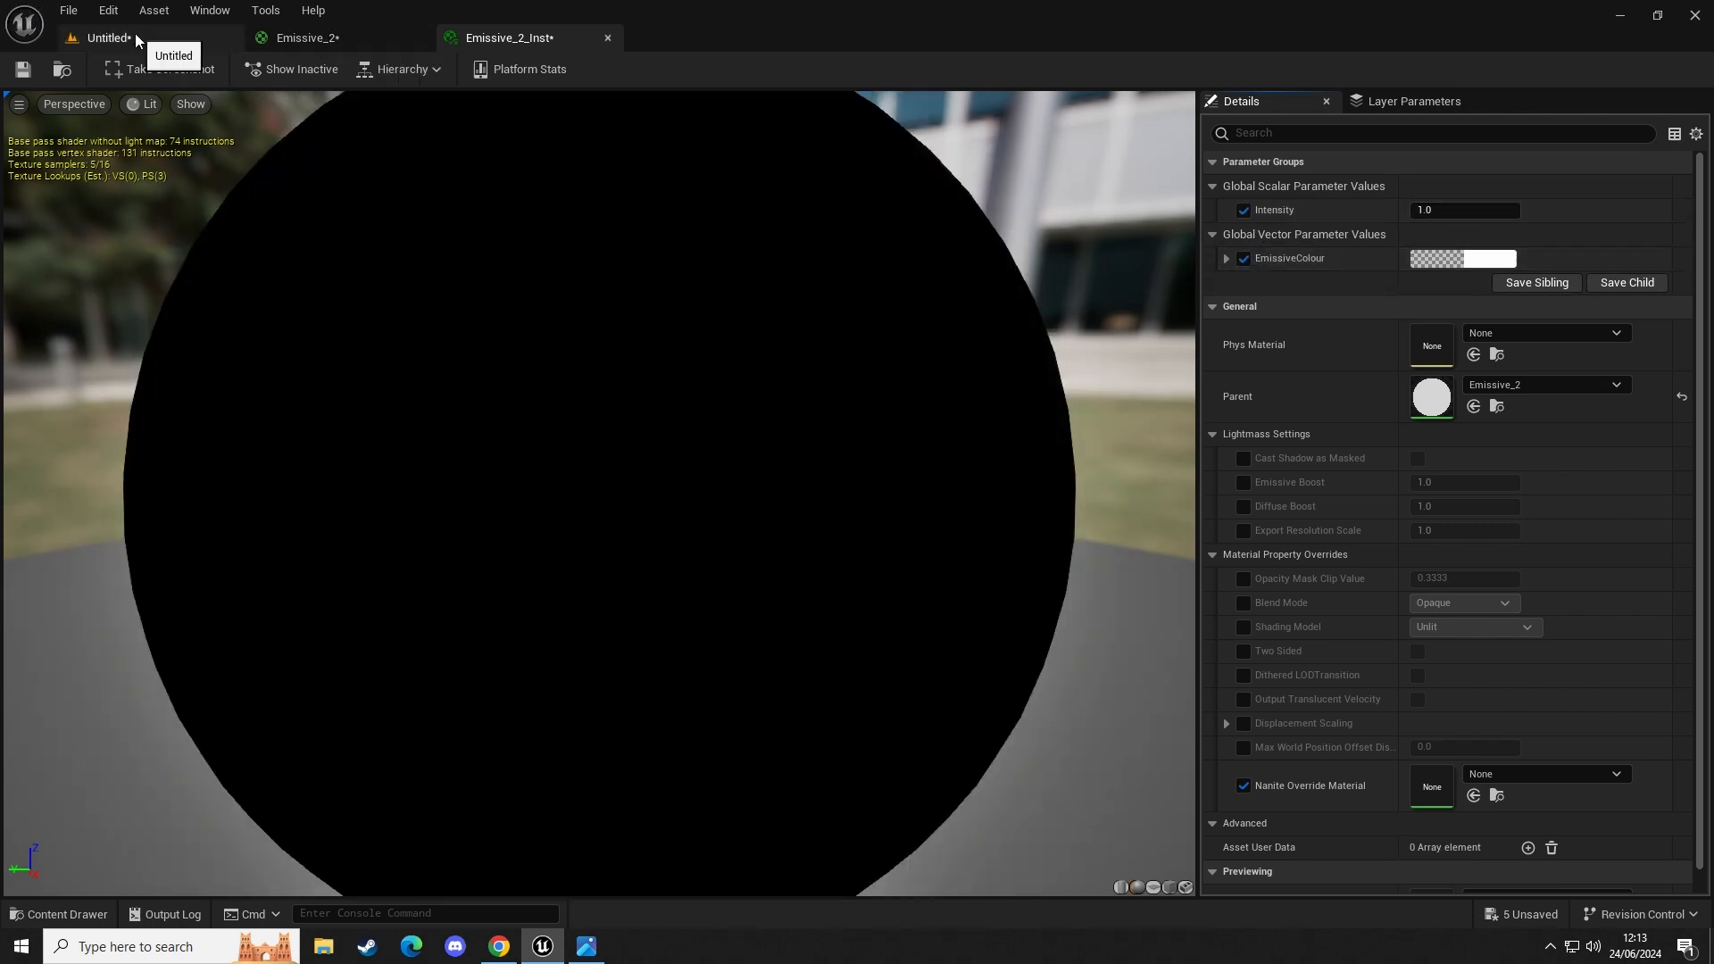
pyautogui.moveTo(139, 52)
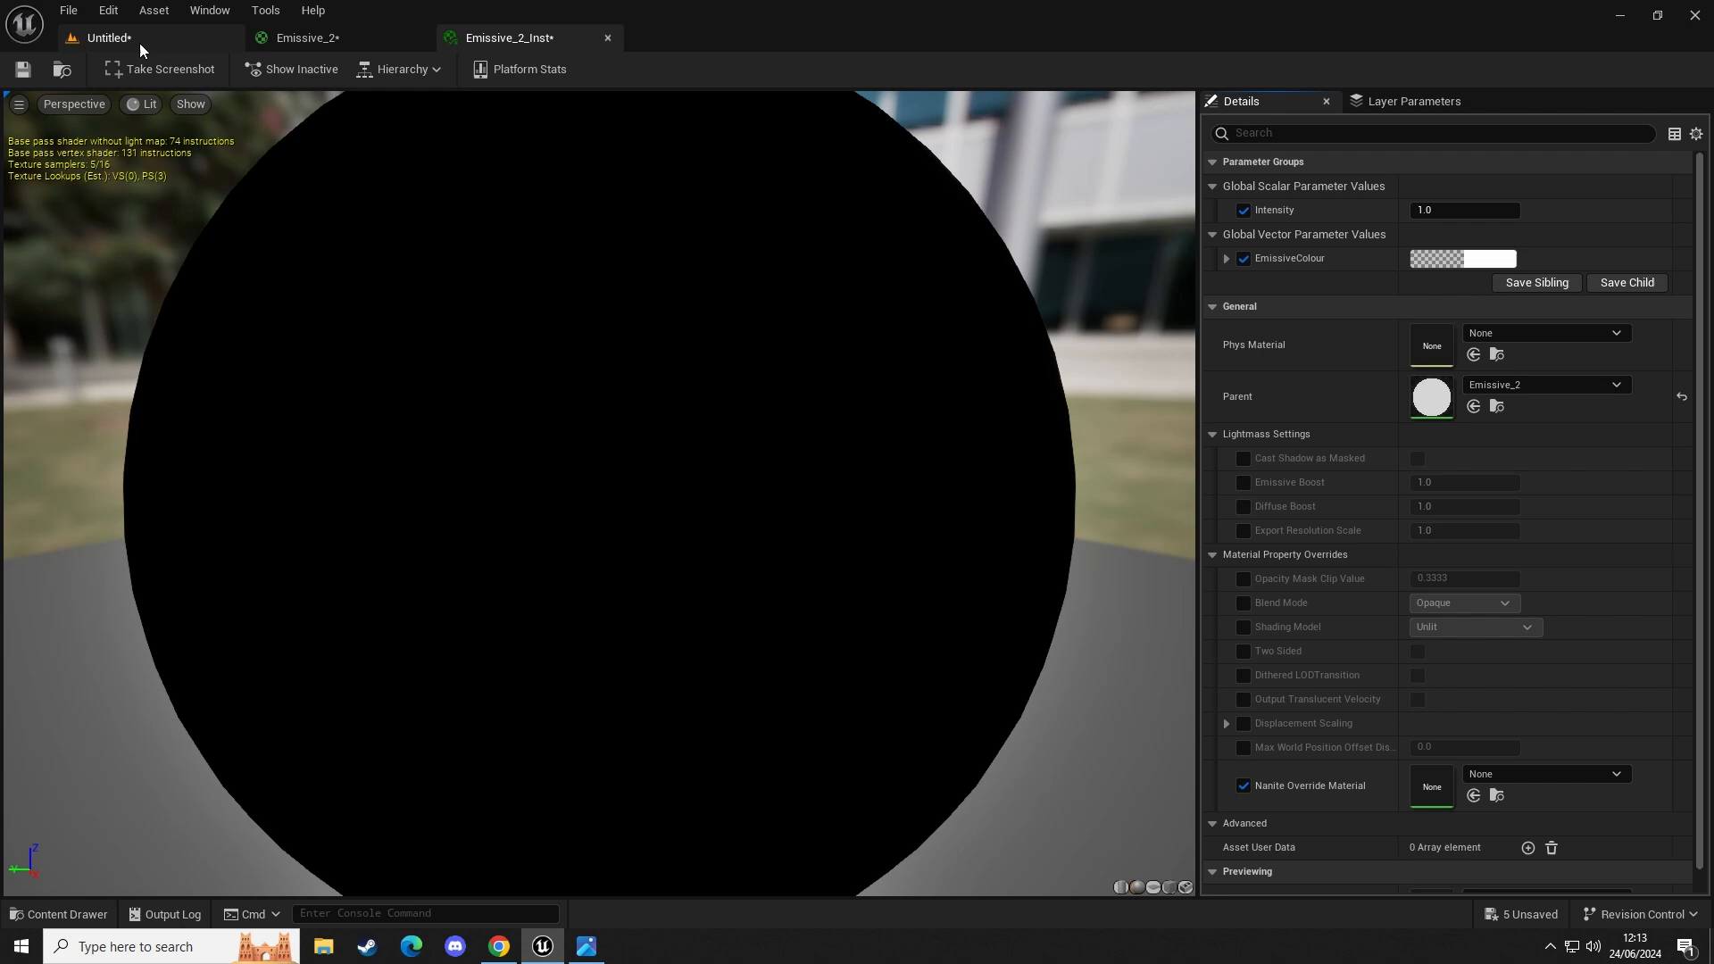
# Close the Emissive_2 editor and raise Emissive_2_Inst's Intensity to 3.0.
pyautogui.click(107, 38)
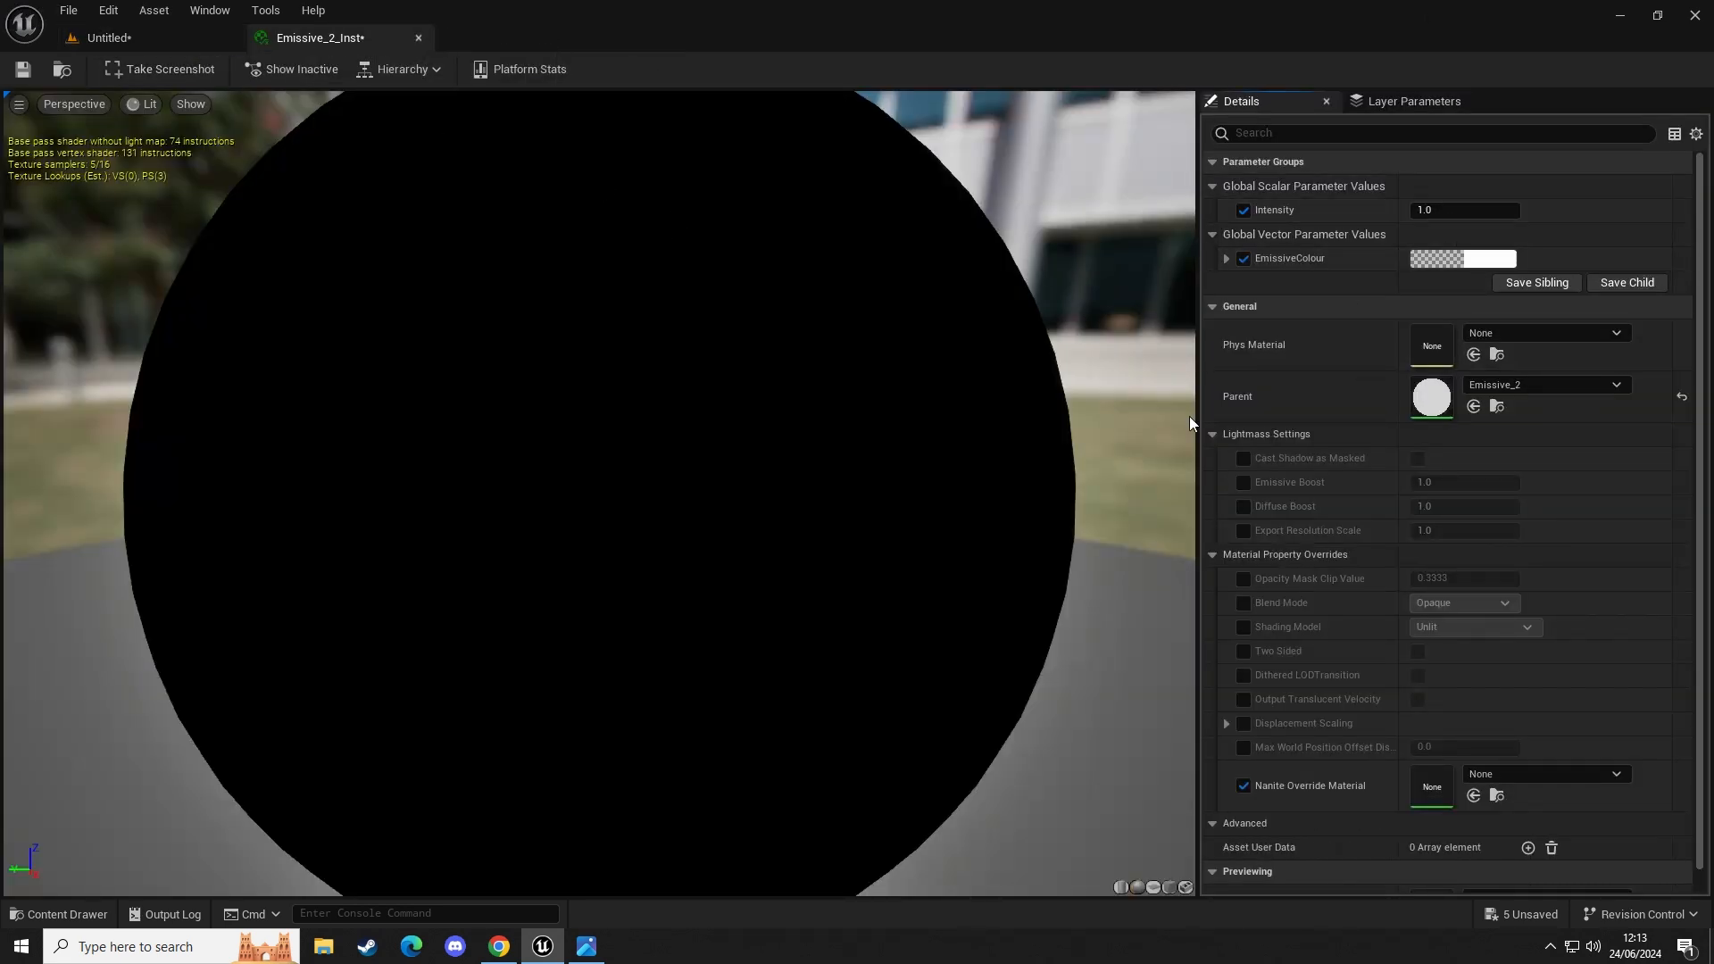
pyautogui.write('3')
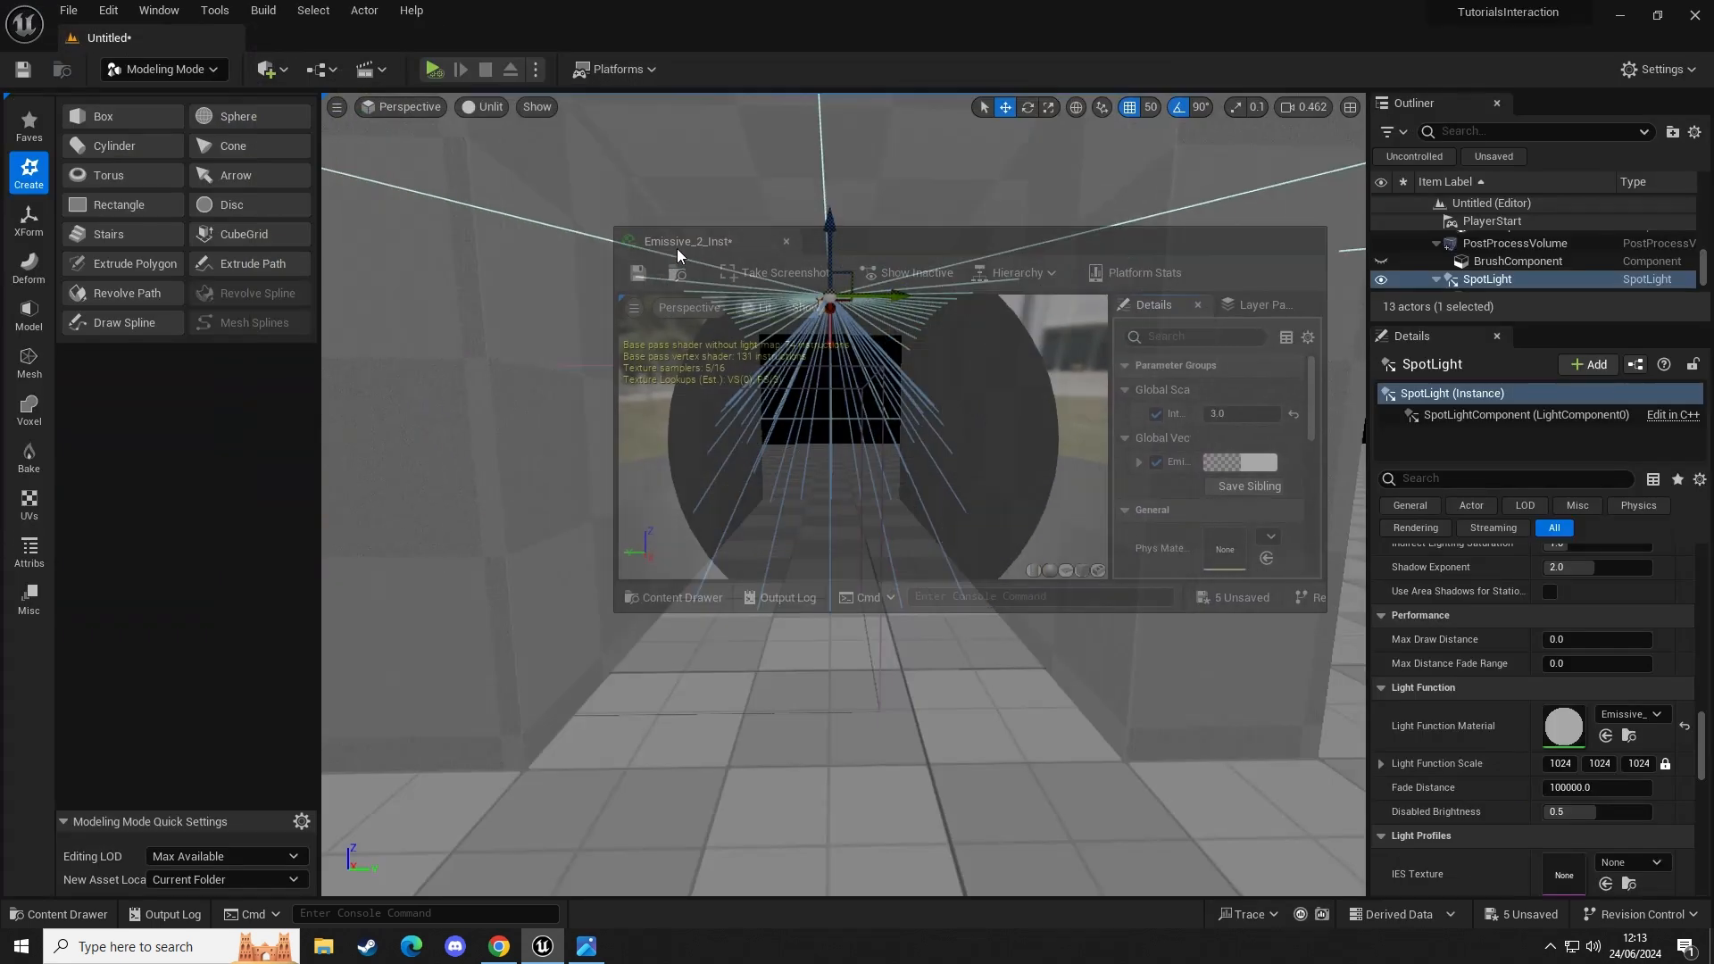
# Drag the Emissive_2_Inst editor out to float it over the level viewport.
pyautogui.moveTo(690, 241); pyautogui.dragTo(1202, 427)
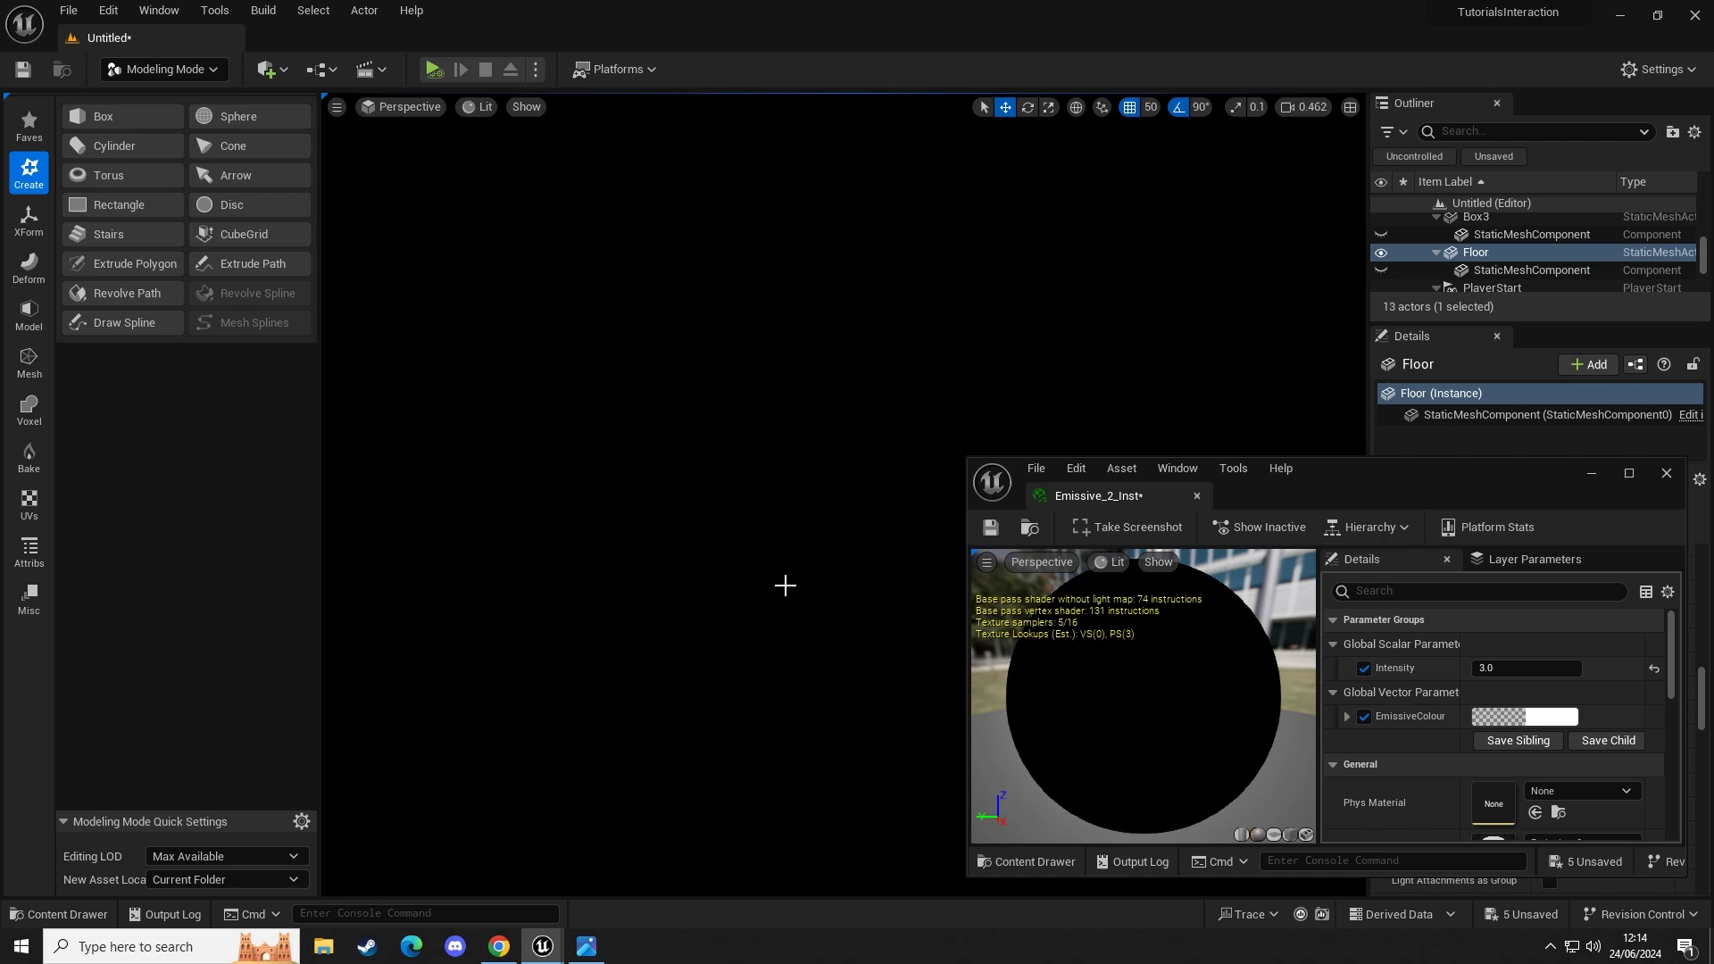
pyautogui.moveTo(740, 514)
pyautogui.write('5')
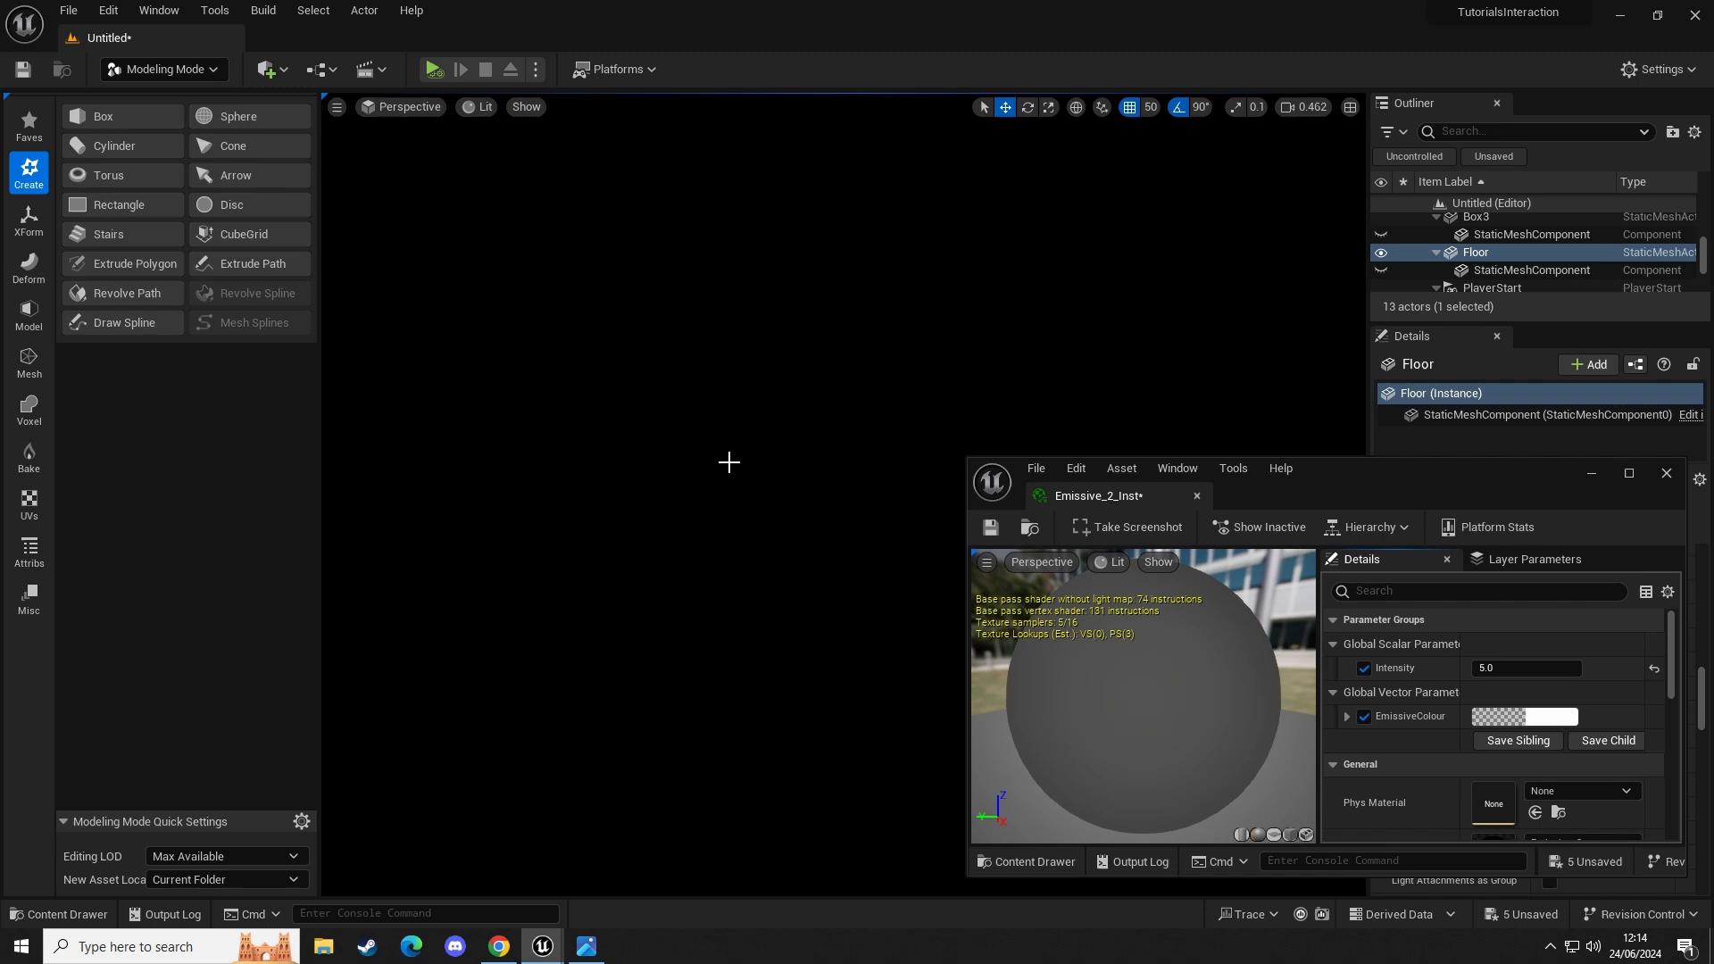
pyautogui.moveTo(747, 491)
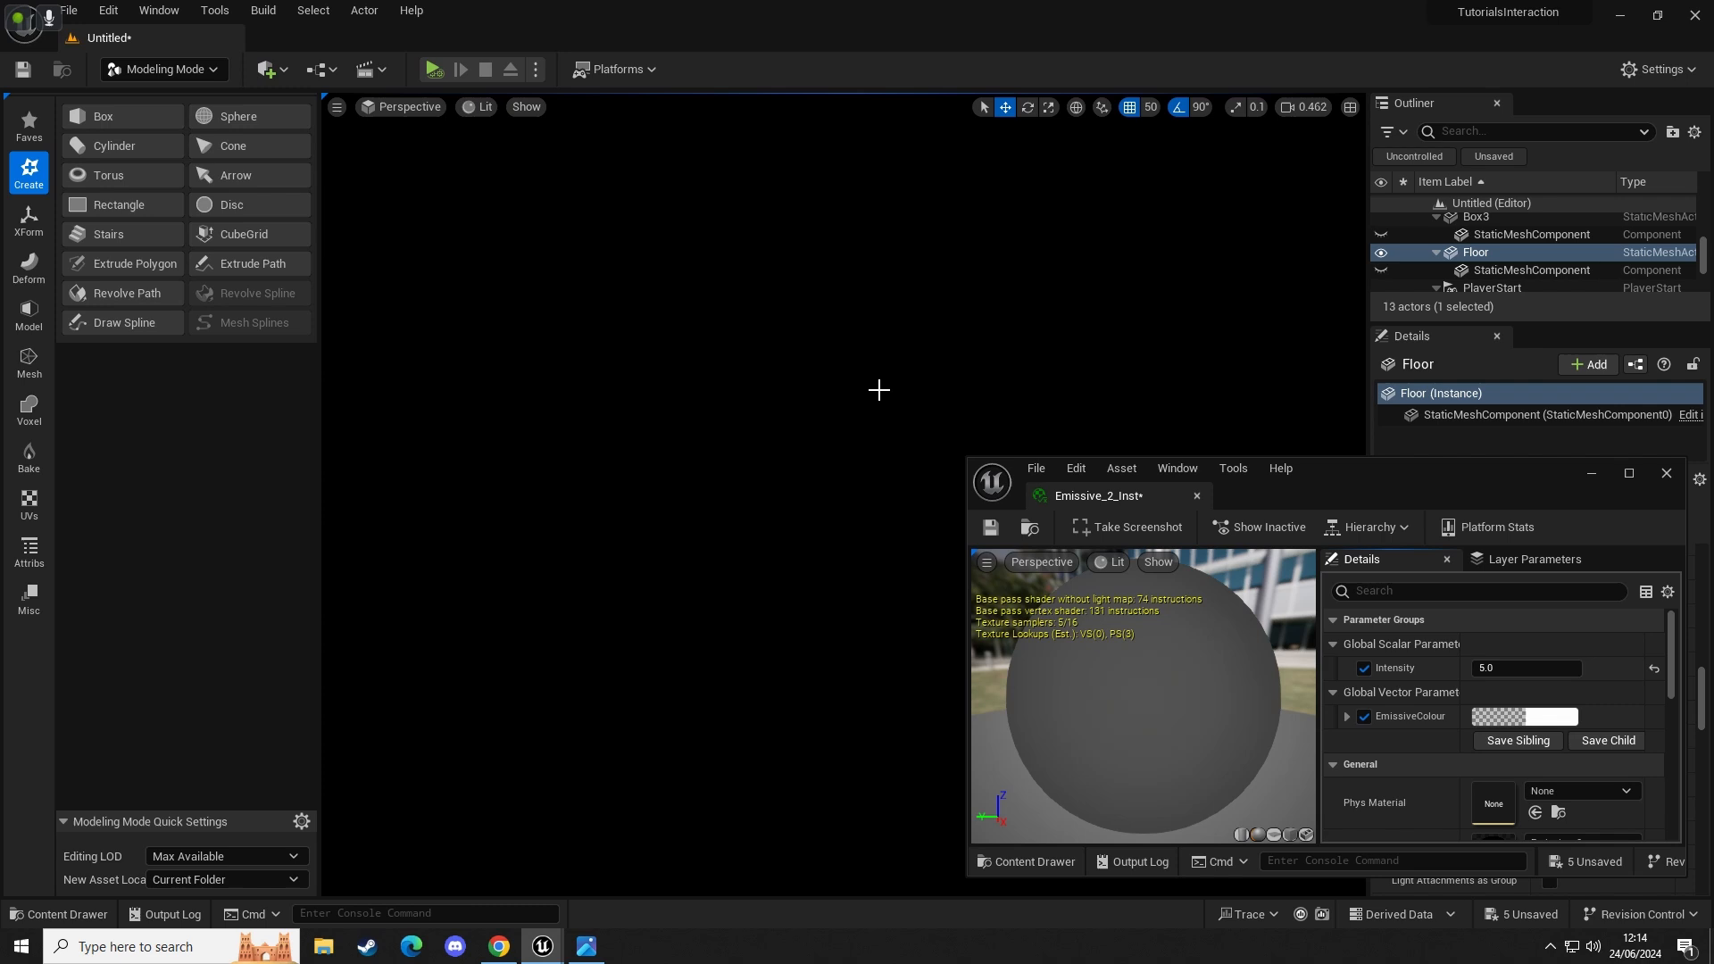
pyautogui.moveTo(745, 402)
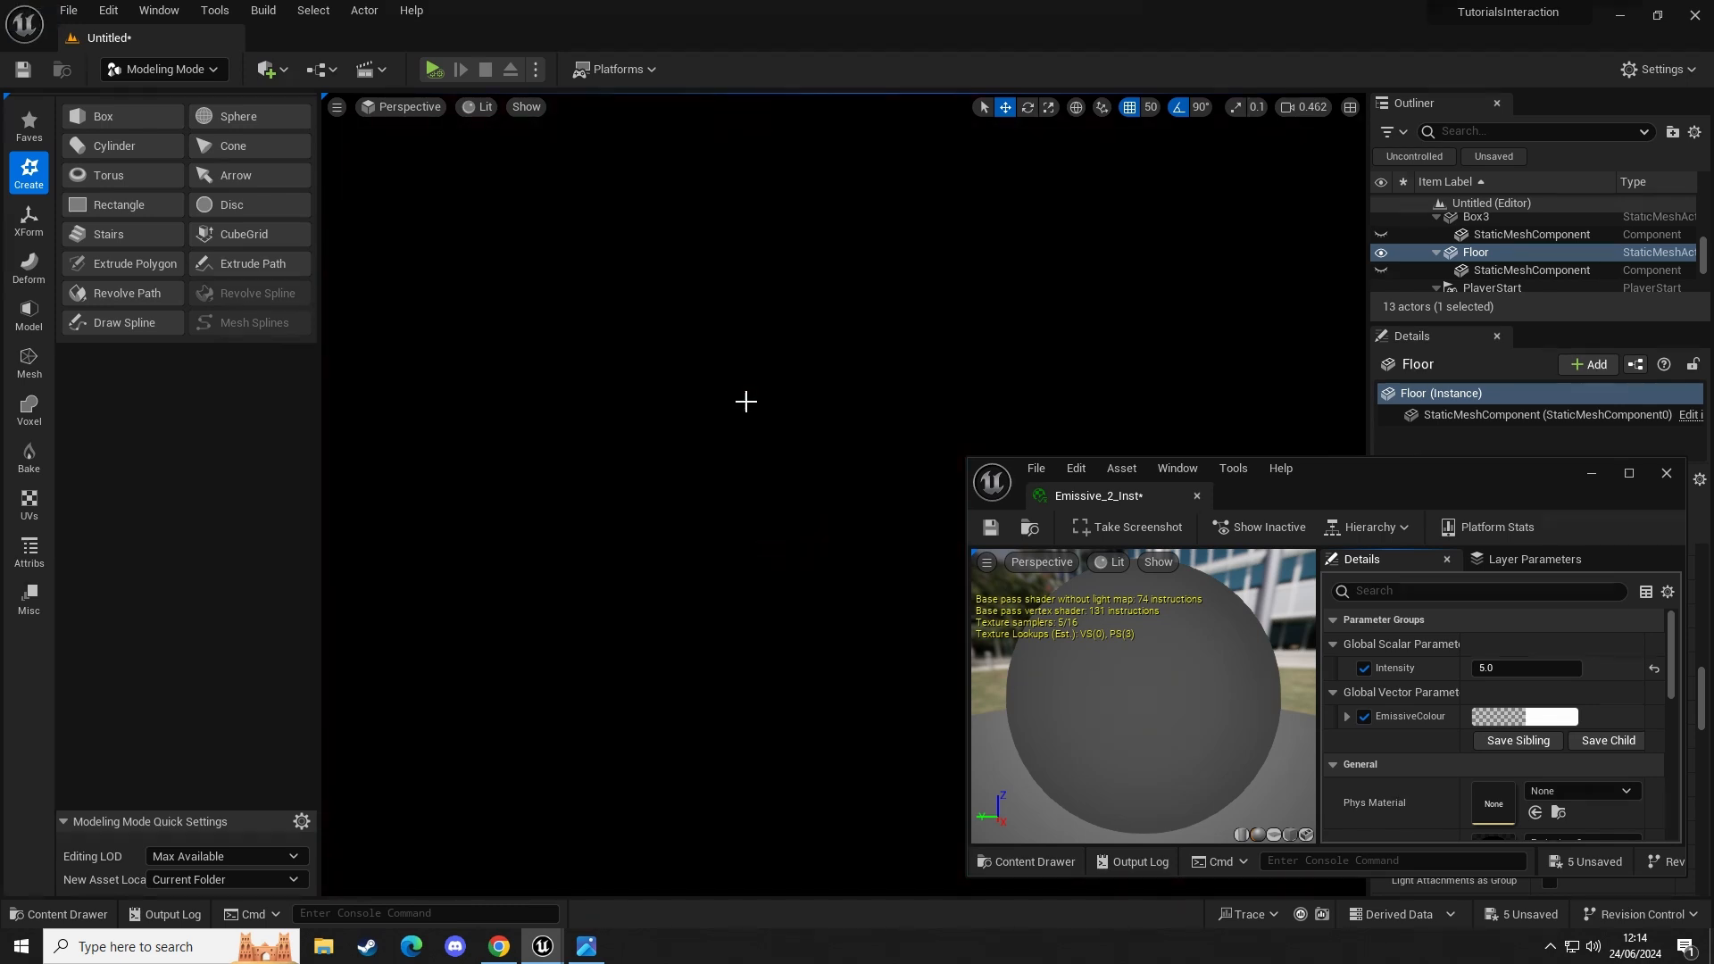